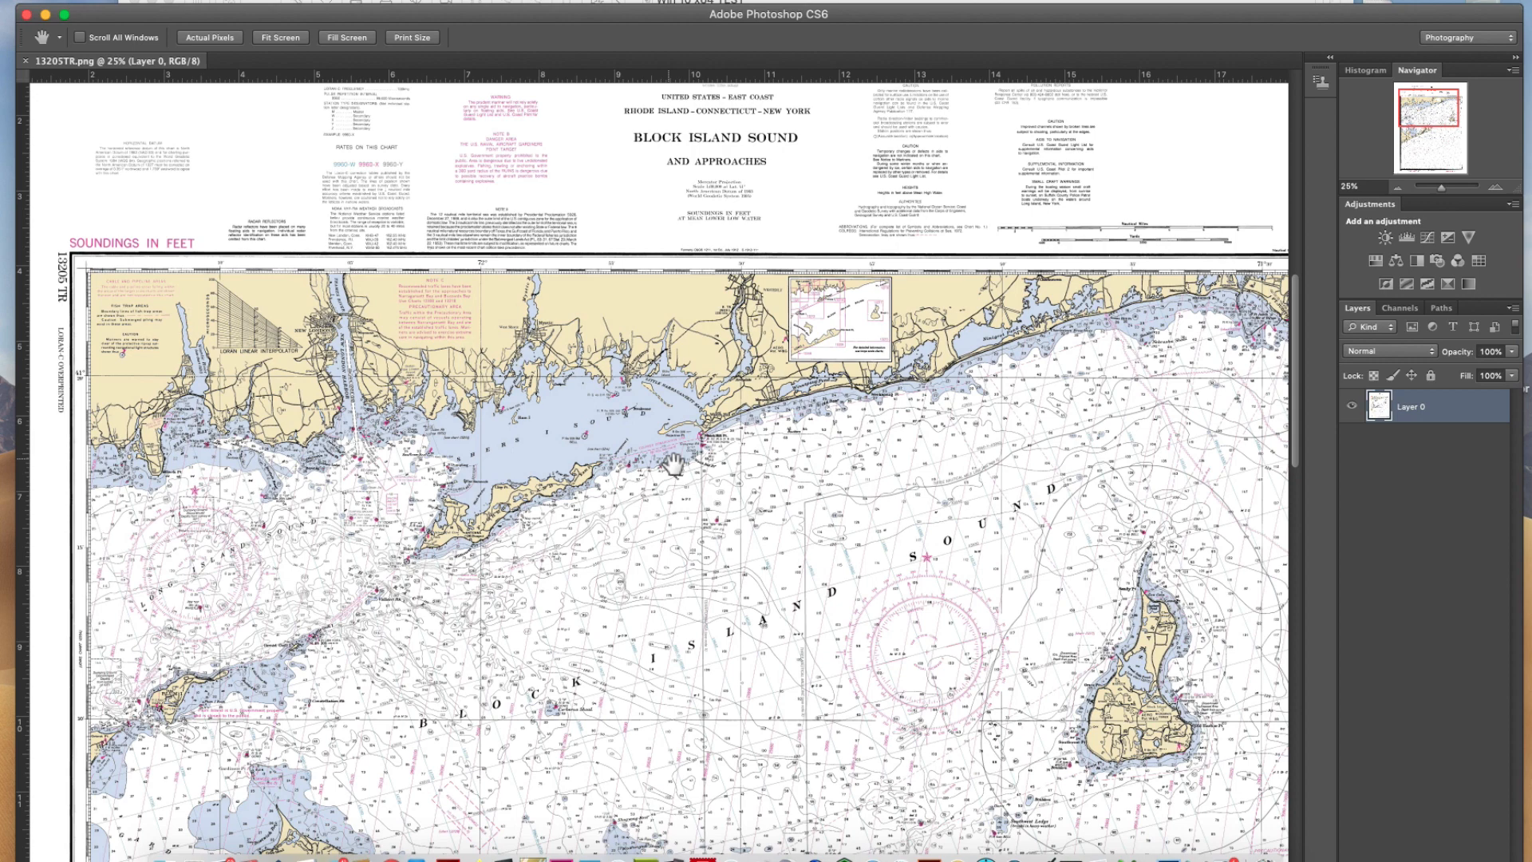
pyautogui.moveTo(489, 549)
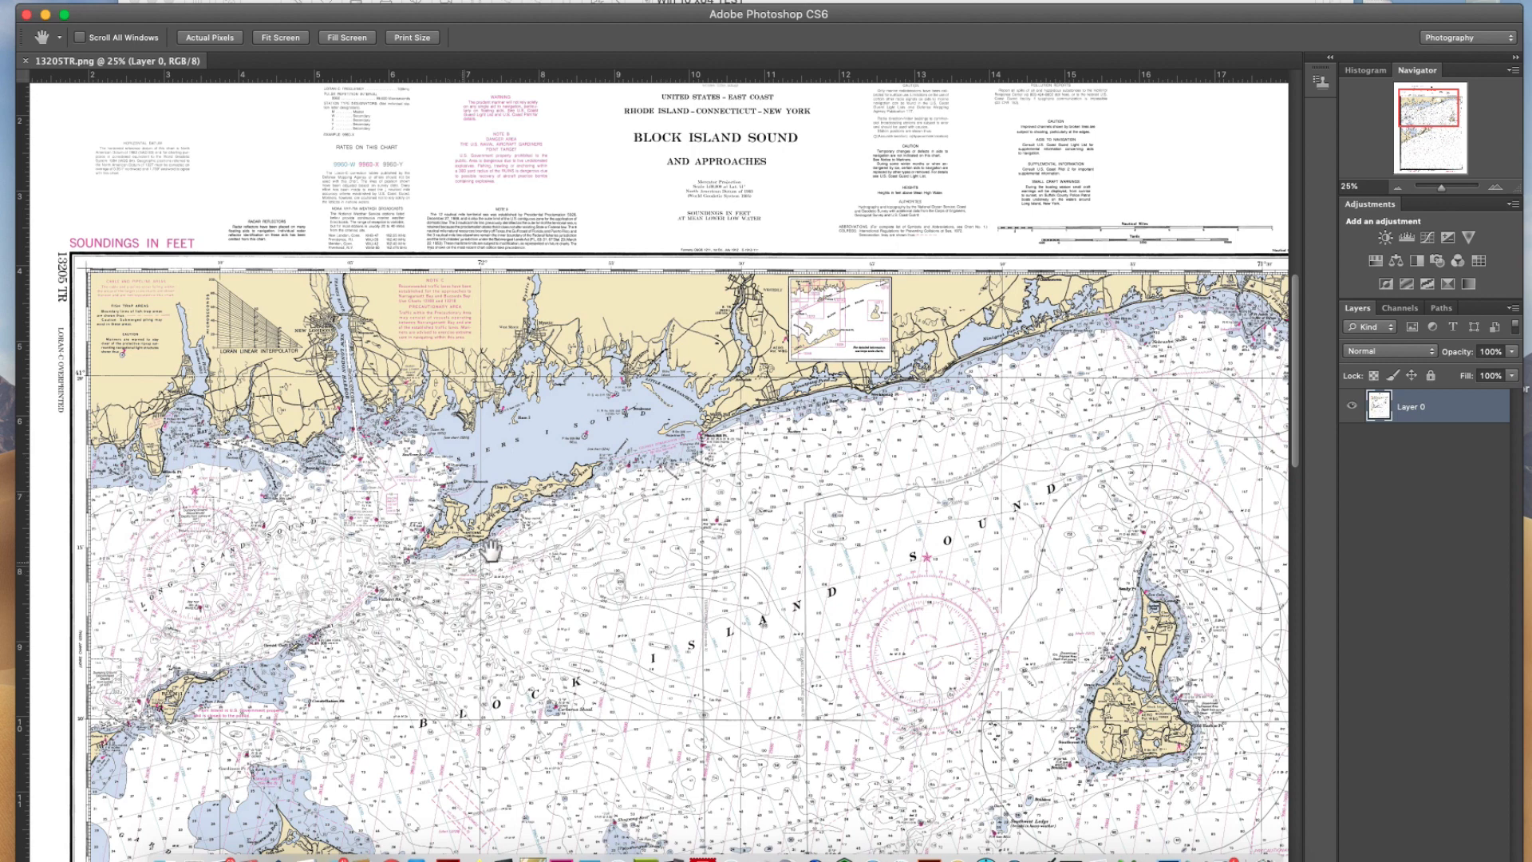
pyautogui.moveTo(635, 592)
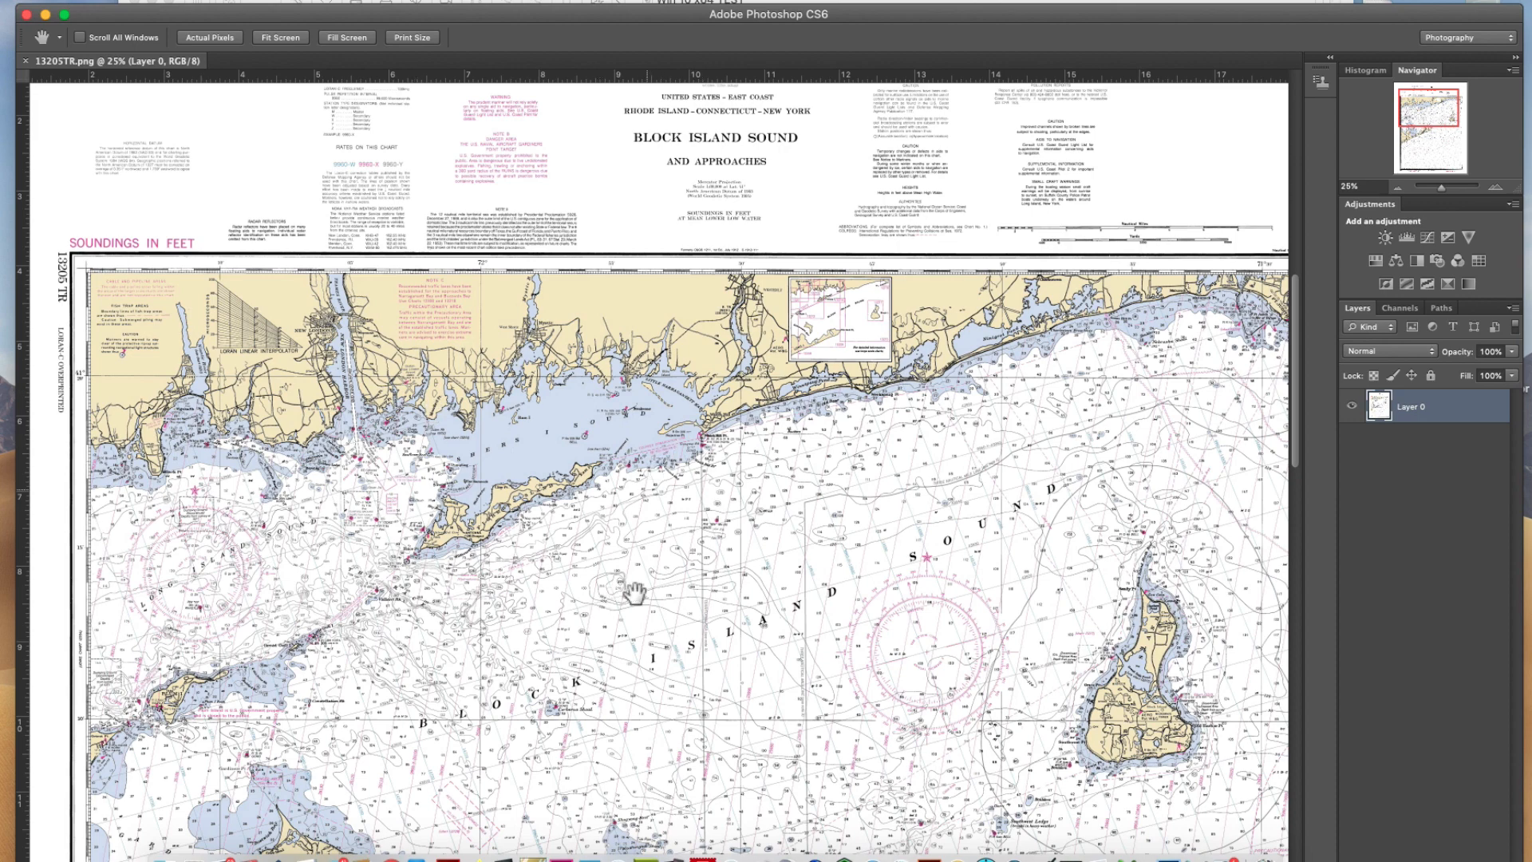
# - Bring the Weather Fax window forward and open its File > Open image chooser
pyautogui.moveTo(630, 593); pyautogui.dragTo(526, 518)
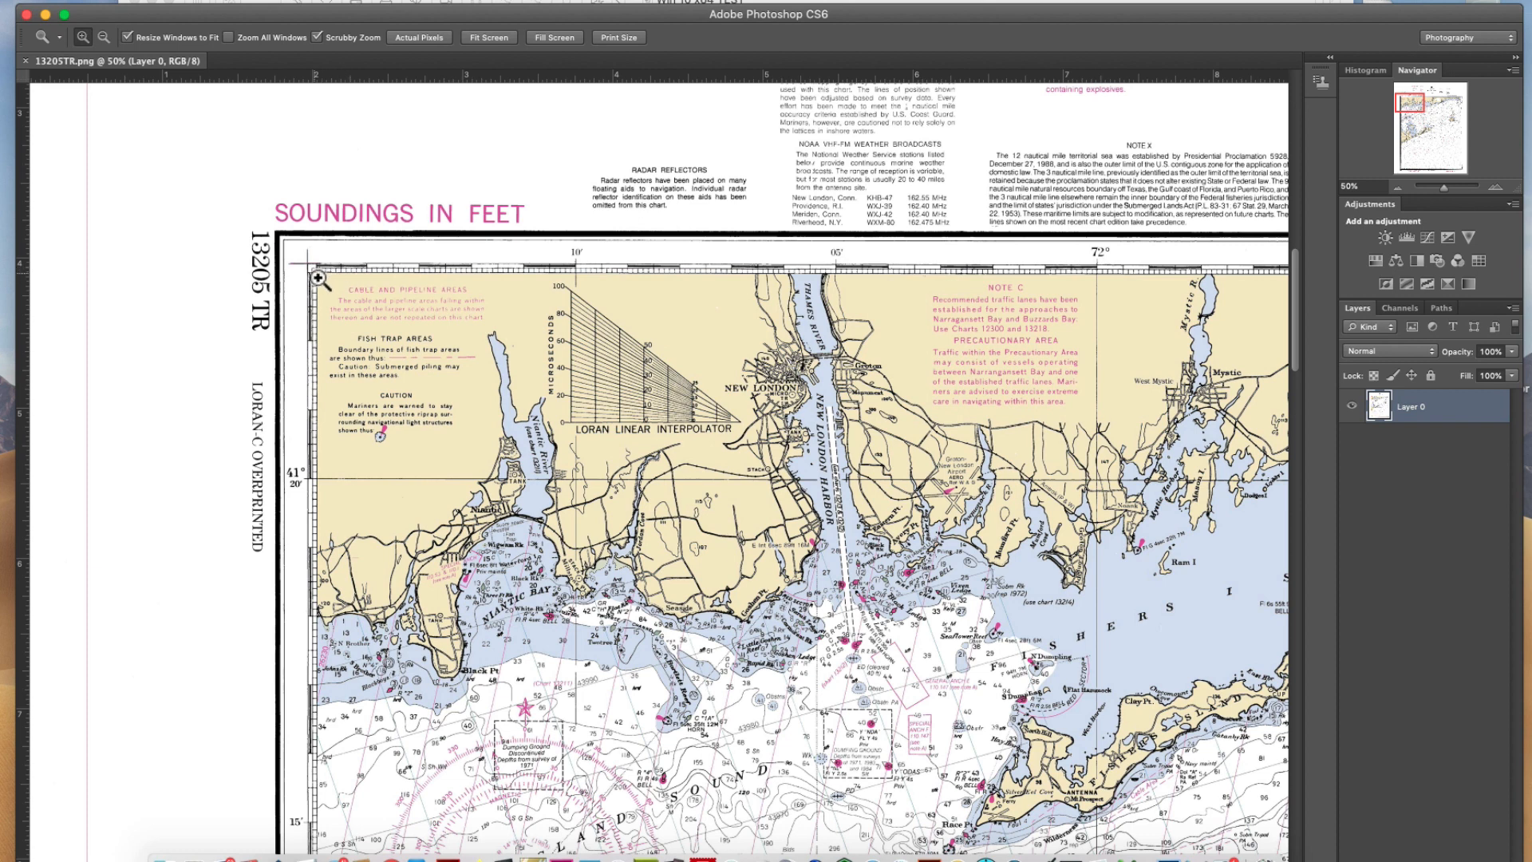
pyautogui.moveTo(308, 488)
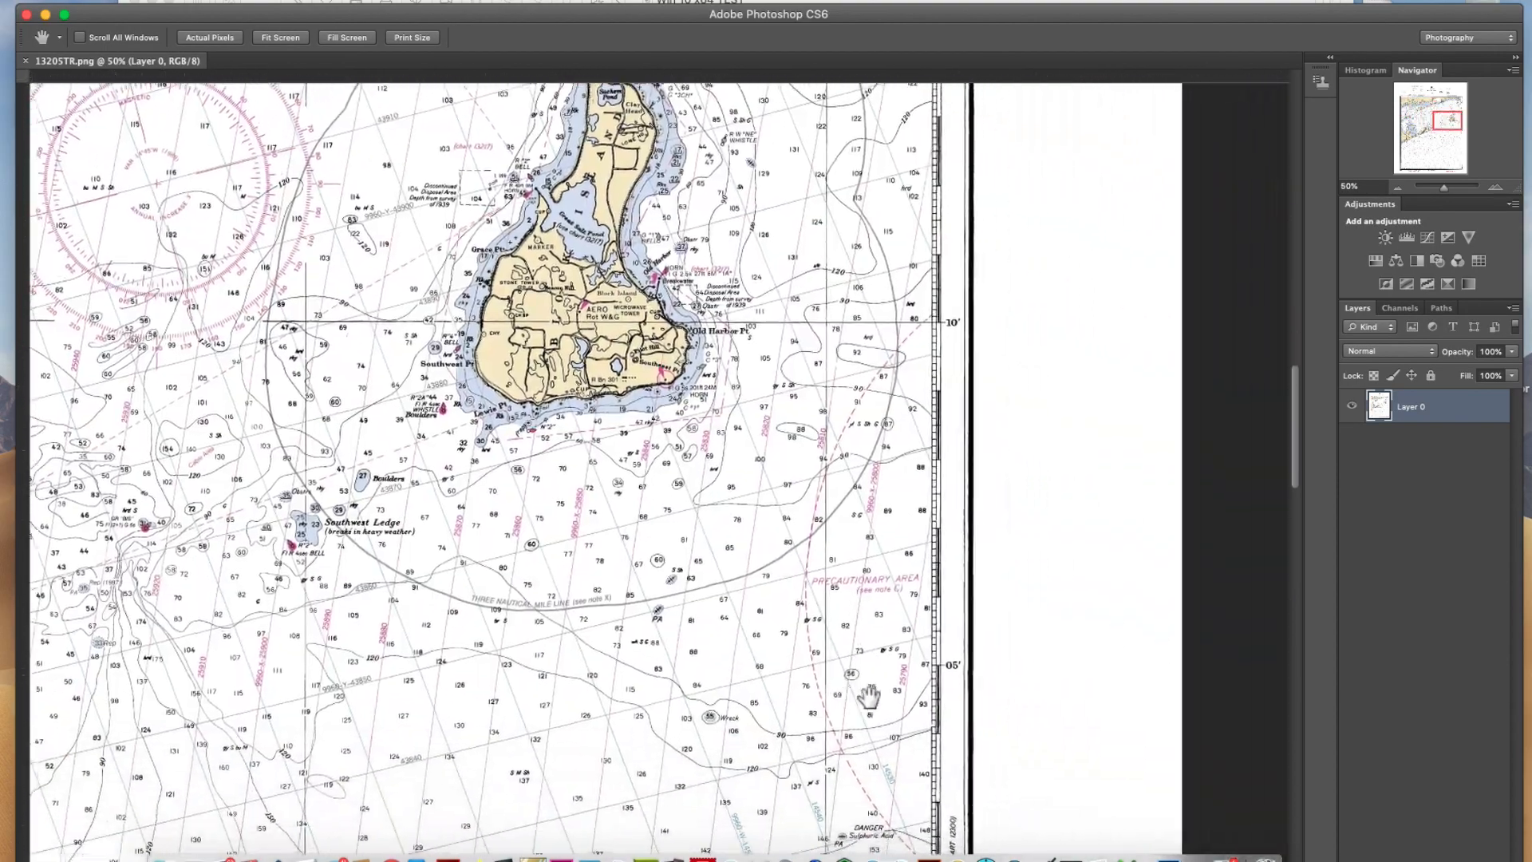
pyautogui.moveTo(869, 696); pyautogui.dragTo(828, 721)
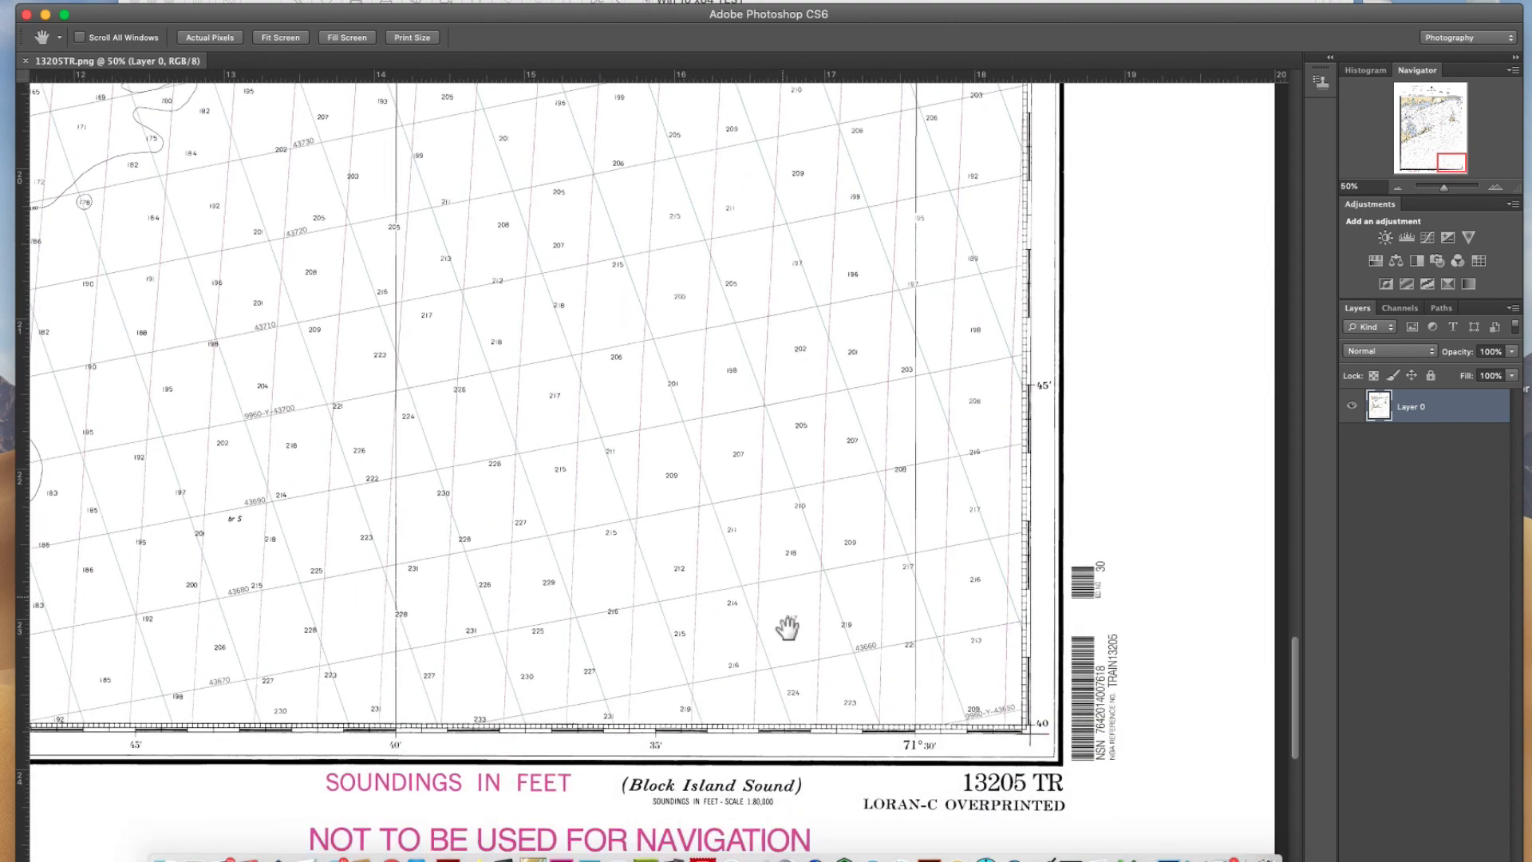
pyautogui.moveTo(1026, 727)
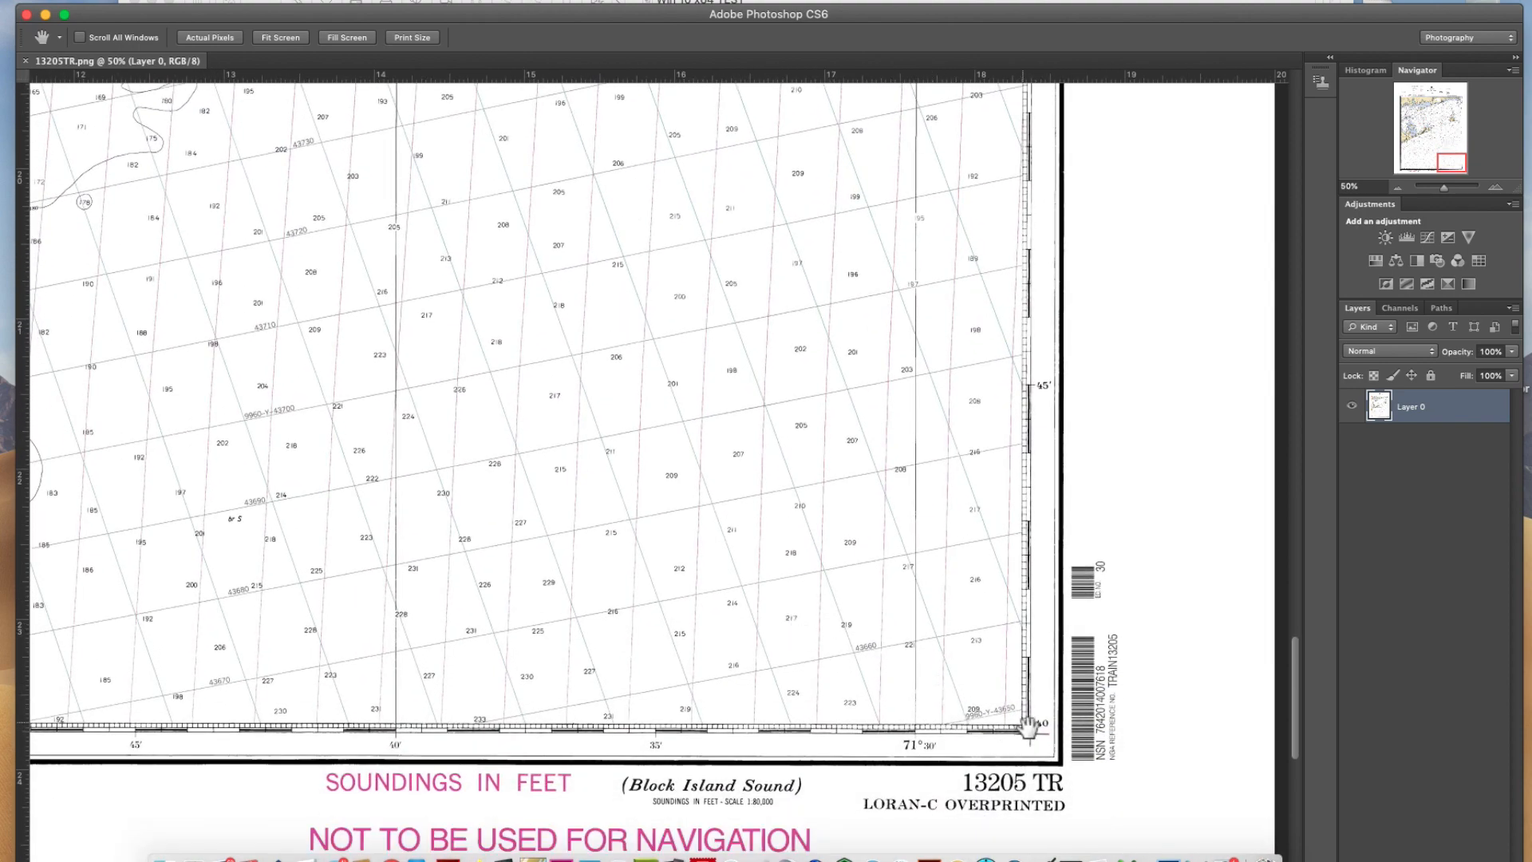
pyautogui.moveTo(828, 674)
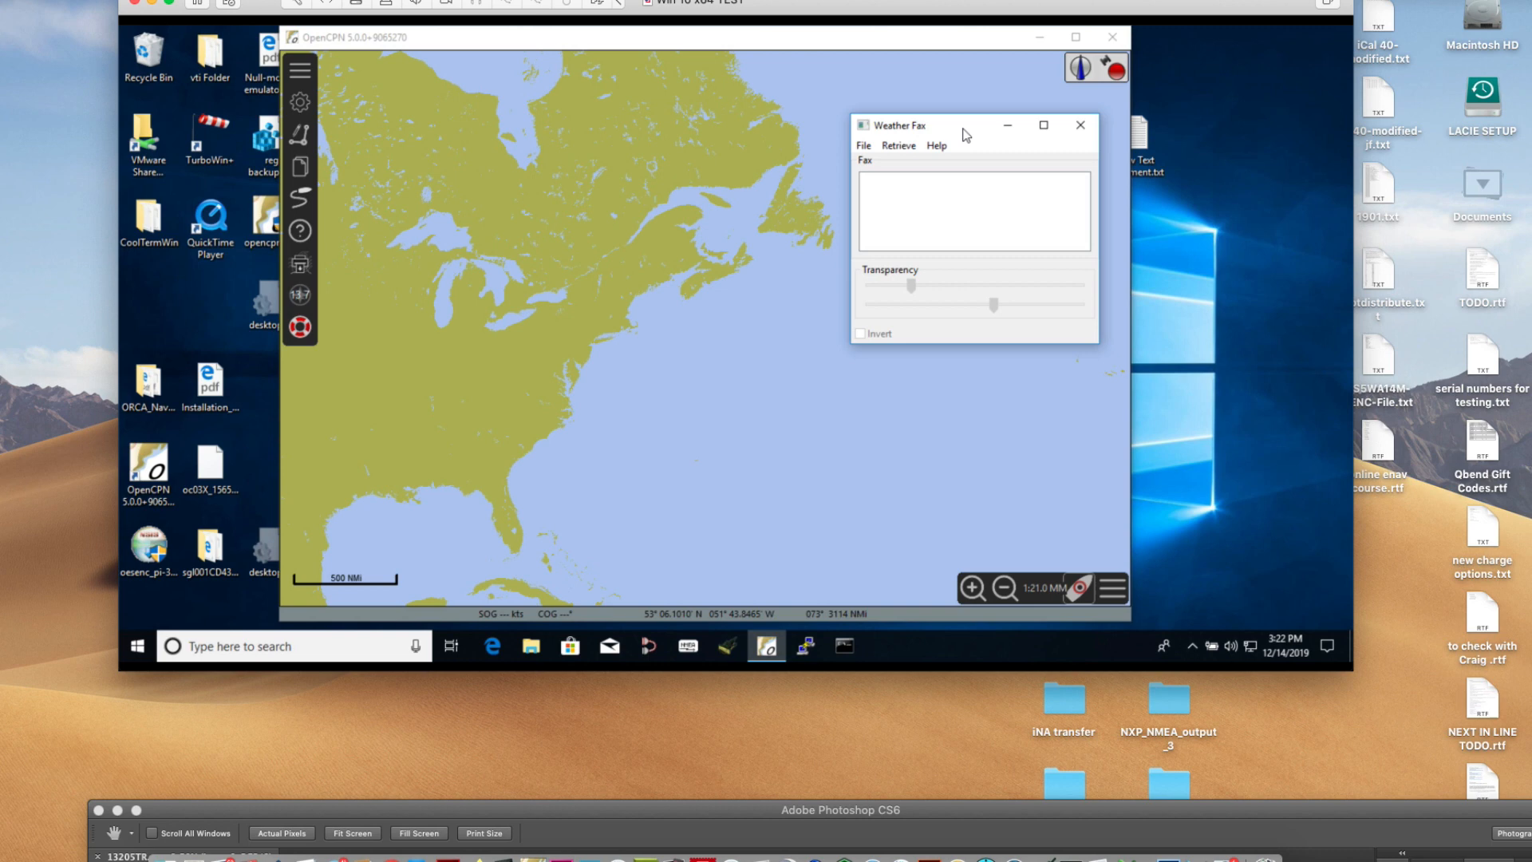
pyautogui.click(861, 145)
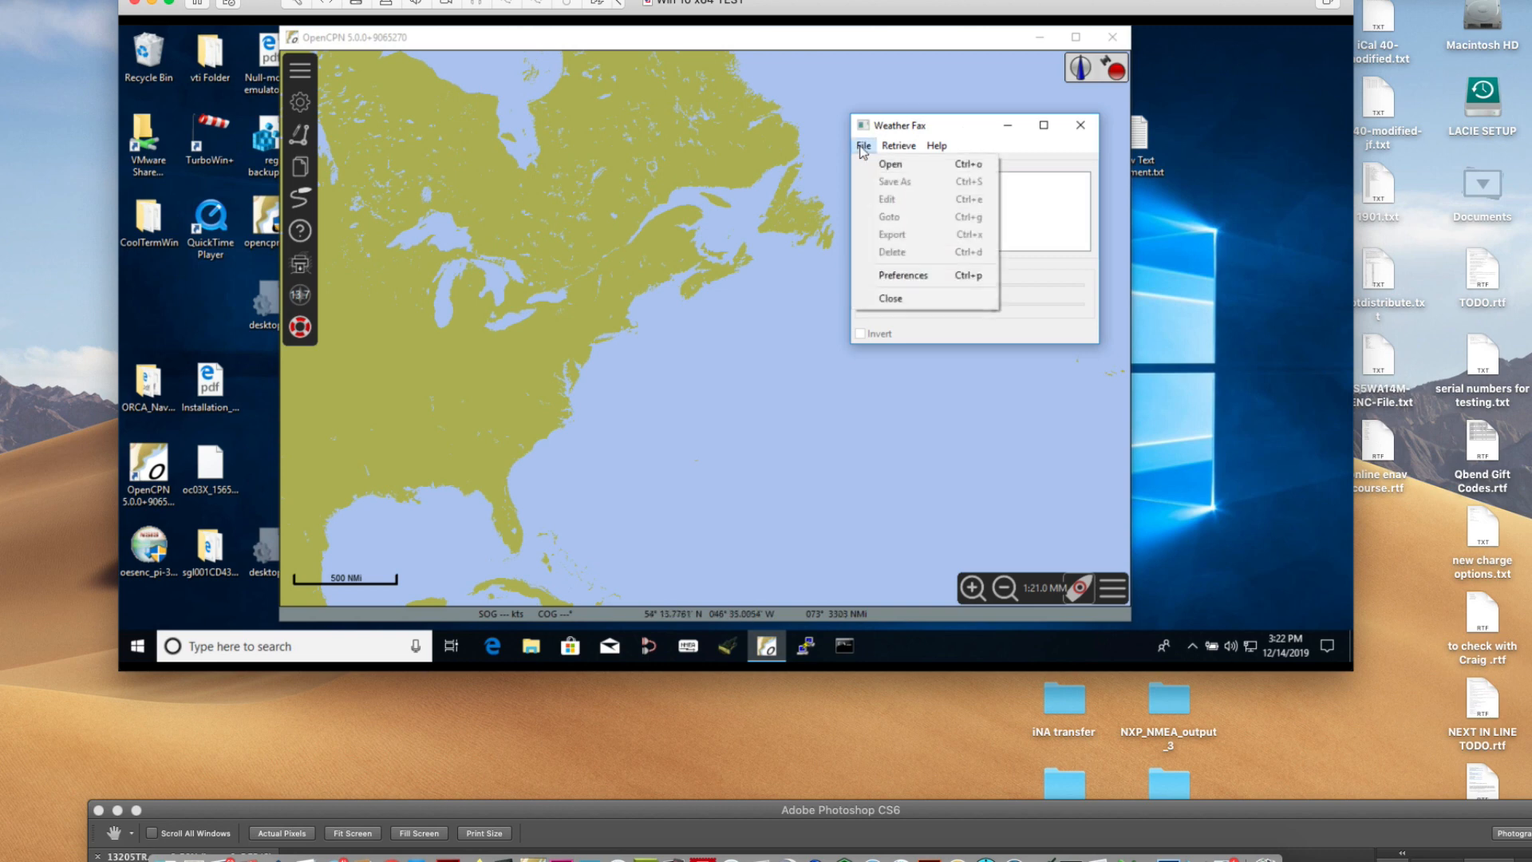
pyautogui.click(889, 163)
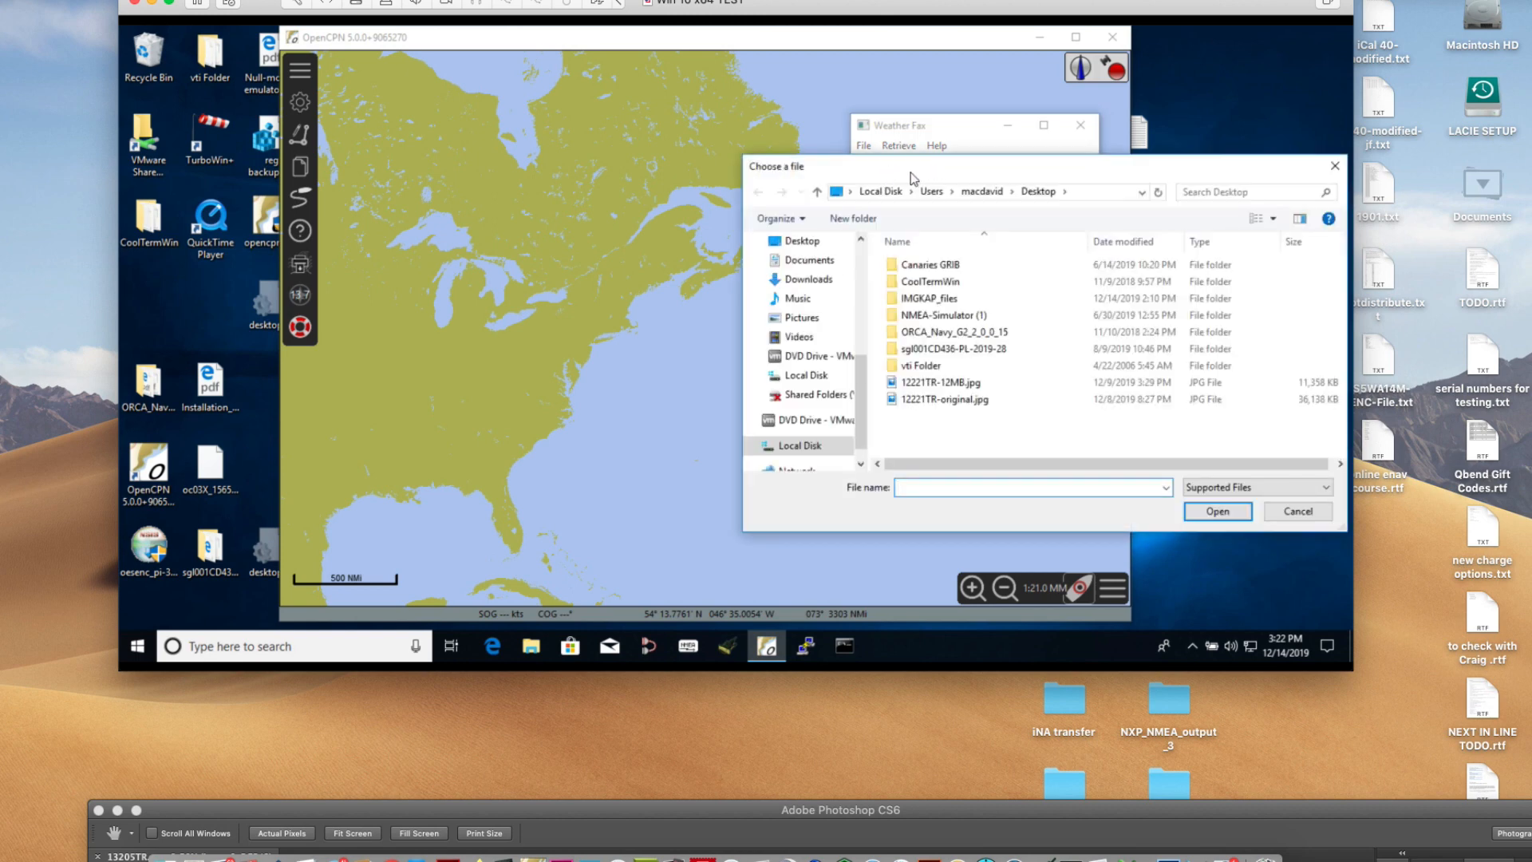
pyautogui.moveTo(976, 272)
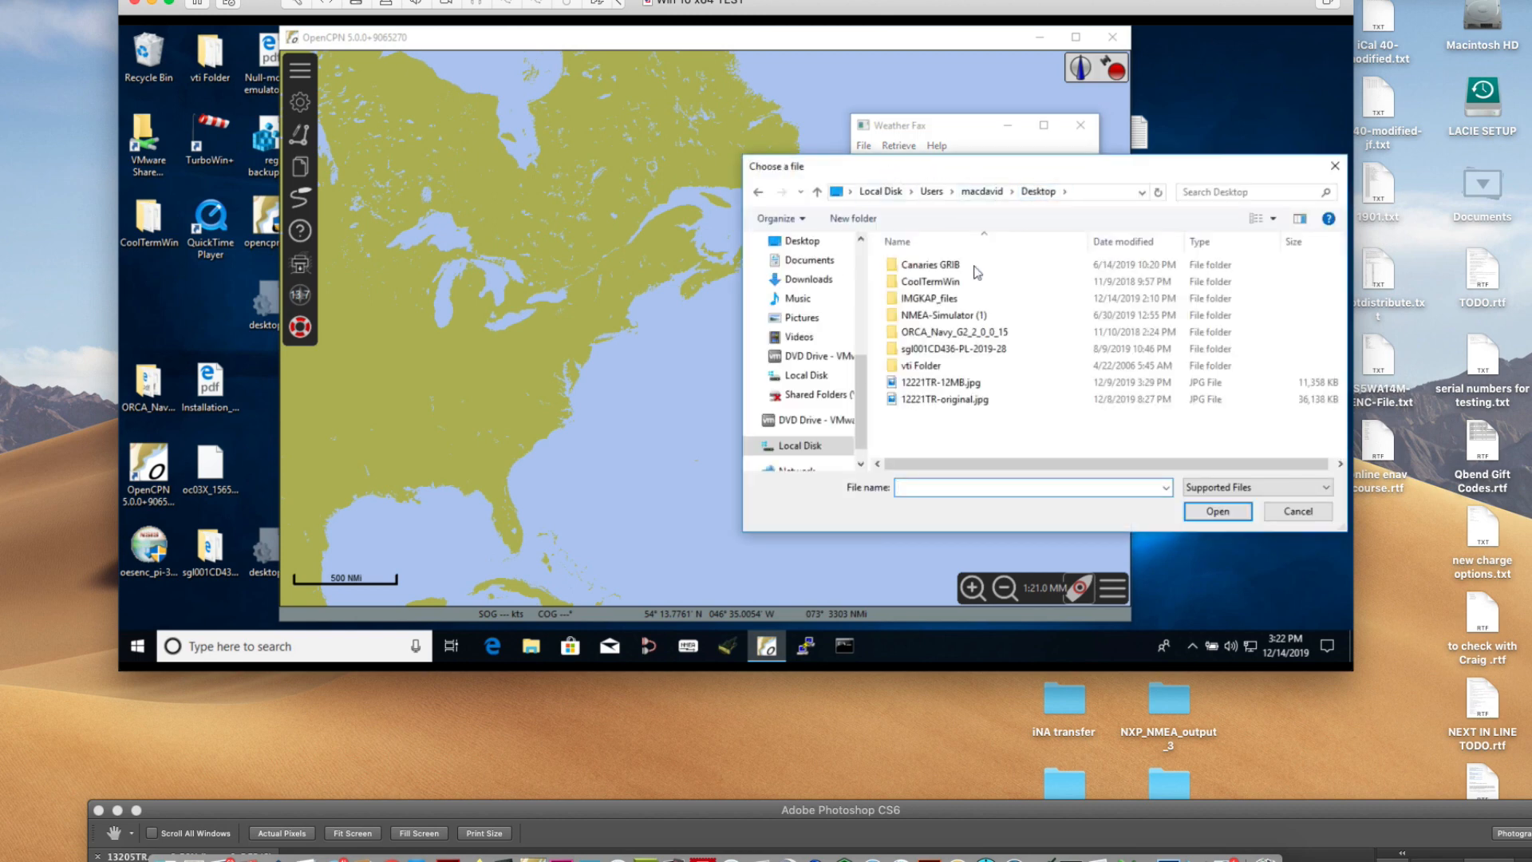
# - Load 13205TR.png from the IMGKAP_files folder into the Weather Fax plugin
pyautogui.doubleClick(927, 298)
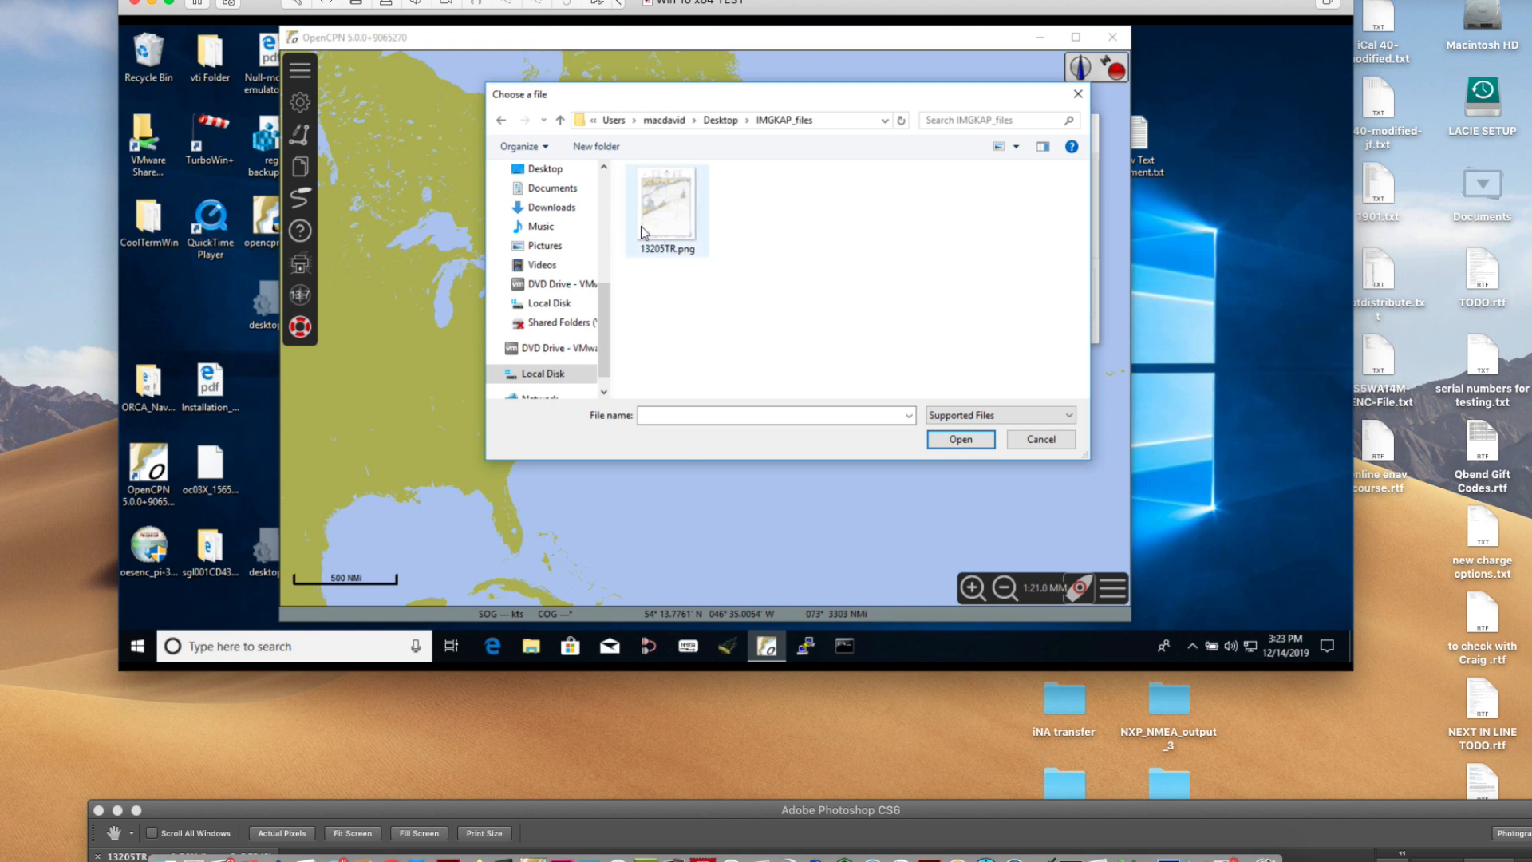
pyautogui.moveTo(666, 204)
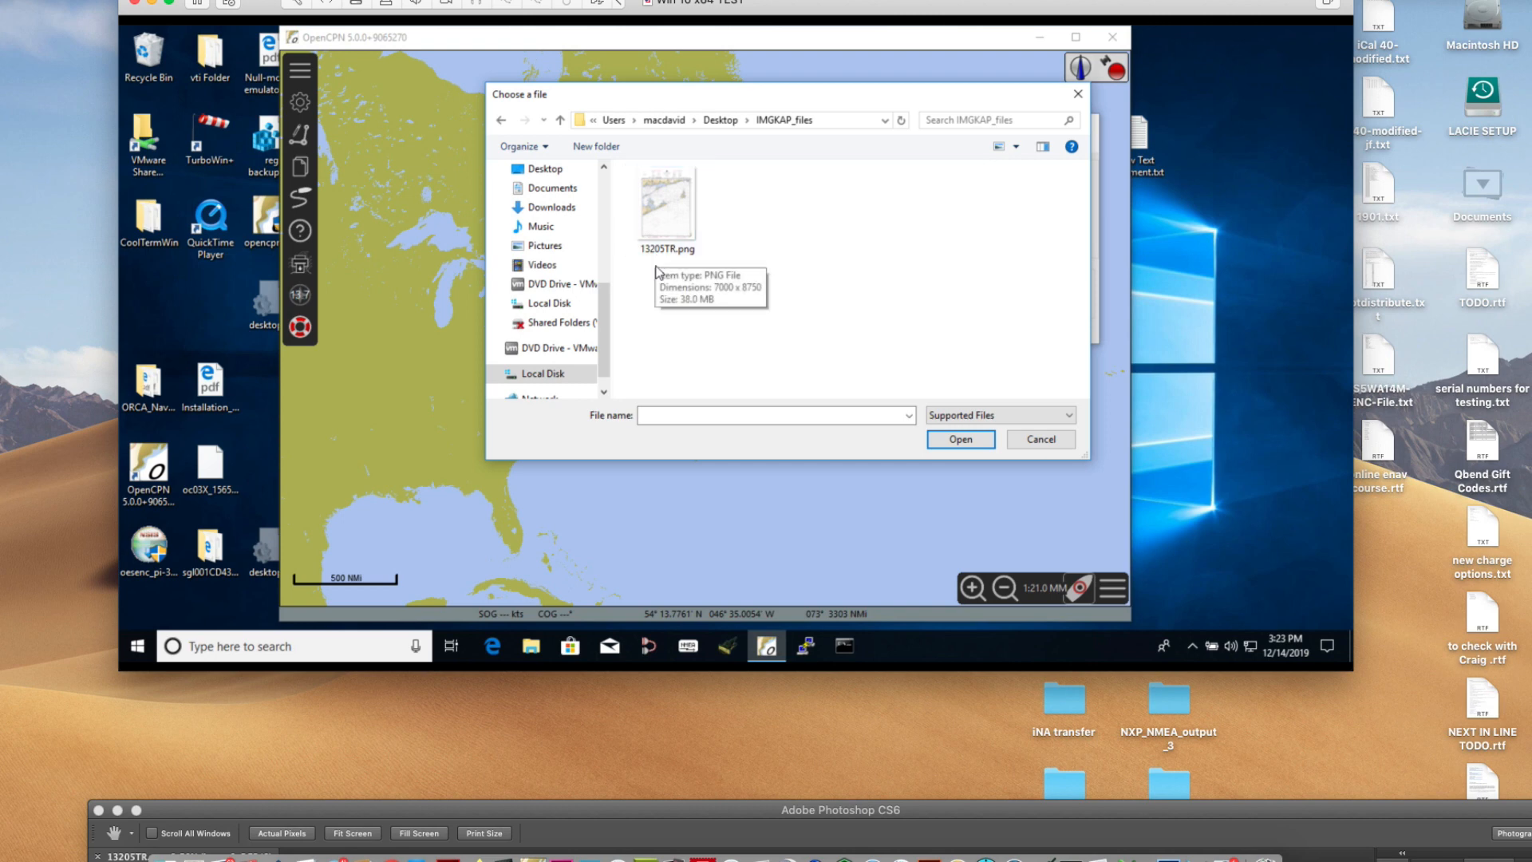
pyautogui.moveTo(653, 310)
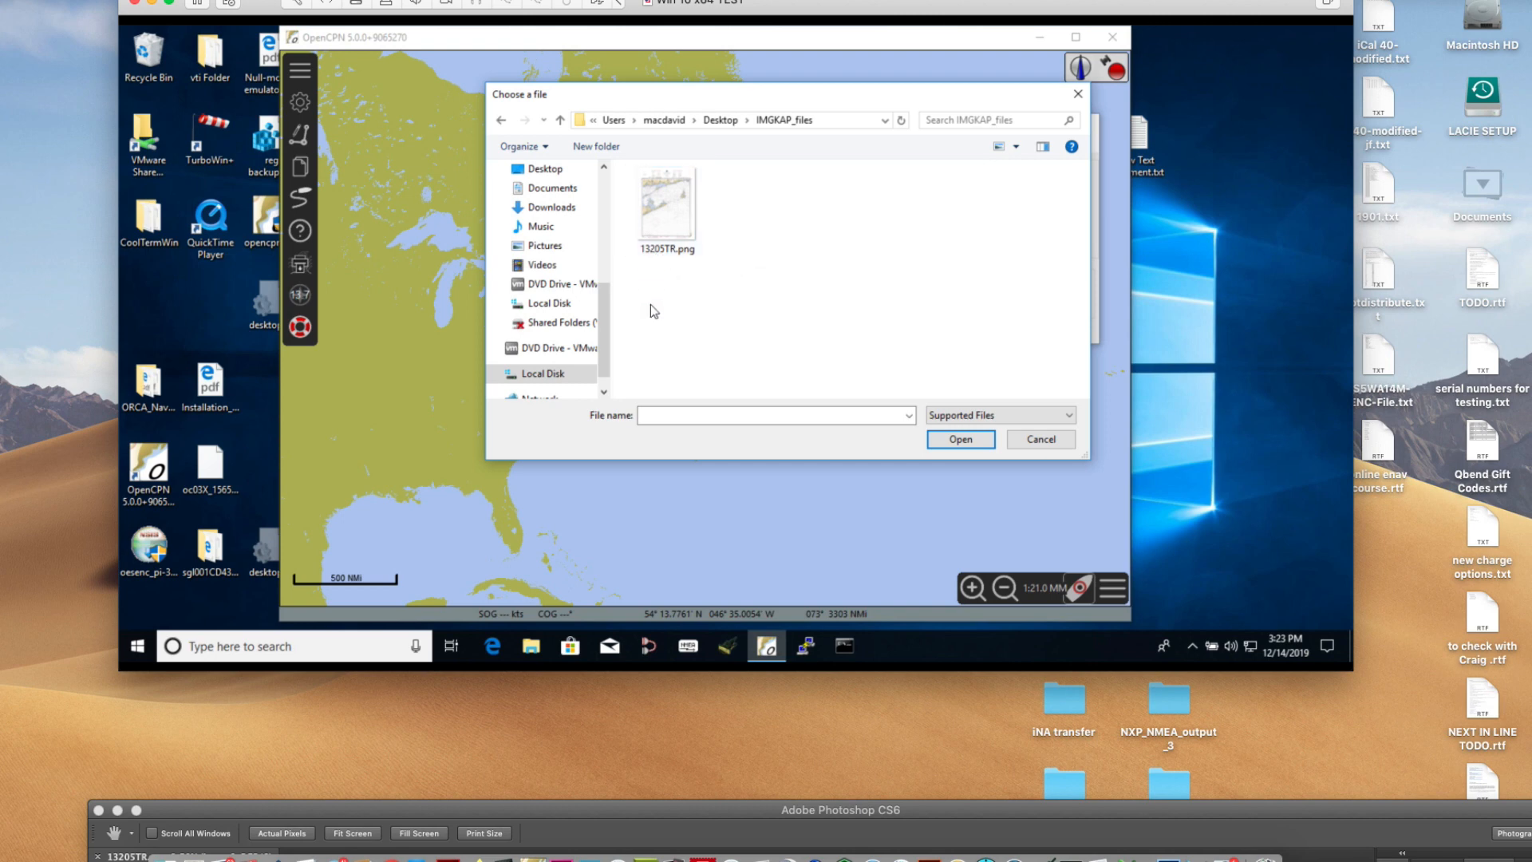
pyautogui.click(666, 205)
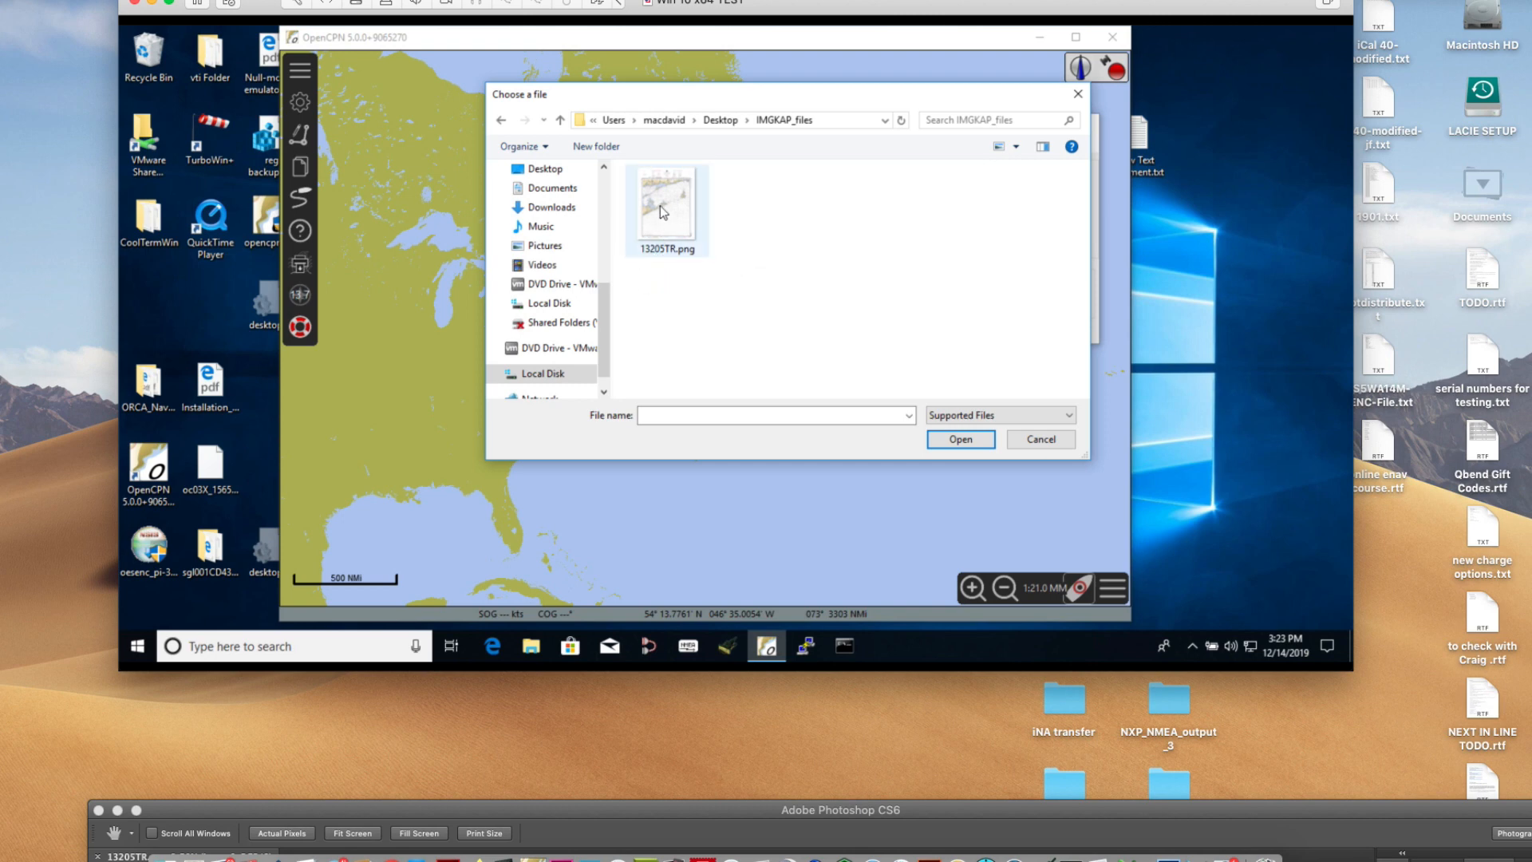
pyautogui.moveTo(676, 257)
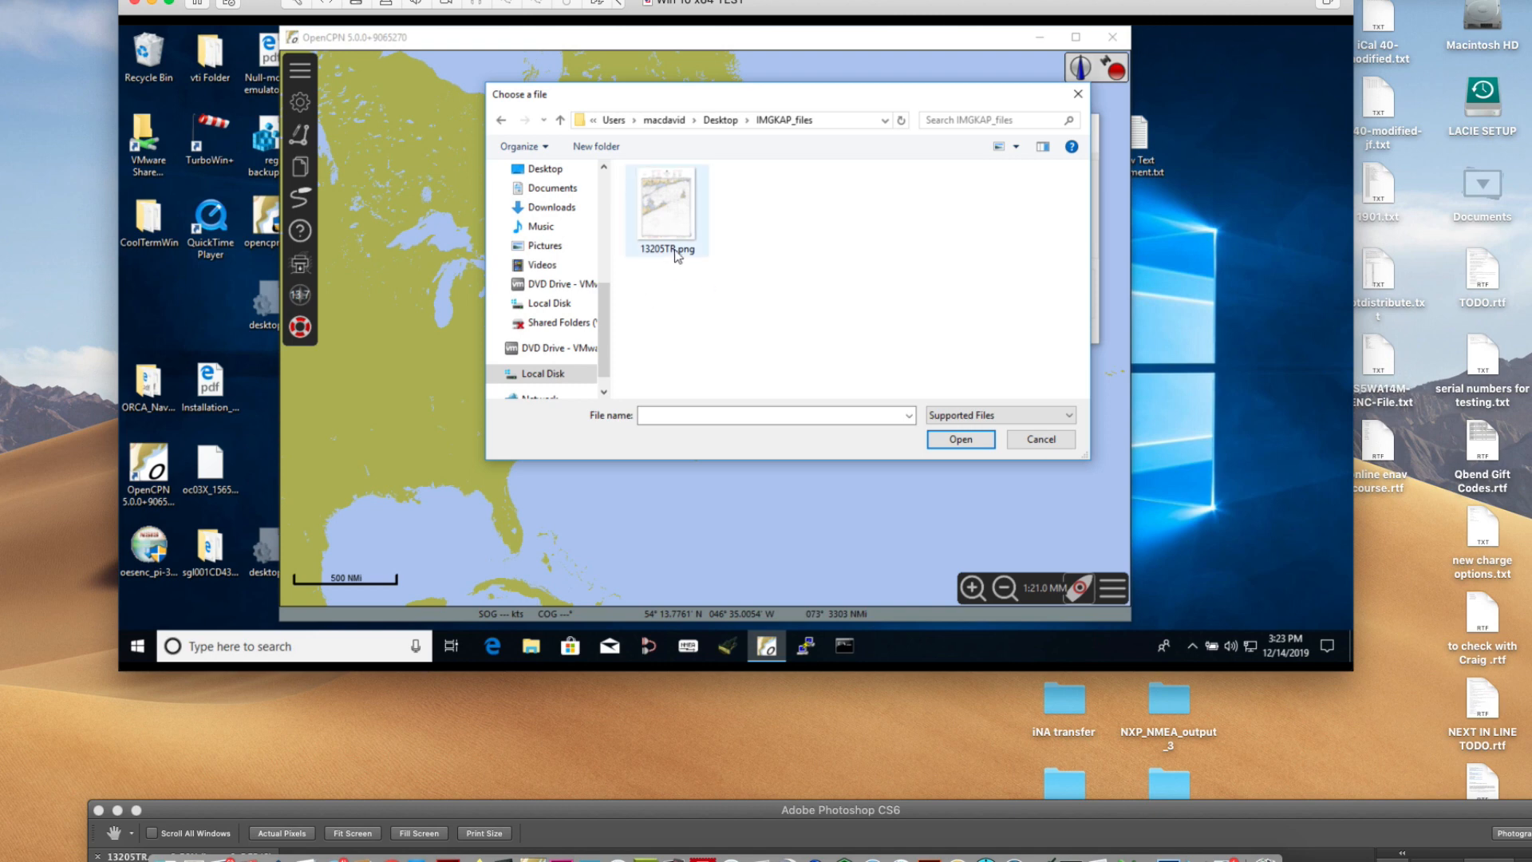
pyautogui.click(665, 208)
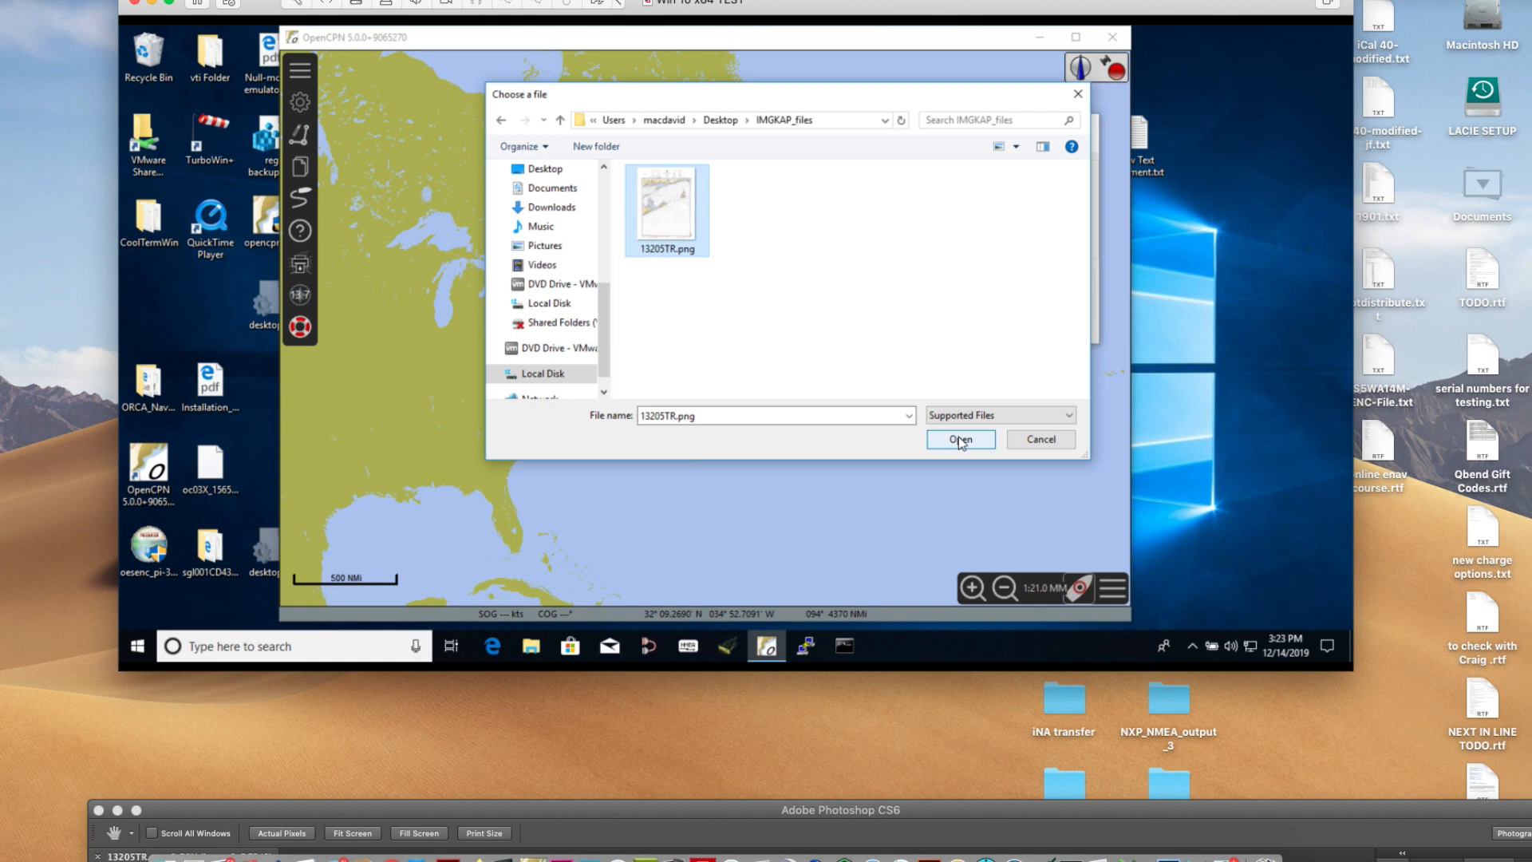
pyautogui.click(959, 439)
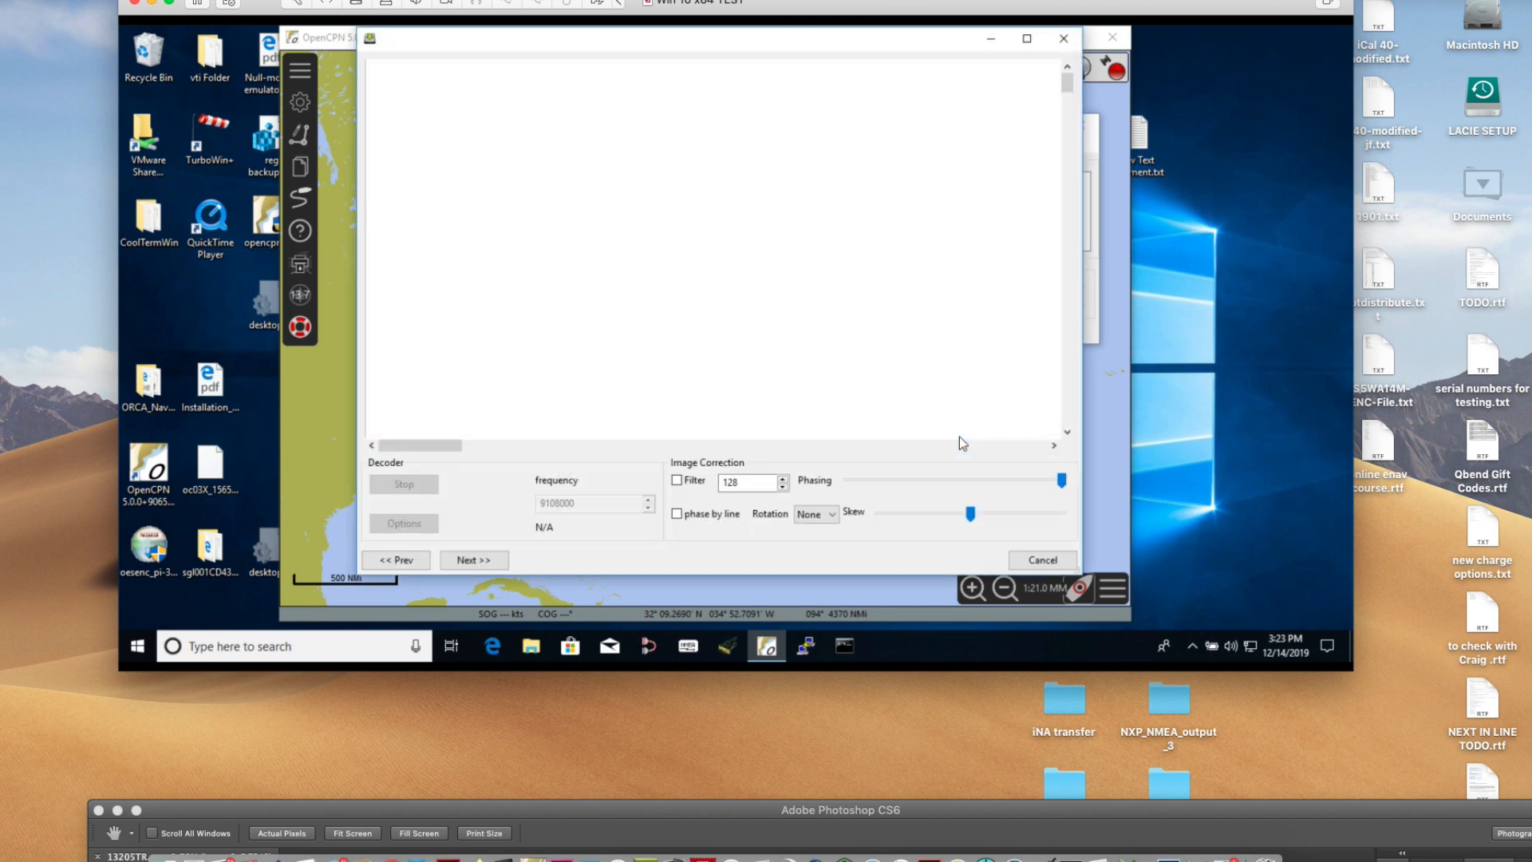
pyautogui.moveTo(1055, 82)
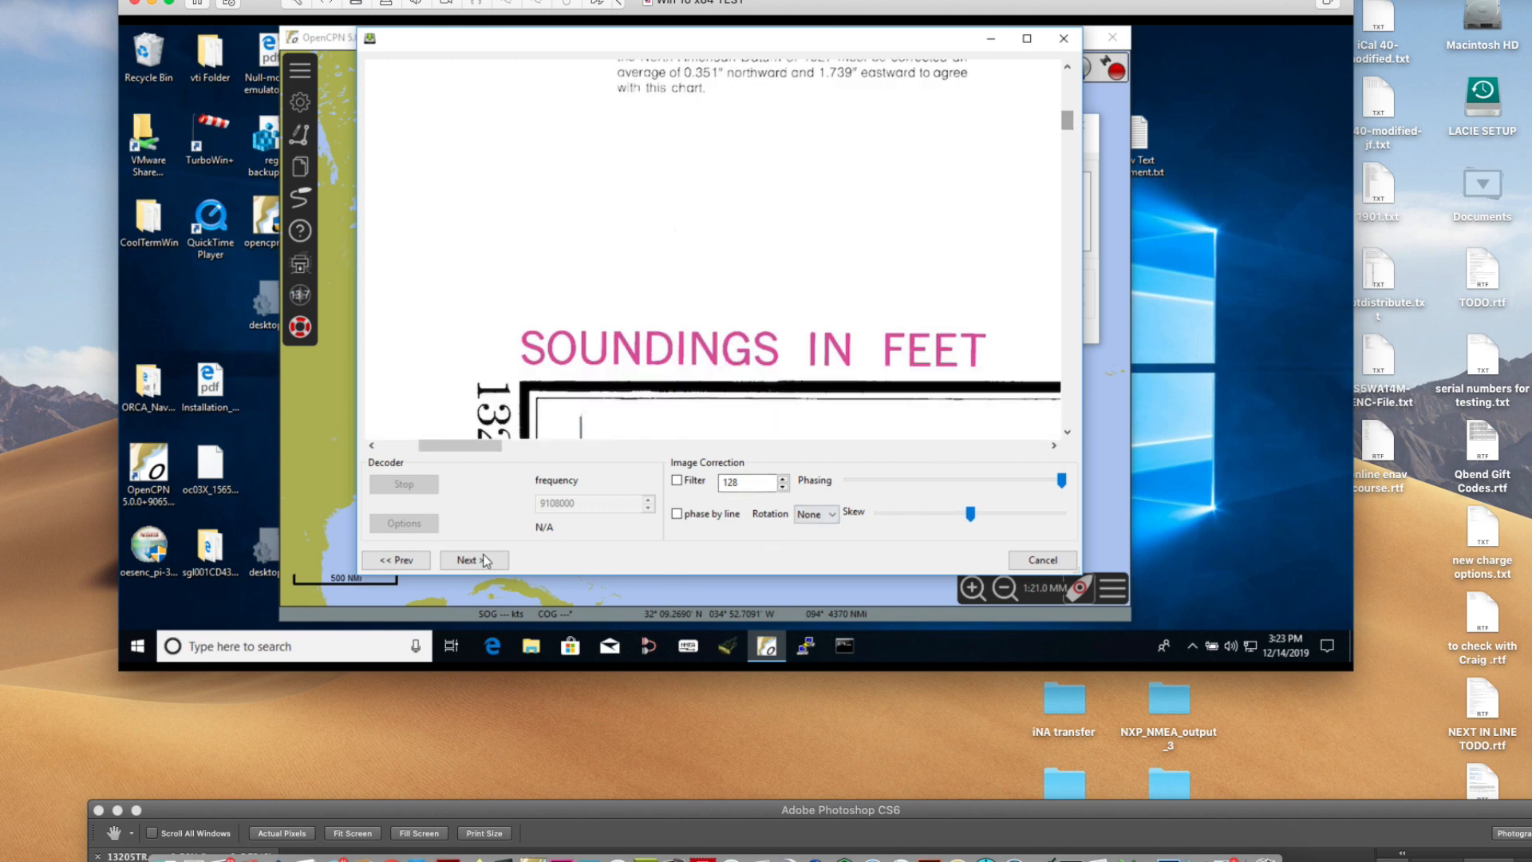
# - Advance the Weather Fax wizard past image correction to the image-coordinates page
pyautogui.click(473, 561)
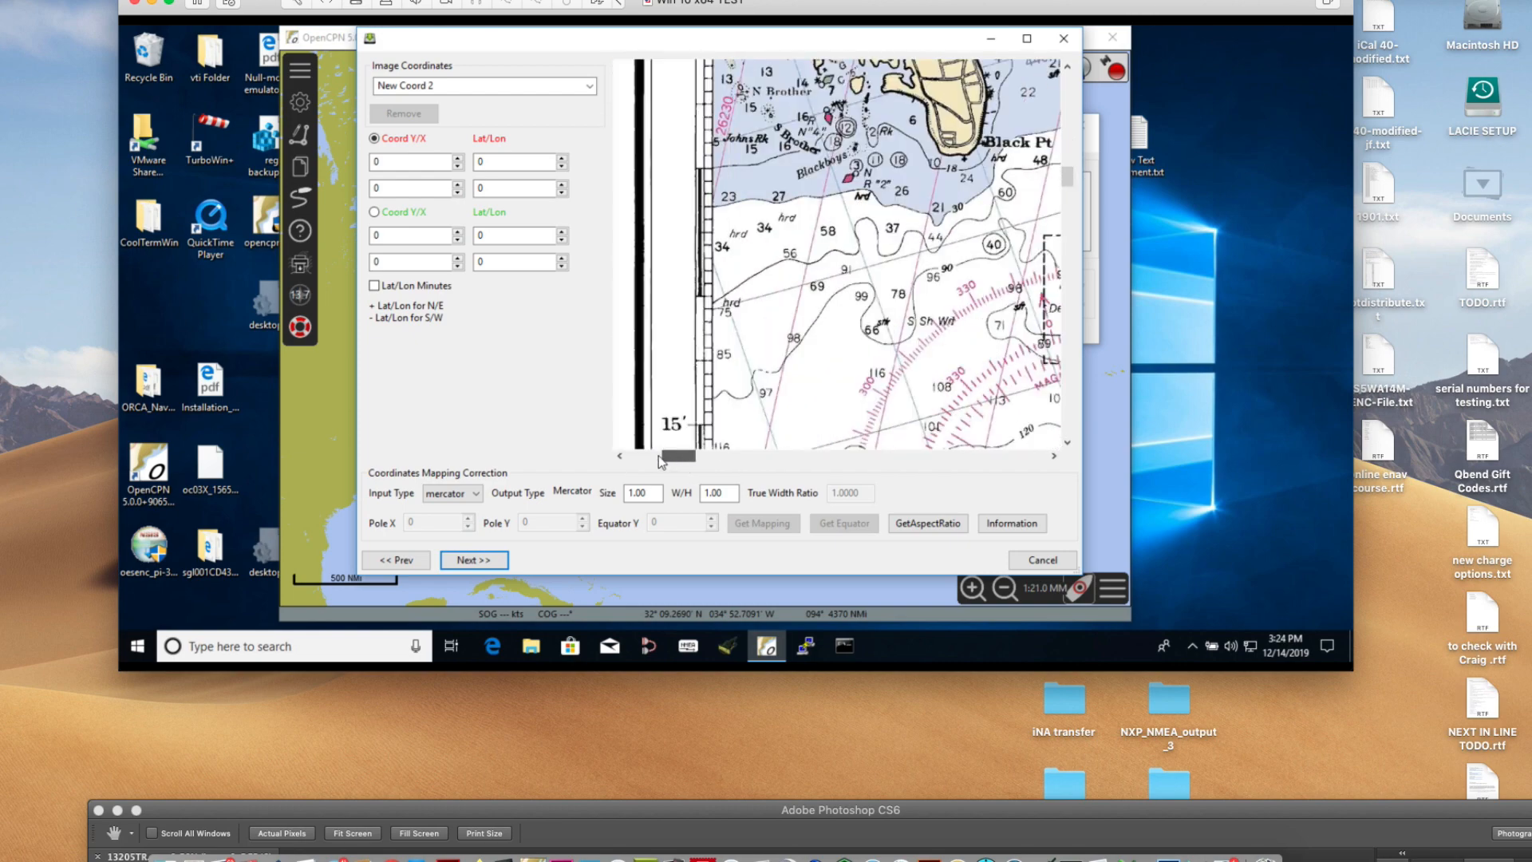
# - Name the new image coordinate set '13205tr'
pyautogui.moveTo(684, 456); pyautogui.dragTo(670, 455)
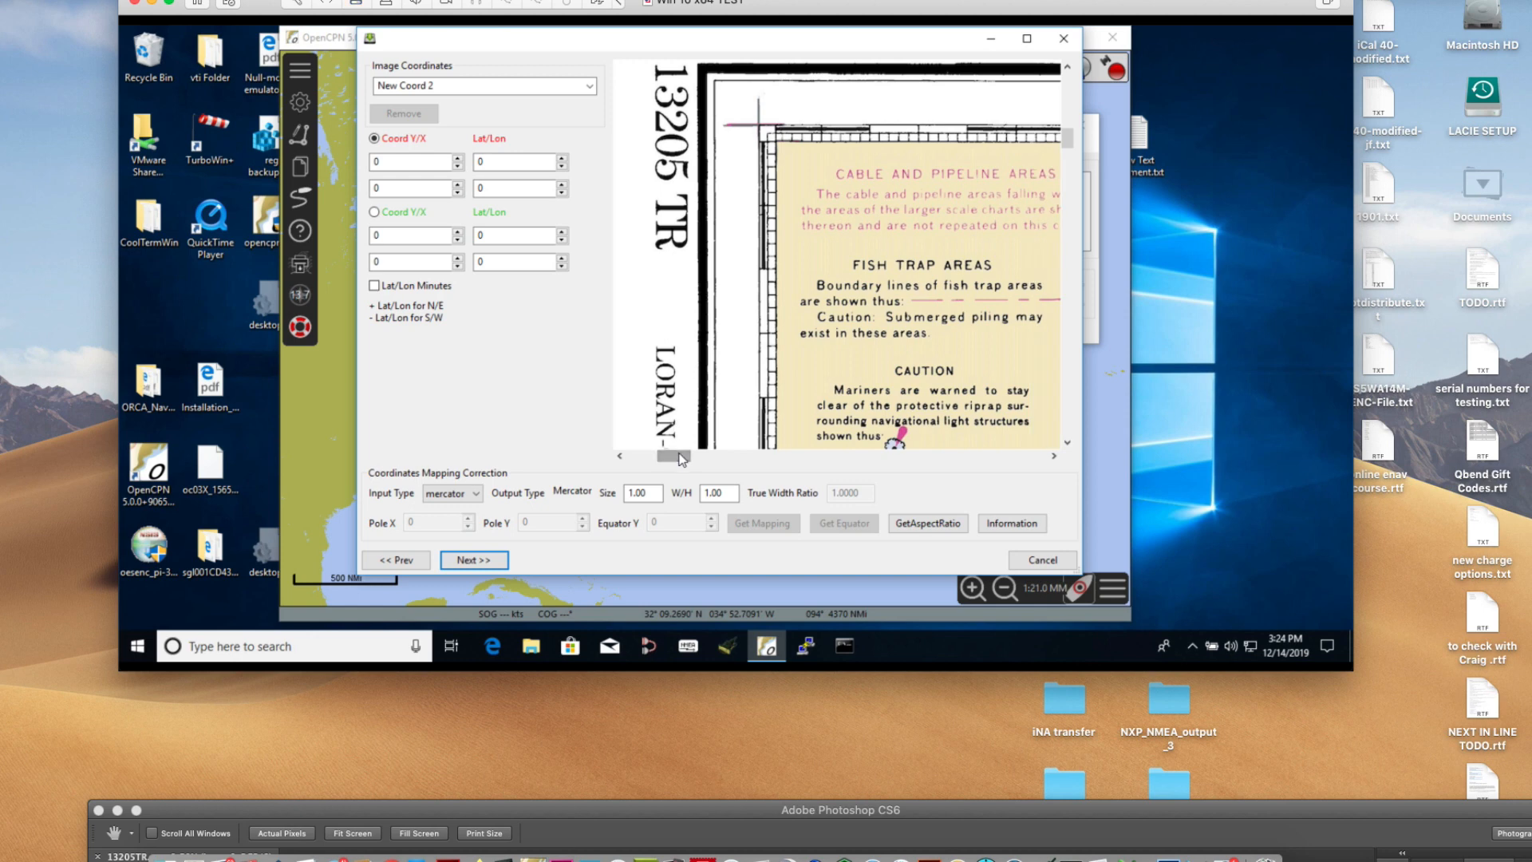
pyautogui.click(479, 86)
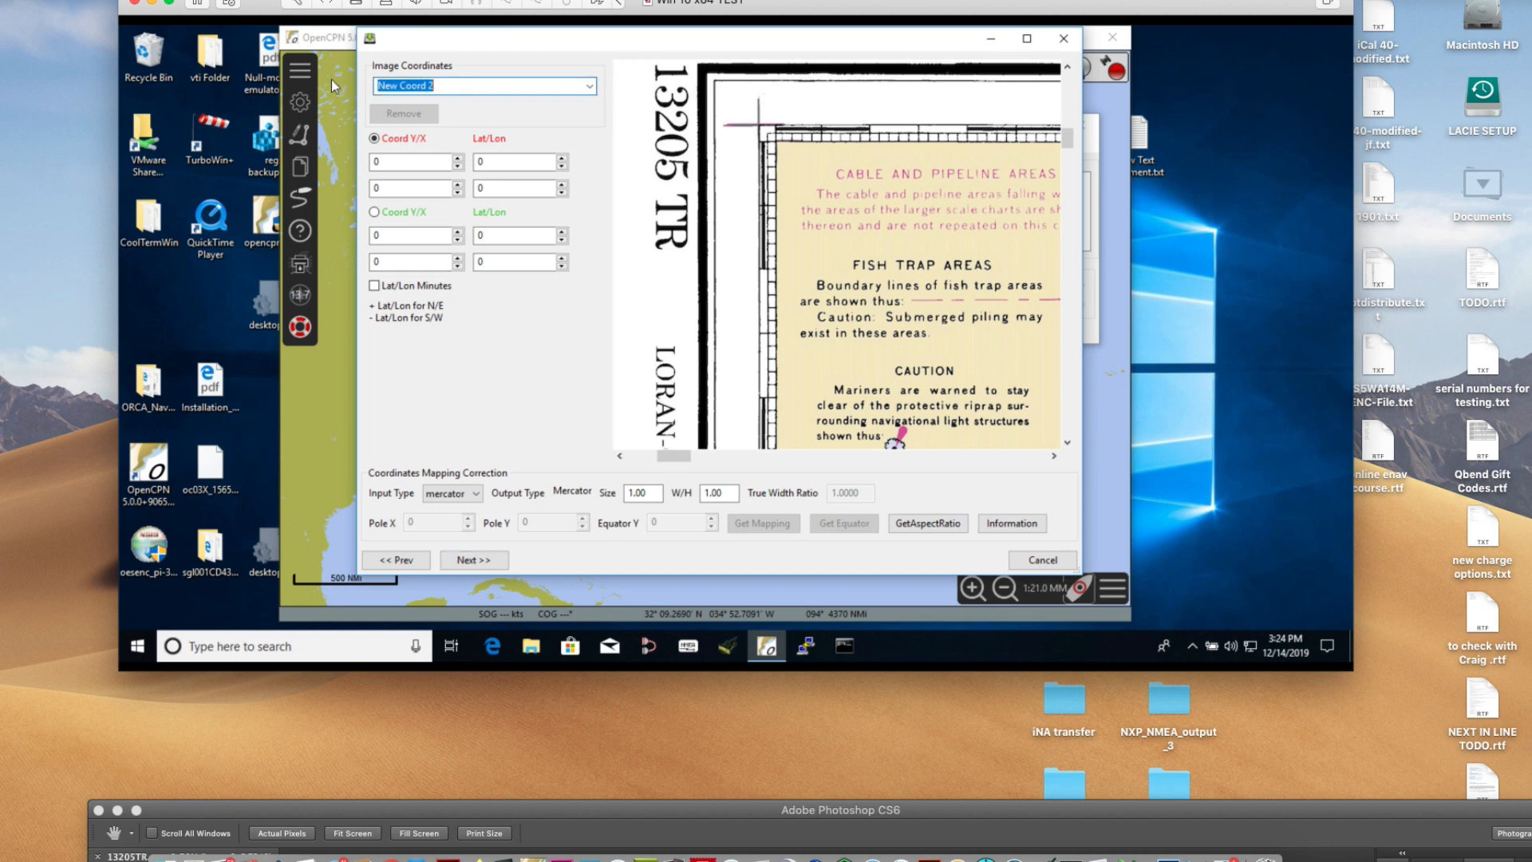
pyautogui.write('1')
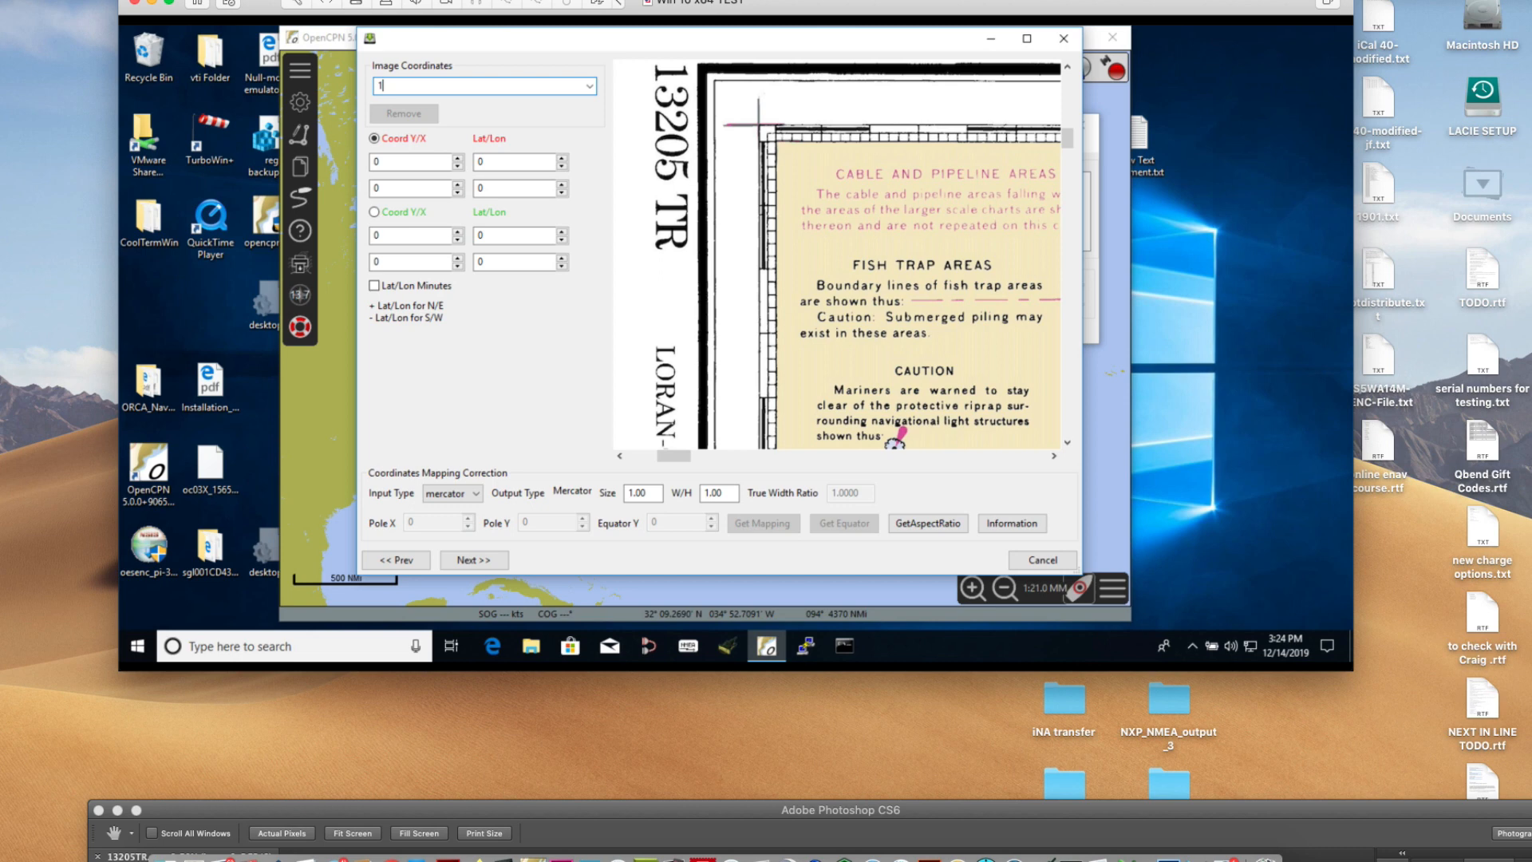
pyautogui.write('13205tr')
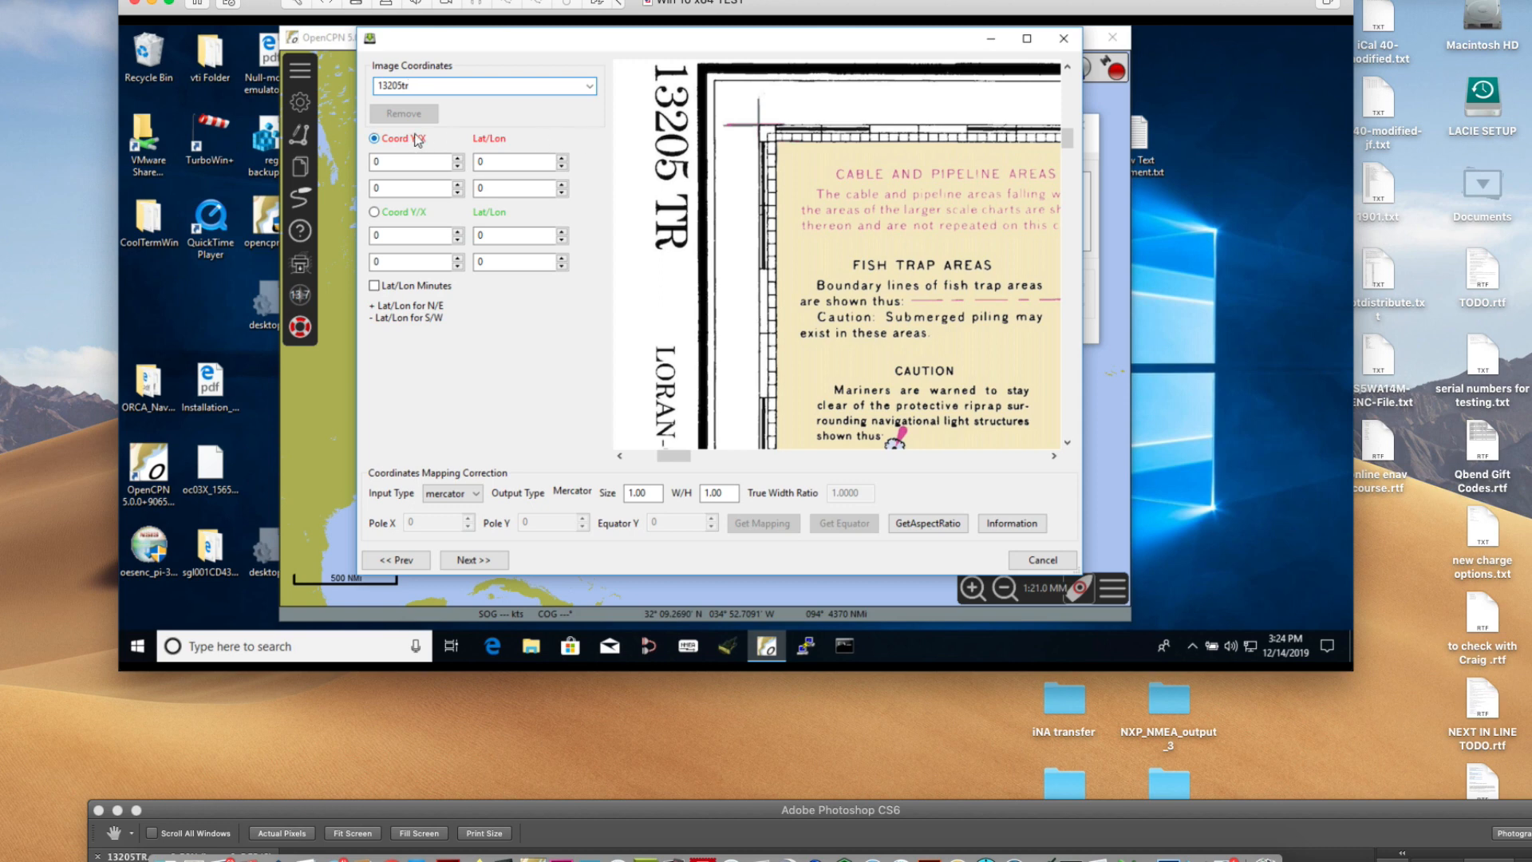
# - Set the first reference point at image 1431/707 to latitude 41°23′, longitude -72°15′
pyautogui.click(373, 138)
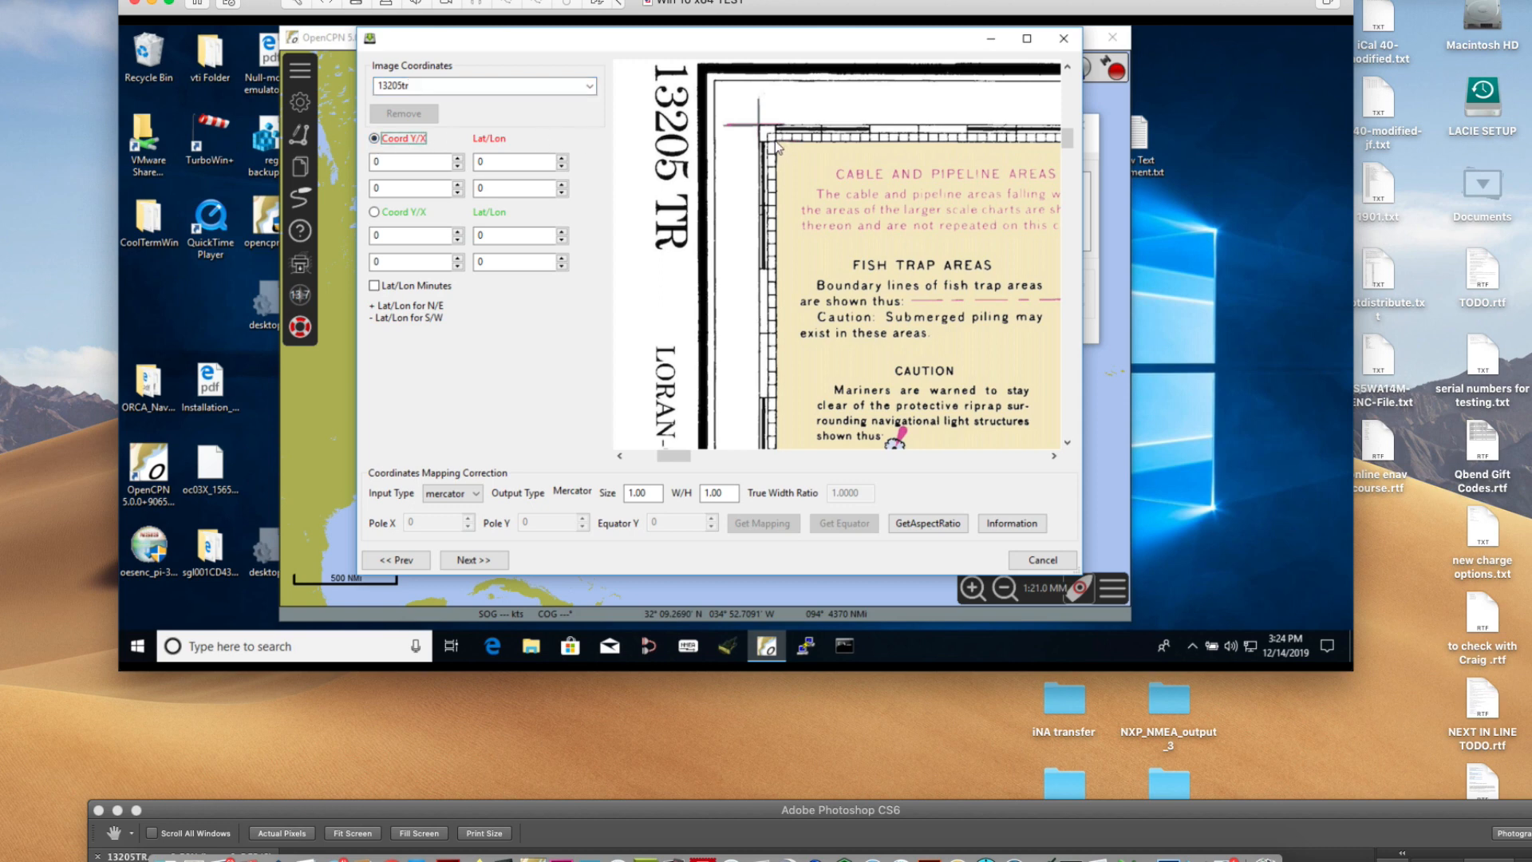
pyautogui.click(772, 142)
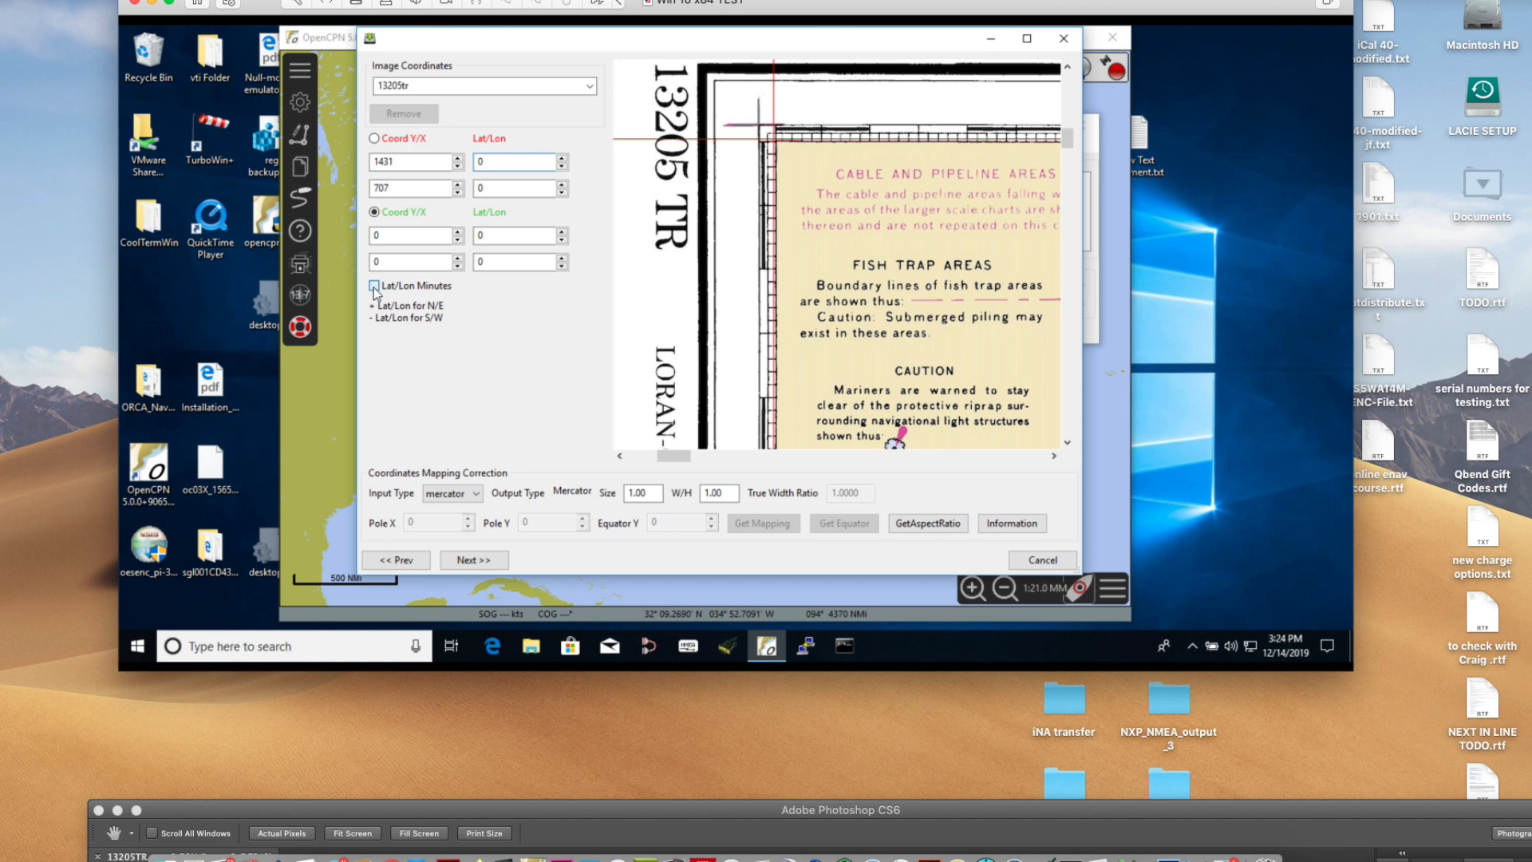
pyautogui.click(369, 286)
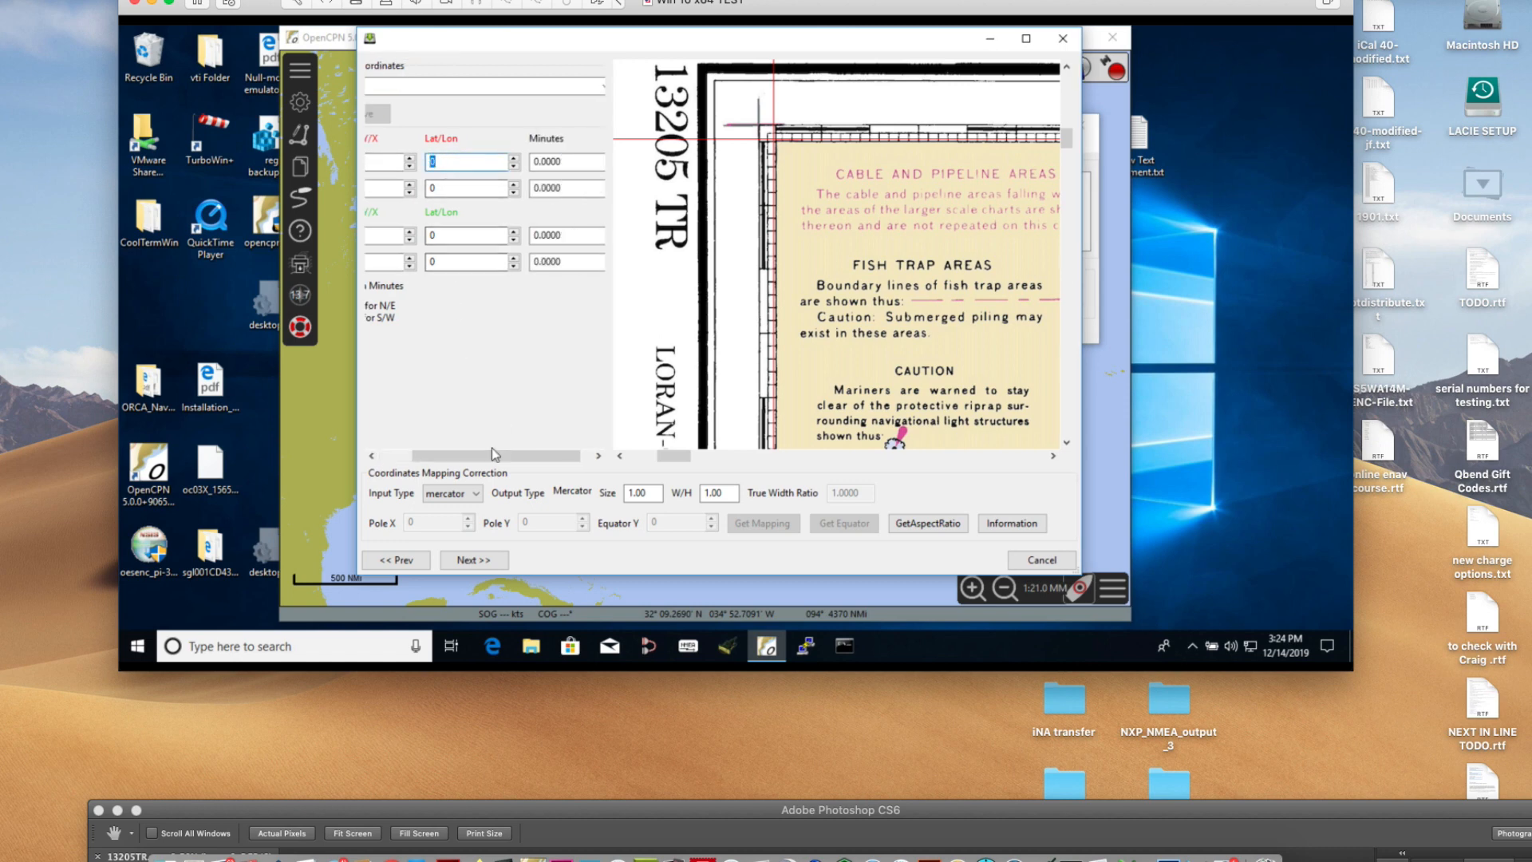
pyautogui.moveTo(537, 455); pyautogui.dragTo(410, 456)
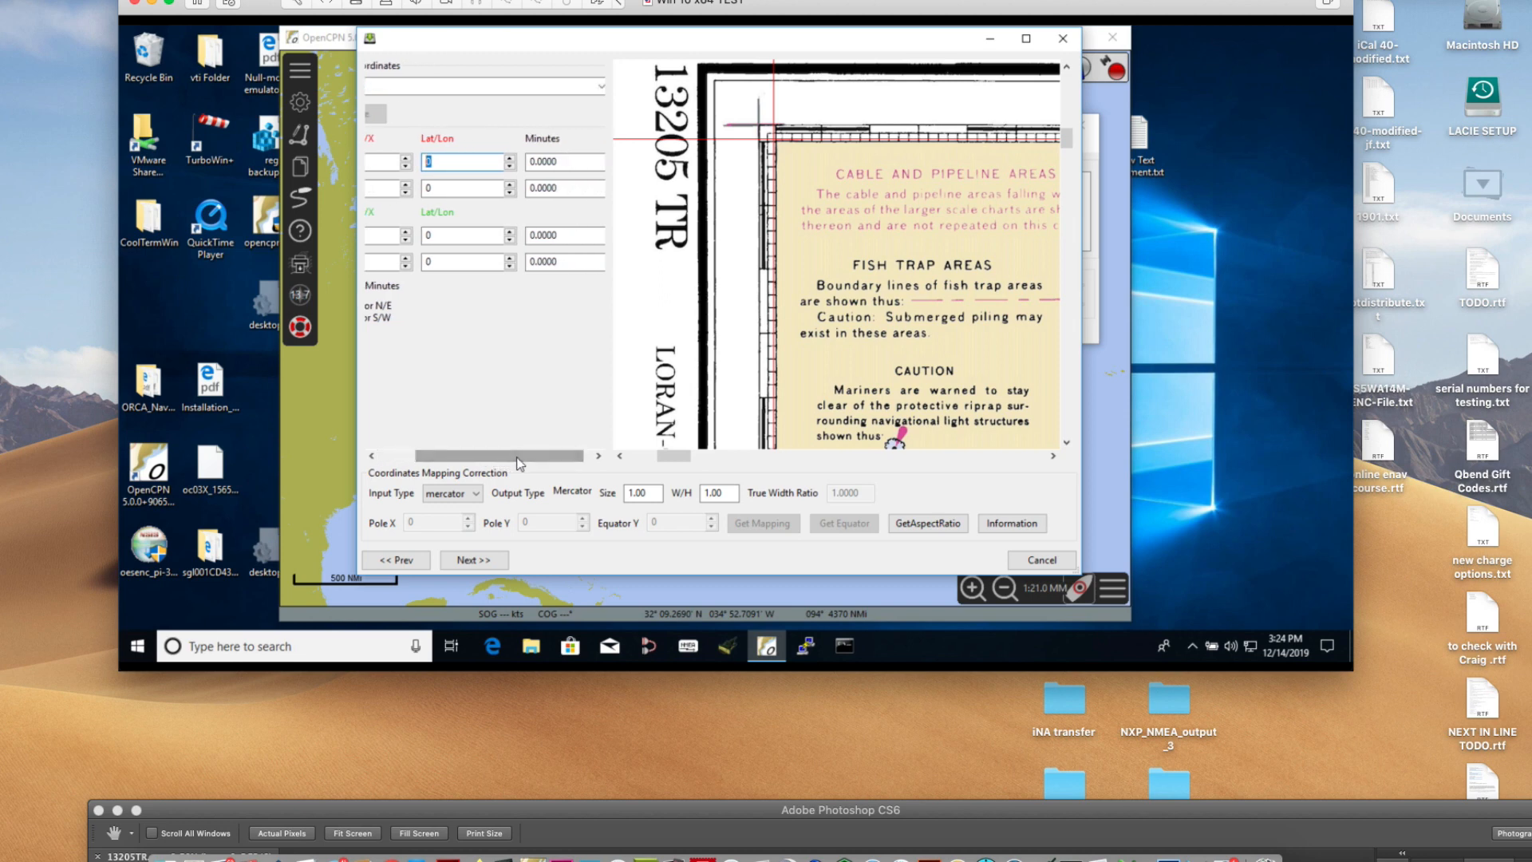
pyautogui.write('41')
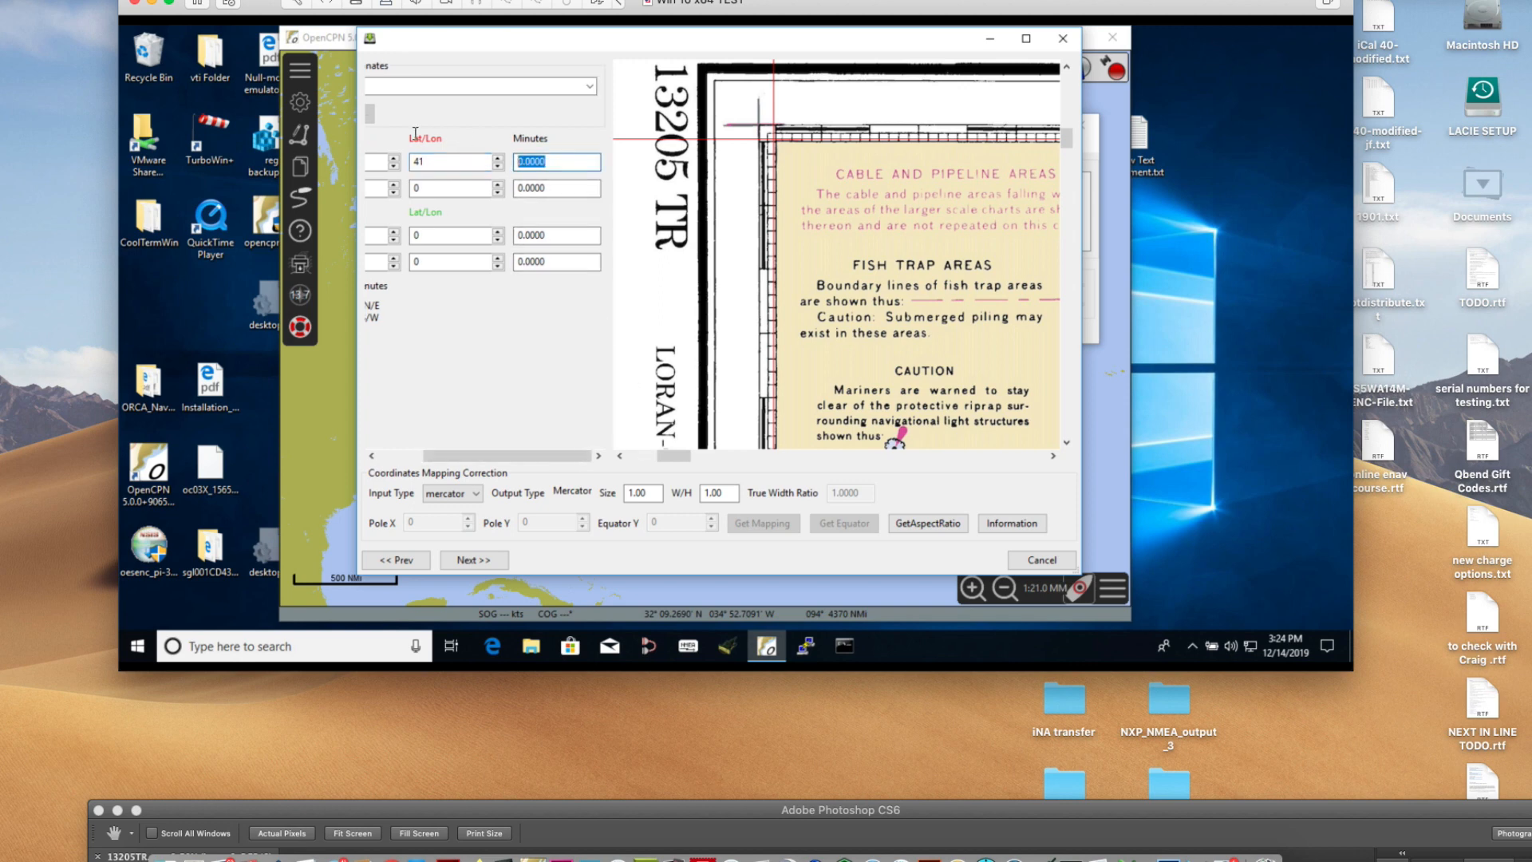
pyautogui.write('23')
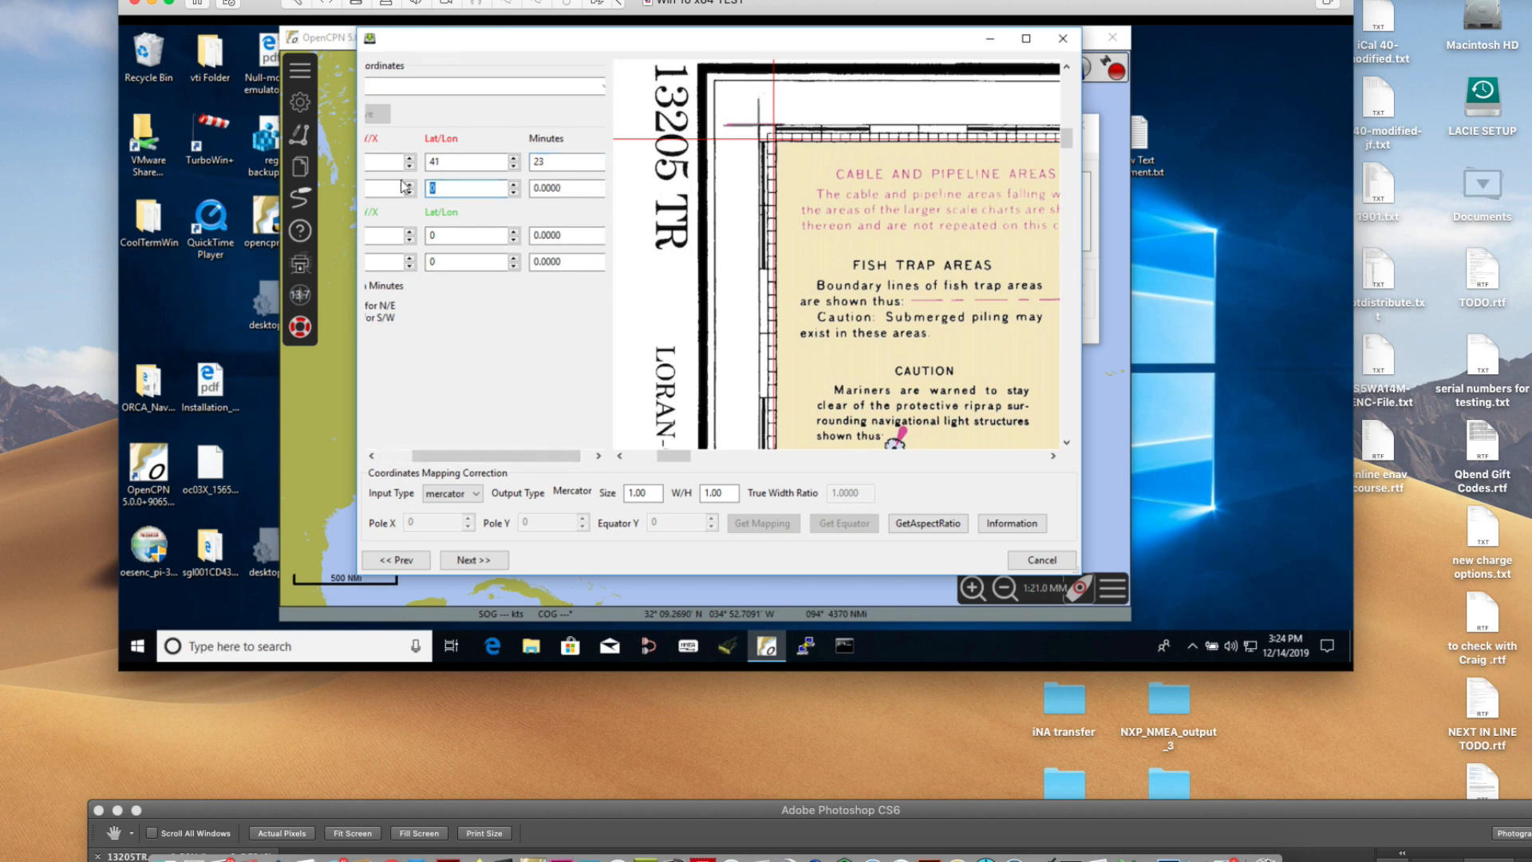
pyautogui.write('-')
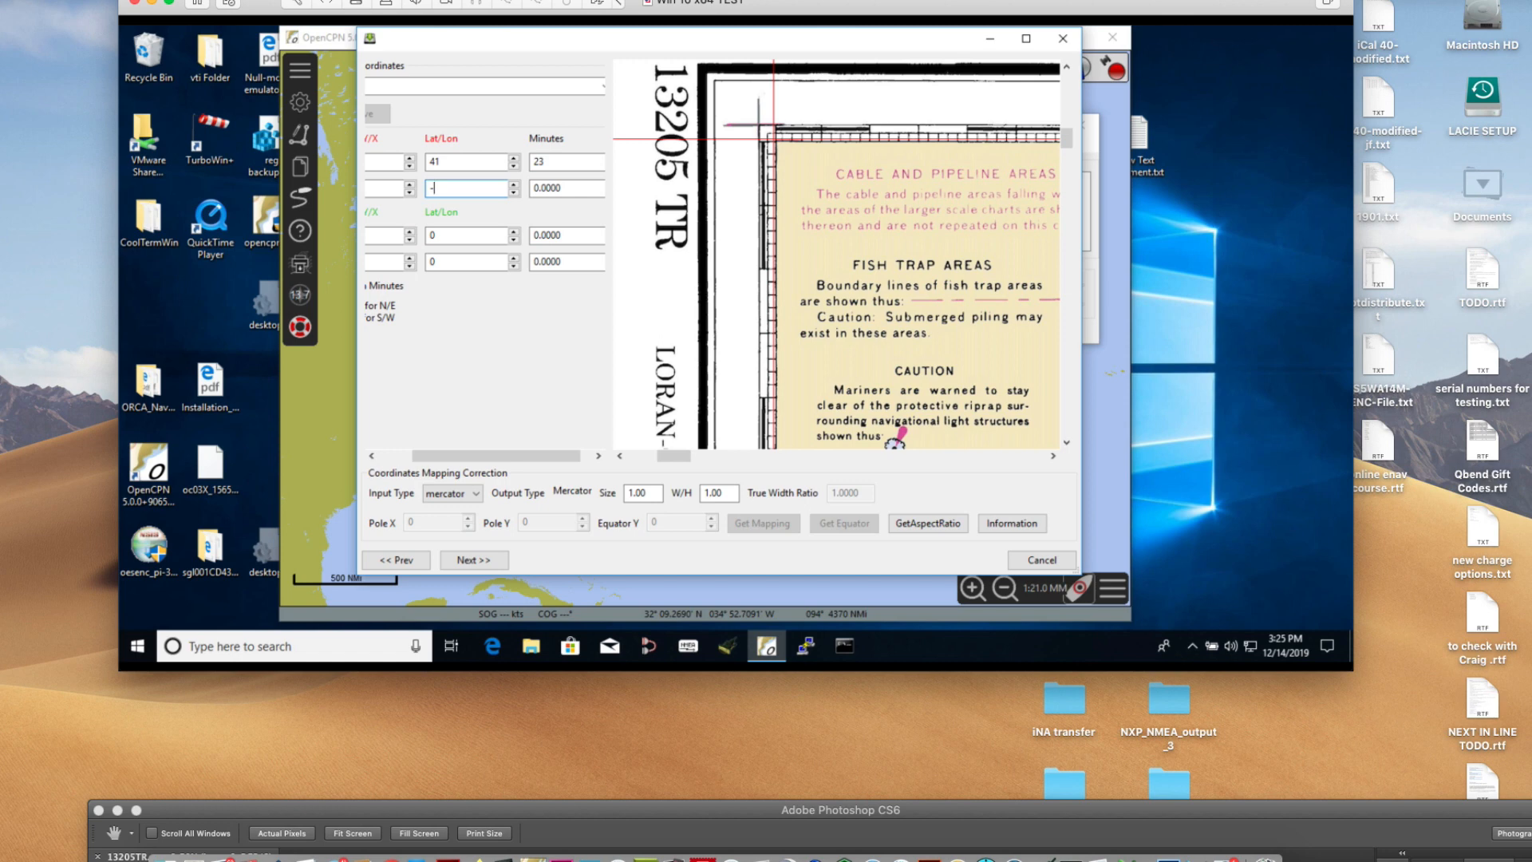
pyautogui.write('72')
pyautogui.click(568, 188)
pyautogui.write('1')
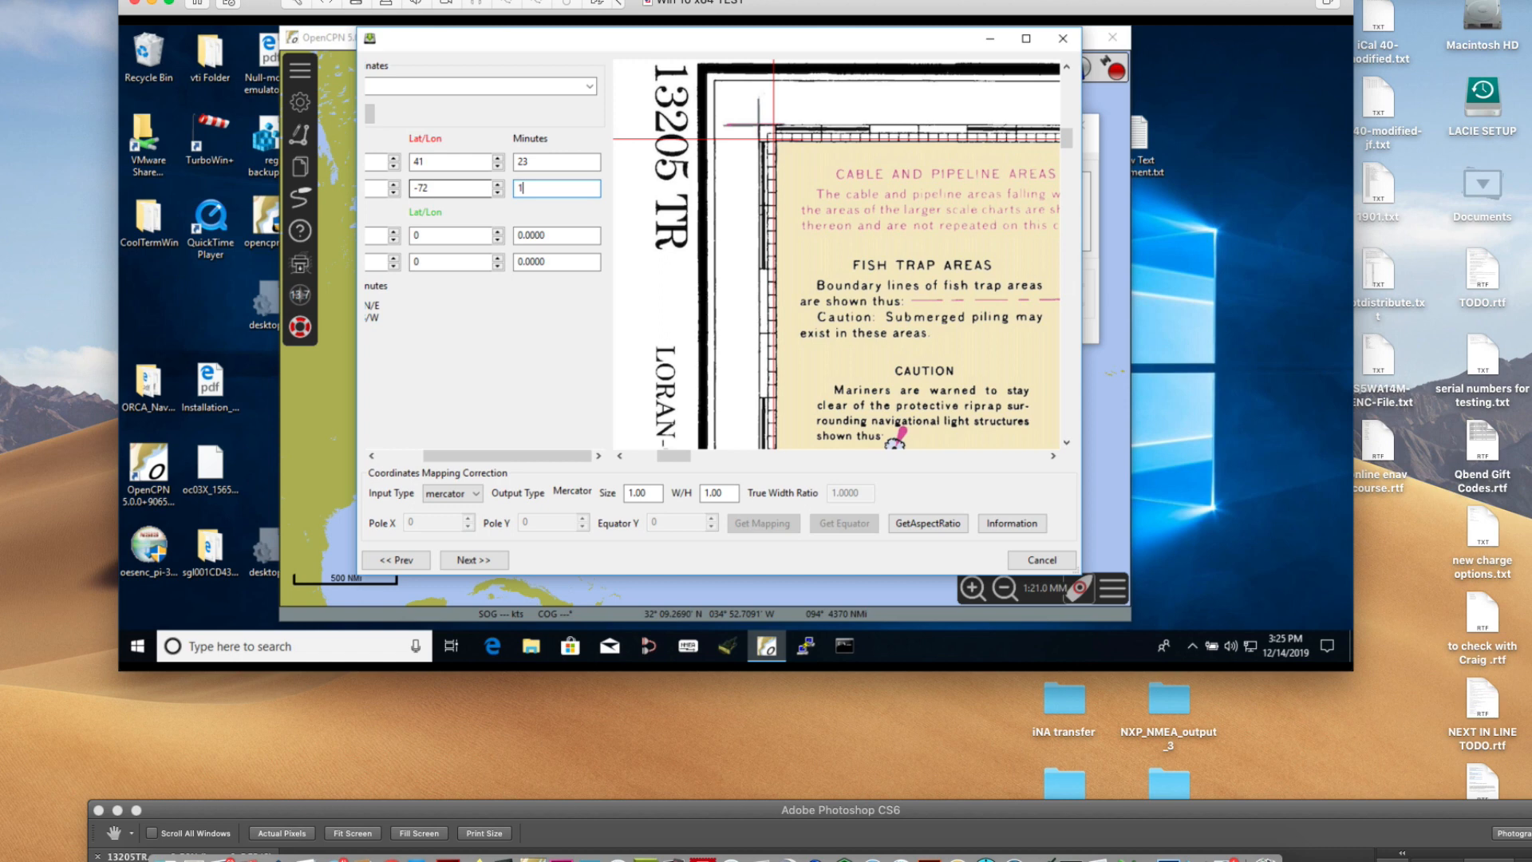
pyautogui.write('5')
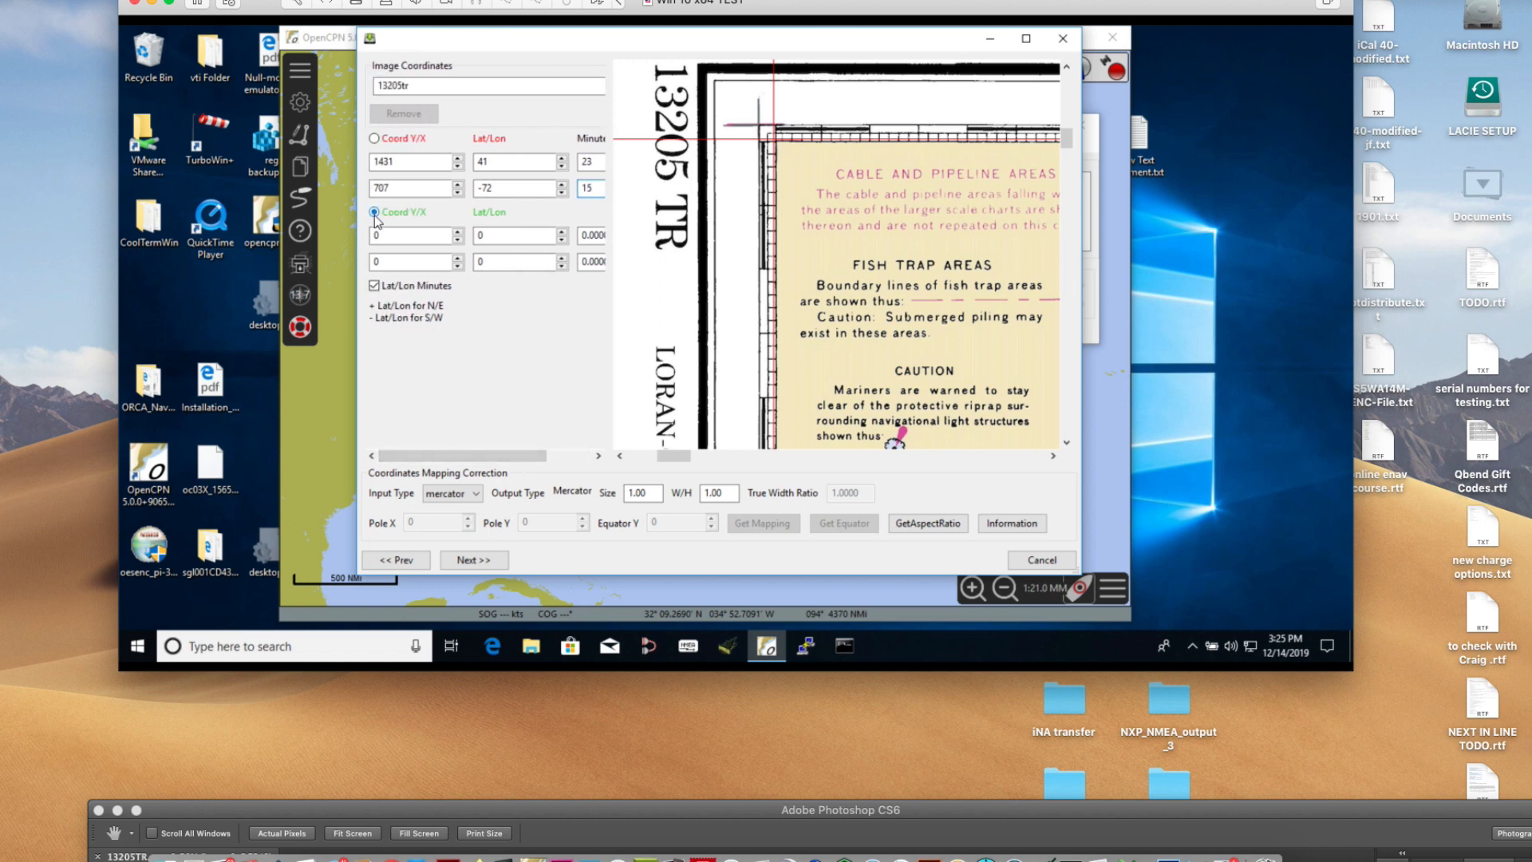
pyautogui.click(371, 212)
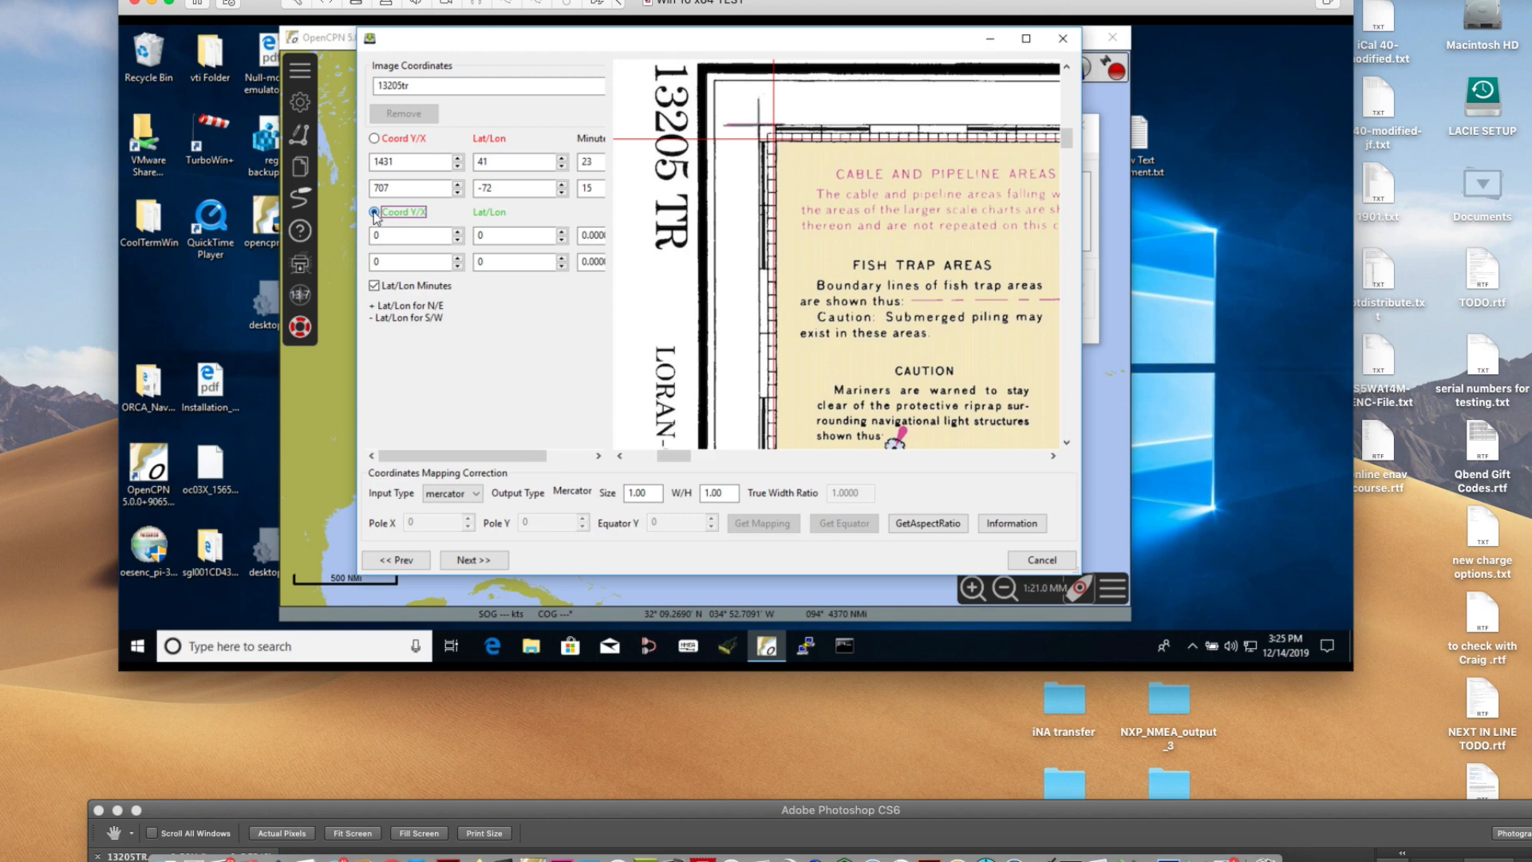
# - Set the second reference point to latitude 40°40′, longitude -71°28′
pyautogui.click(370, 213)
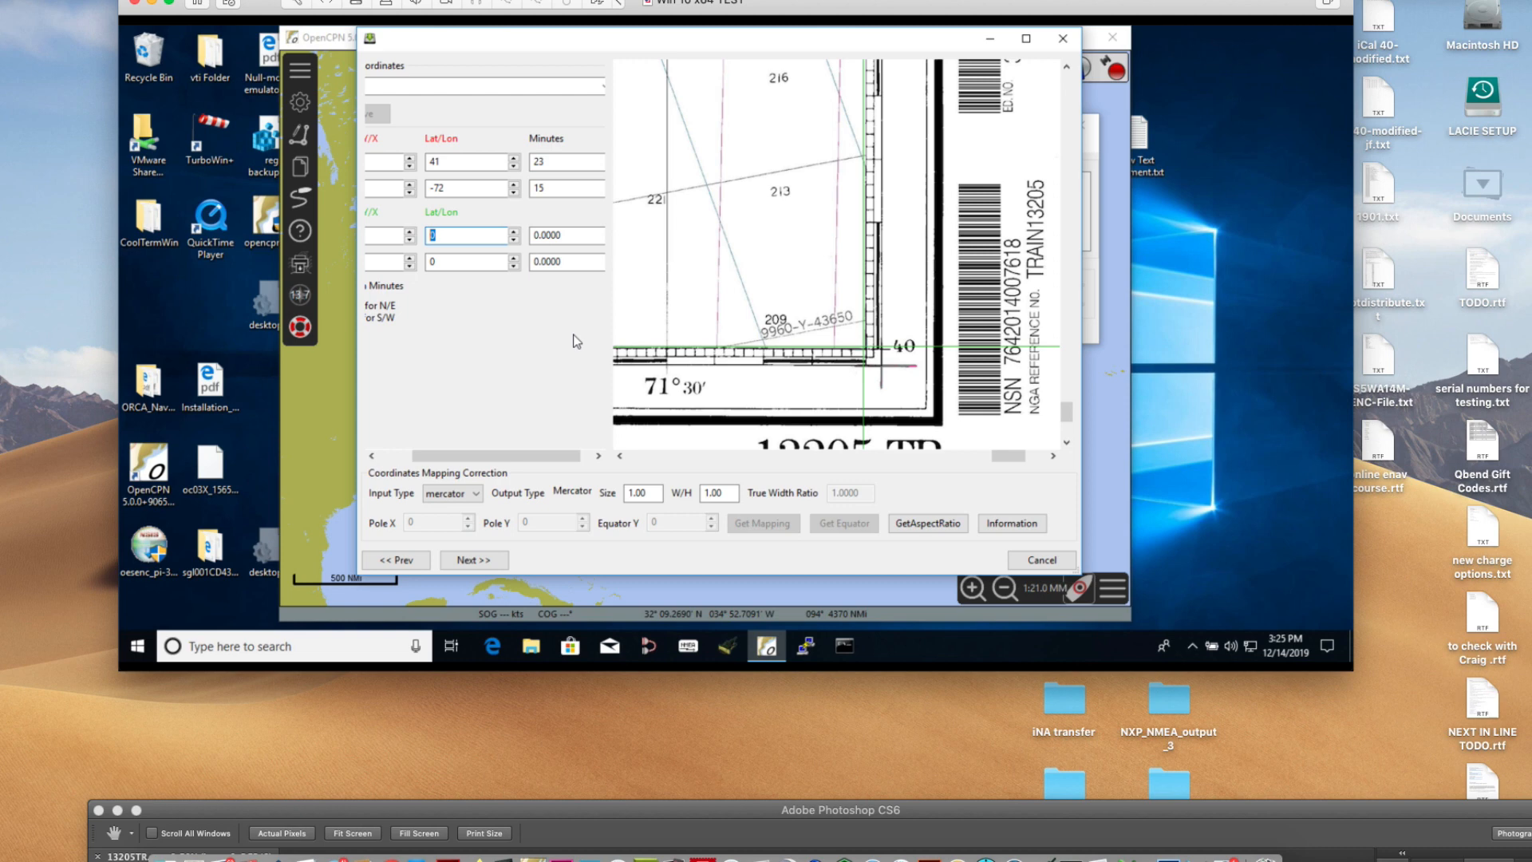
pyautogui.write('40')
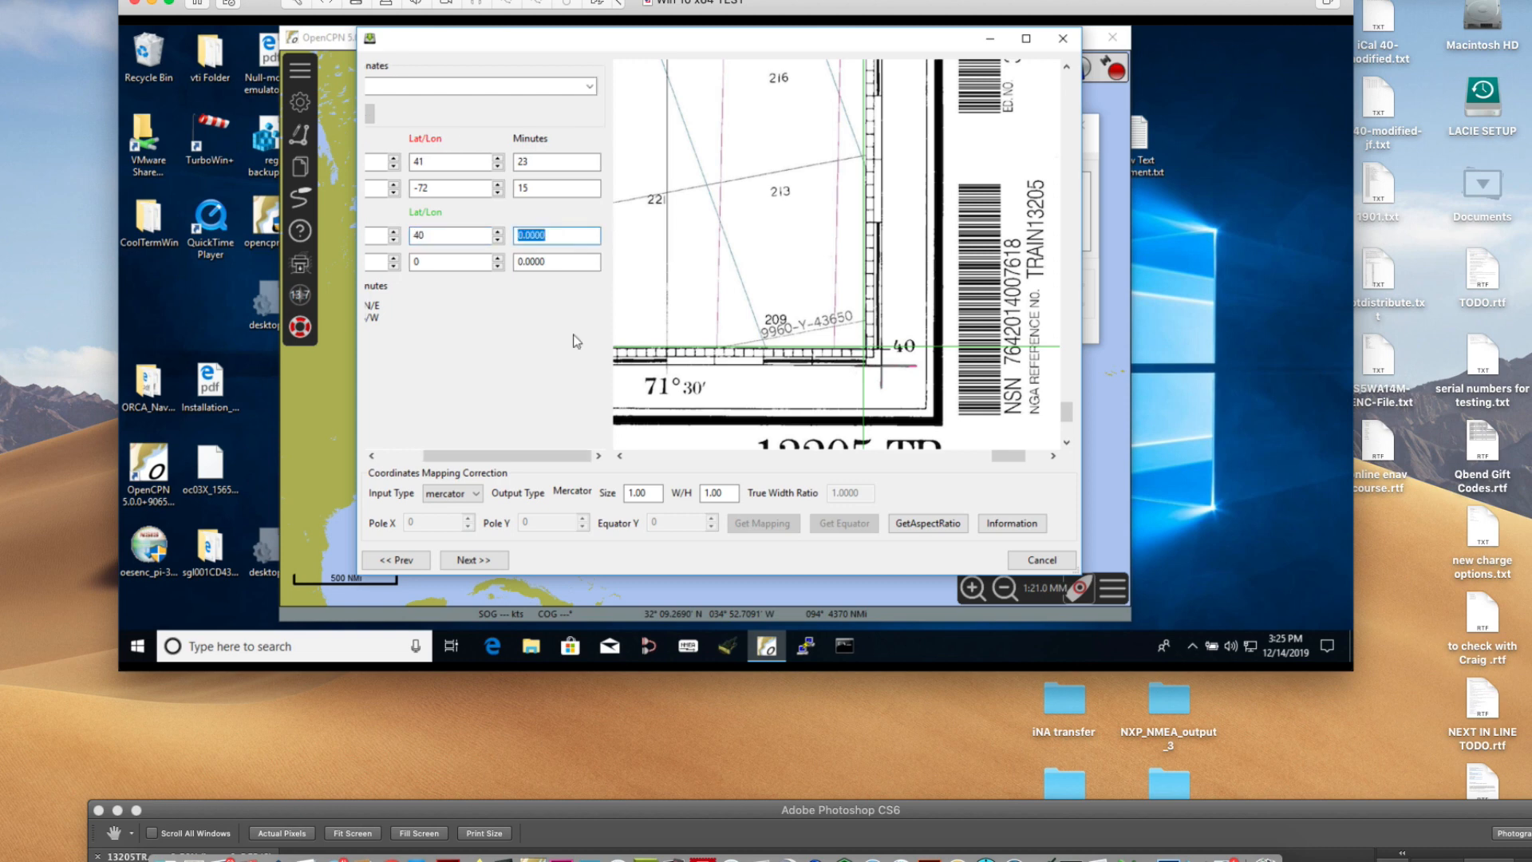
pyautogui.write('40')
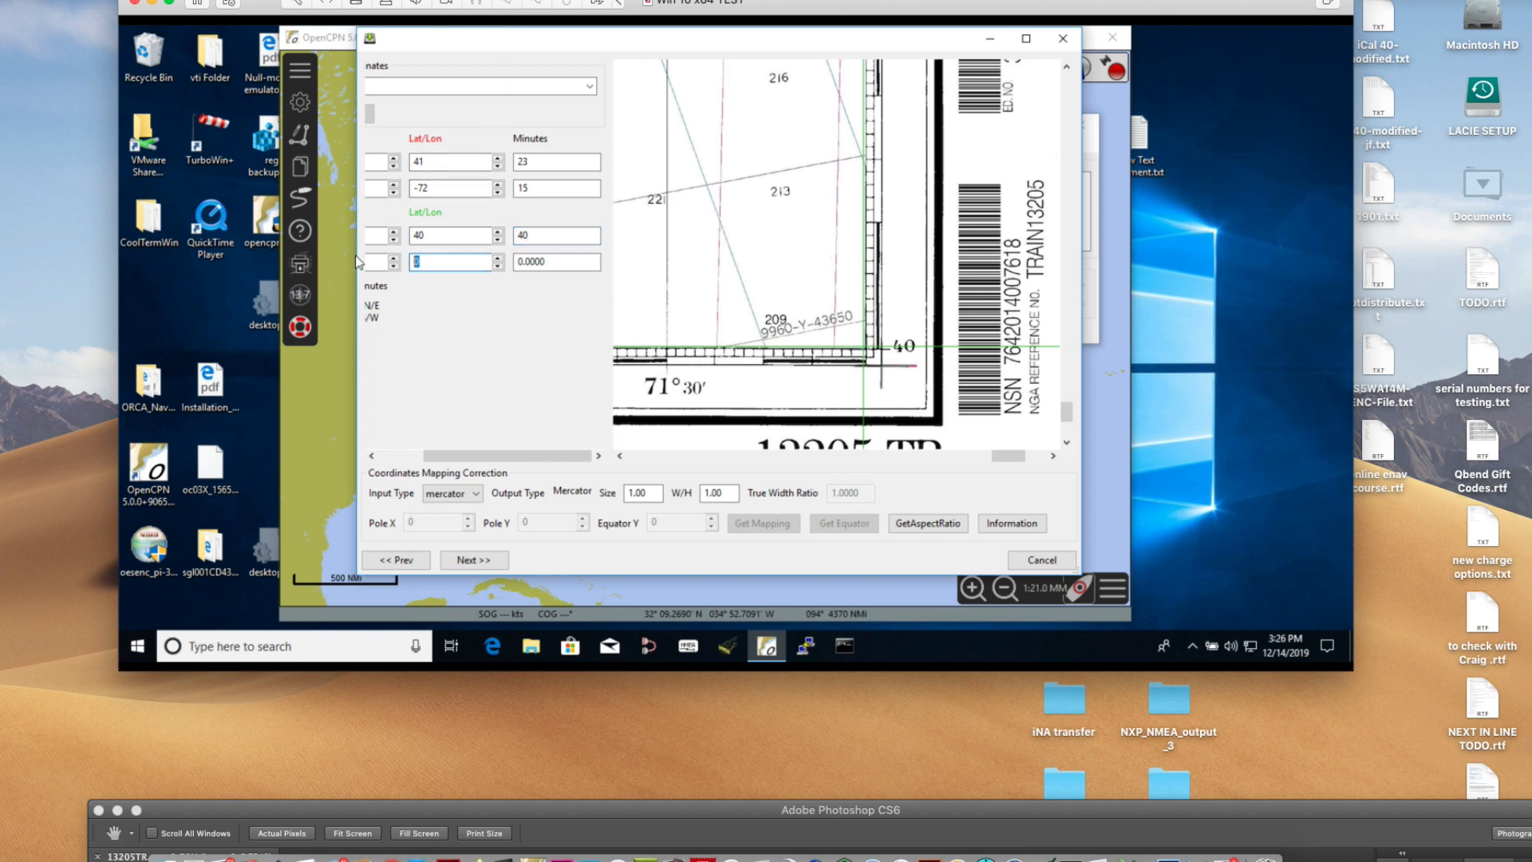
pyautogui.moveTo(606, 295)
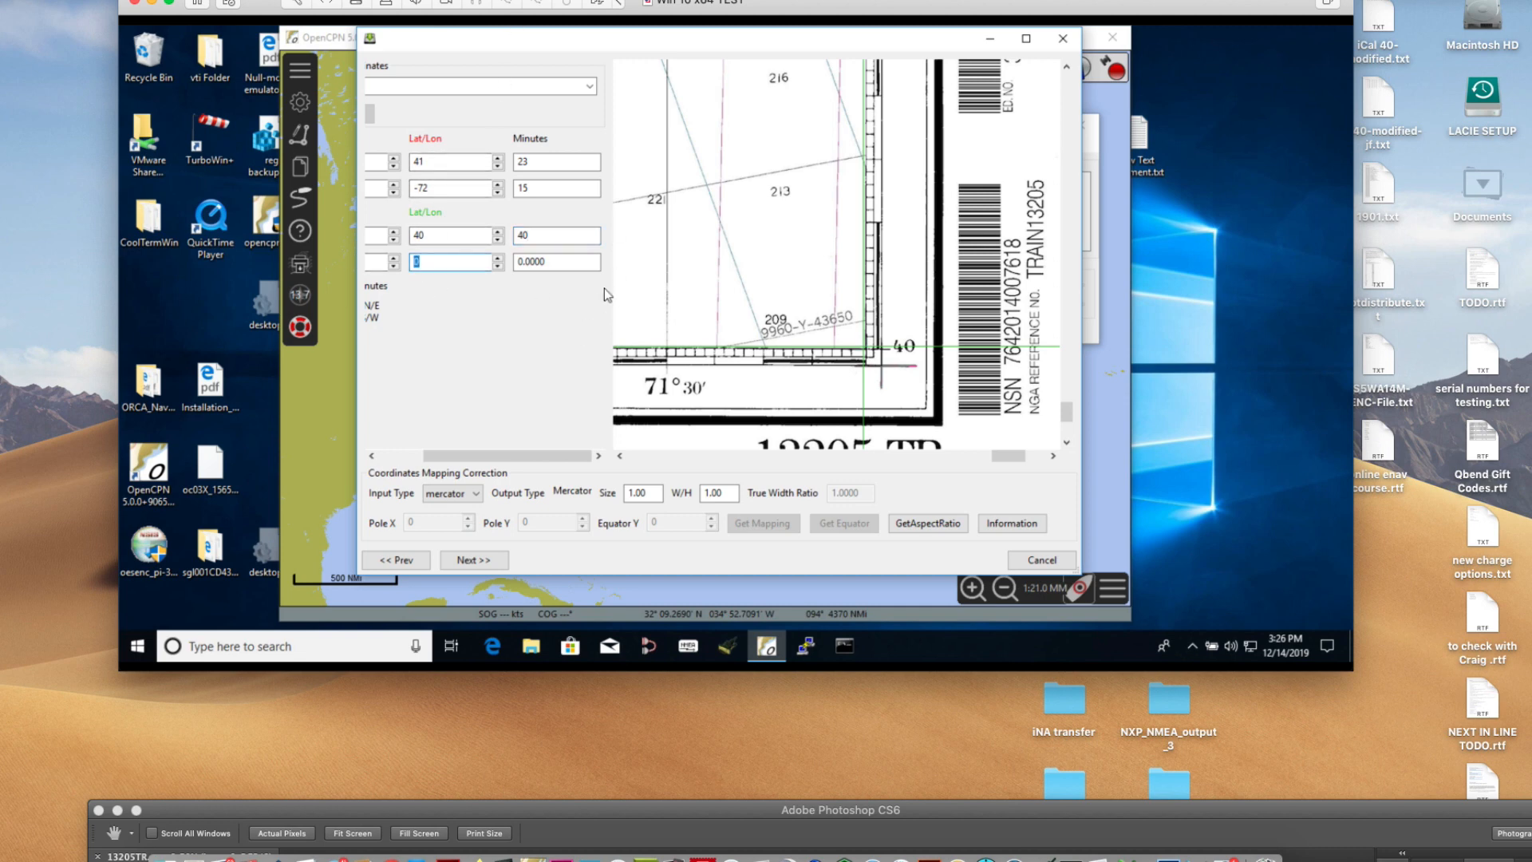
pyautogui.write('-71')
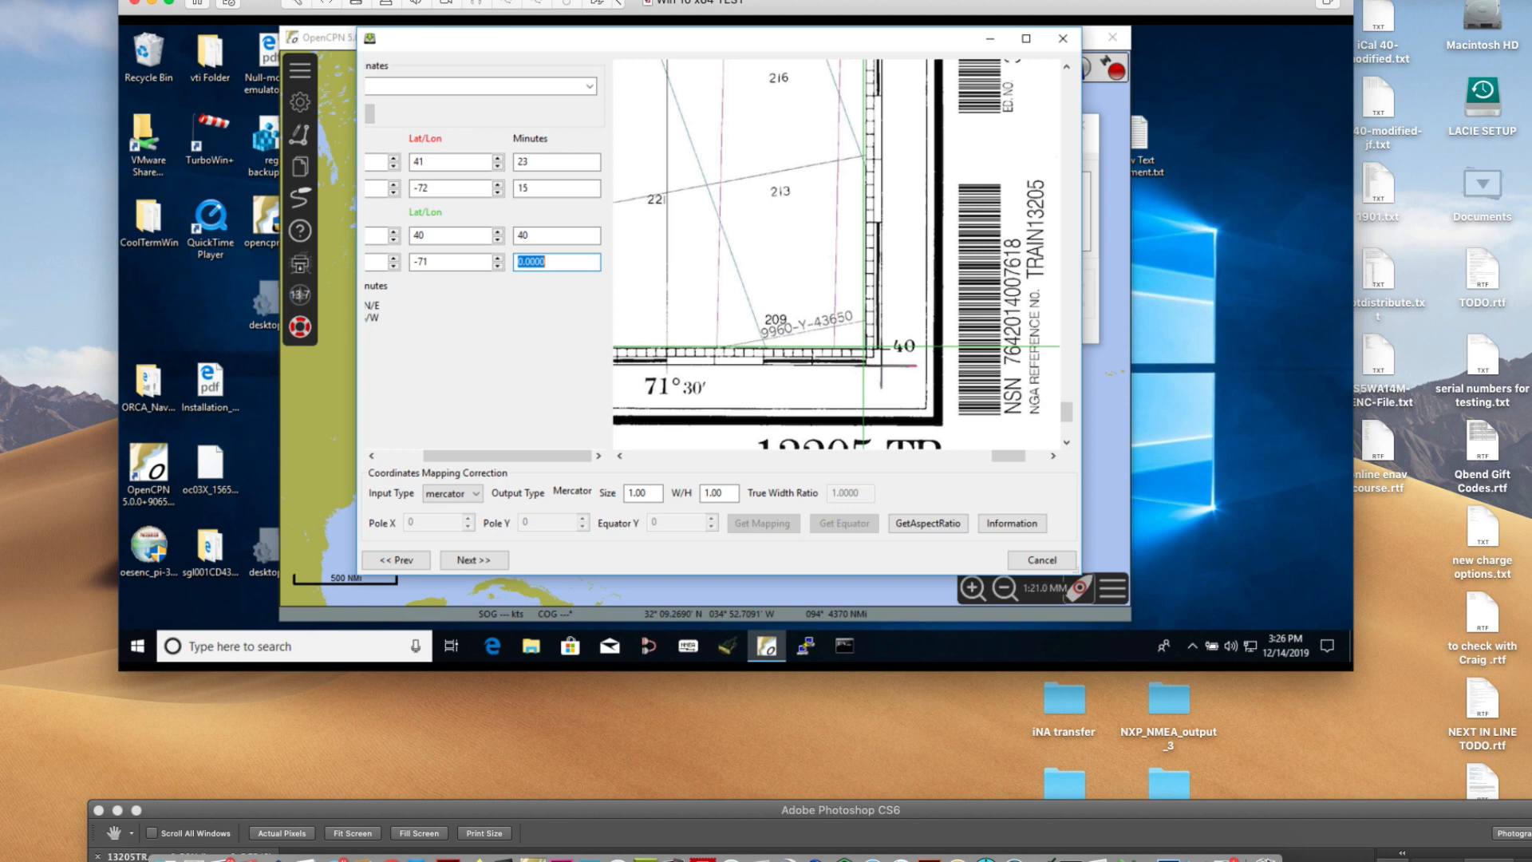
pyautogui.write('28')
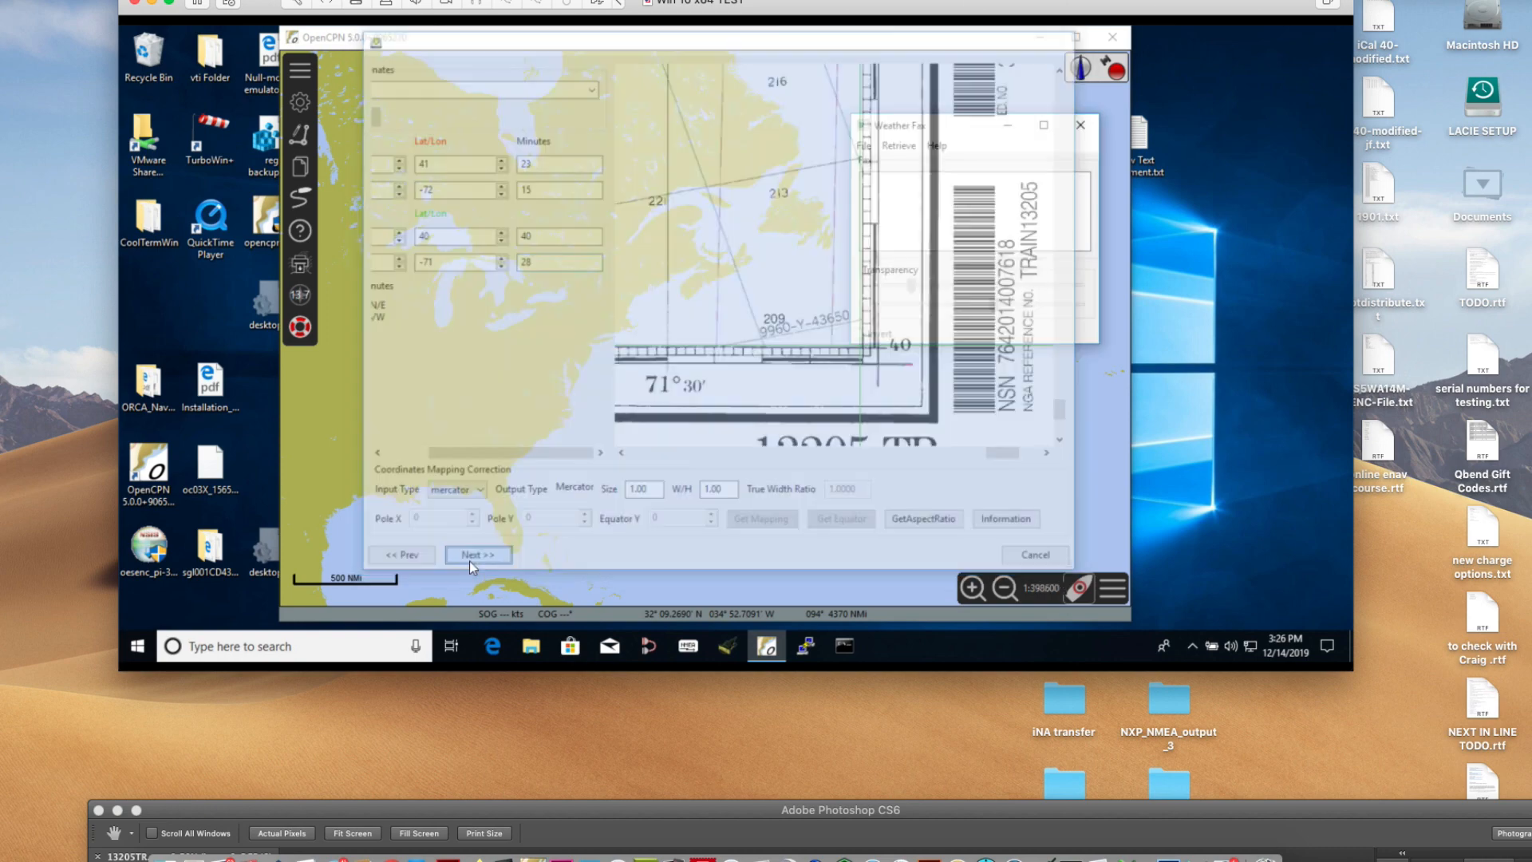
# - Finish the wizard and pan to check the 13205TR overlay near Montauk Shoals and Westerly
pyautogui.click(478, 555)
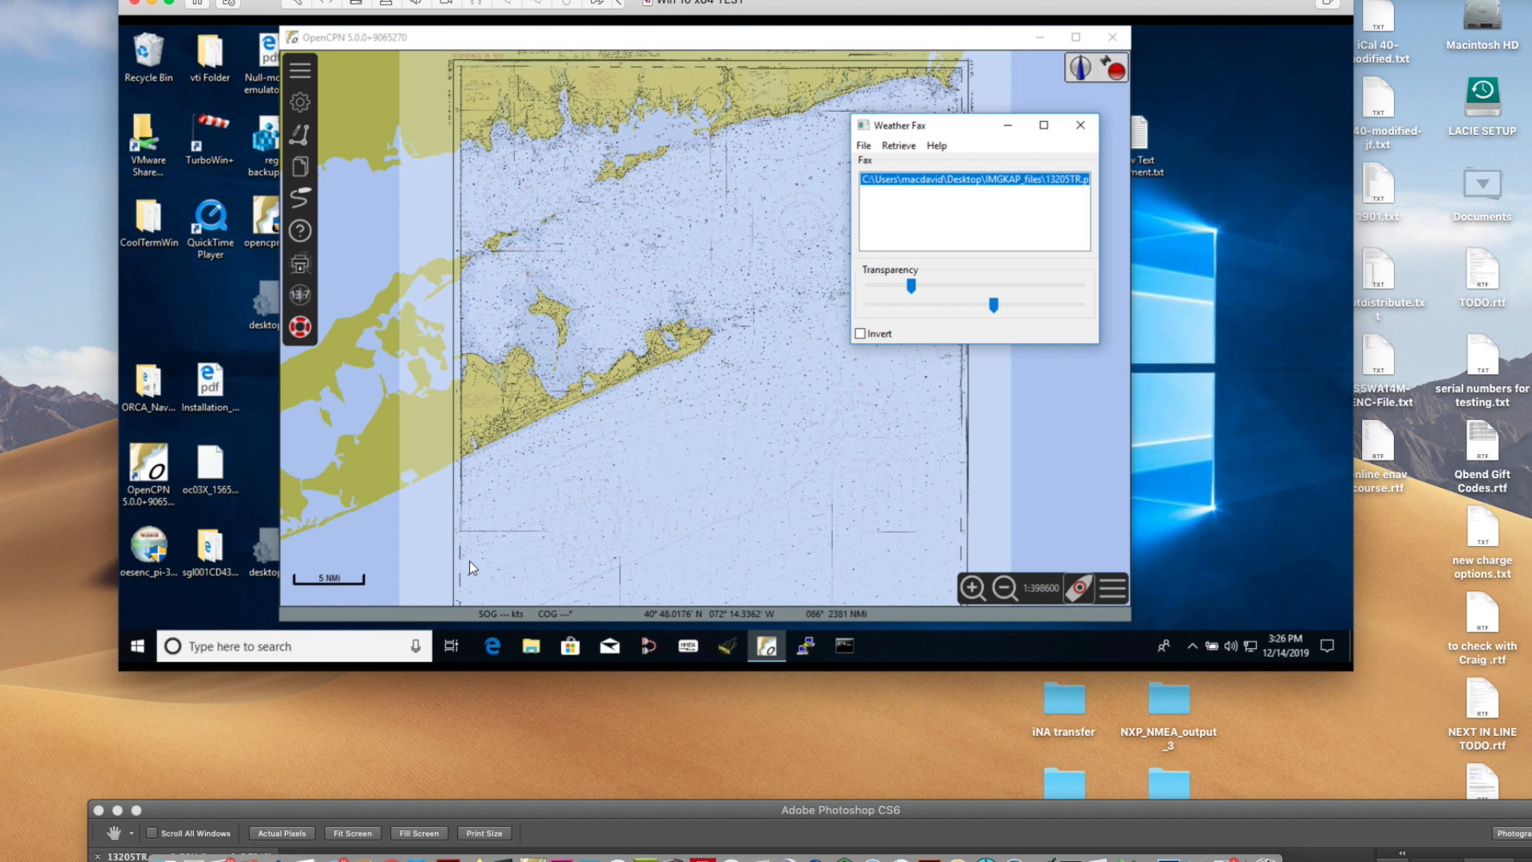
pyautogui.moveTo(919, 125); pyautogui.dragTo(962, 130)
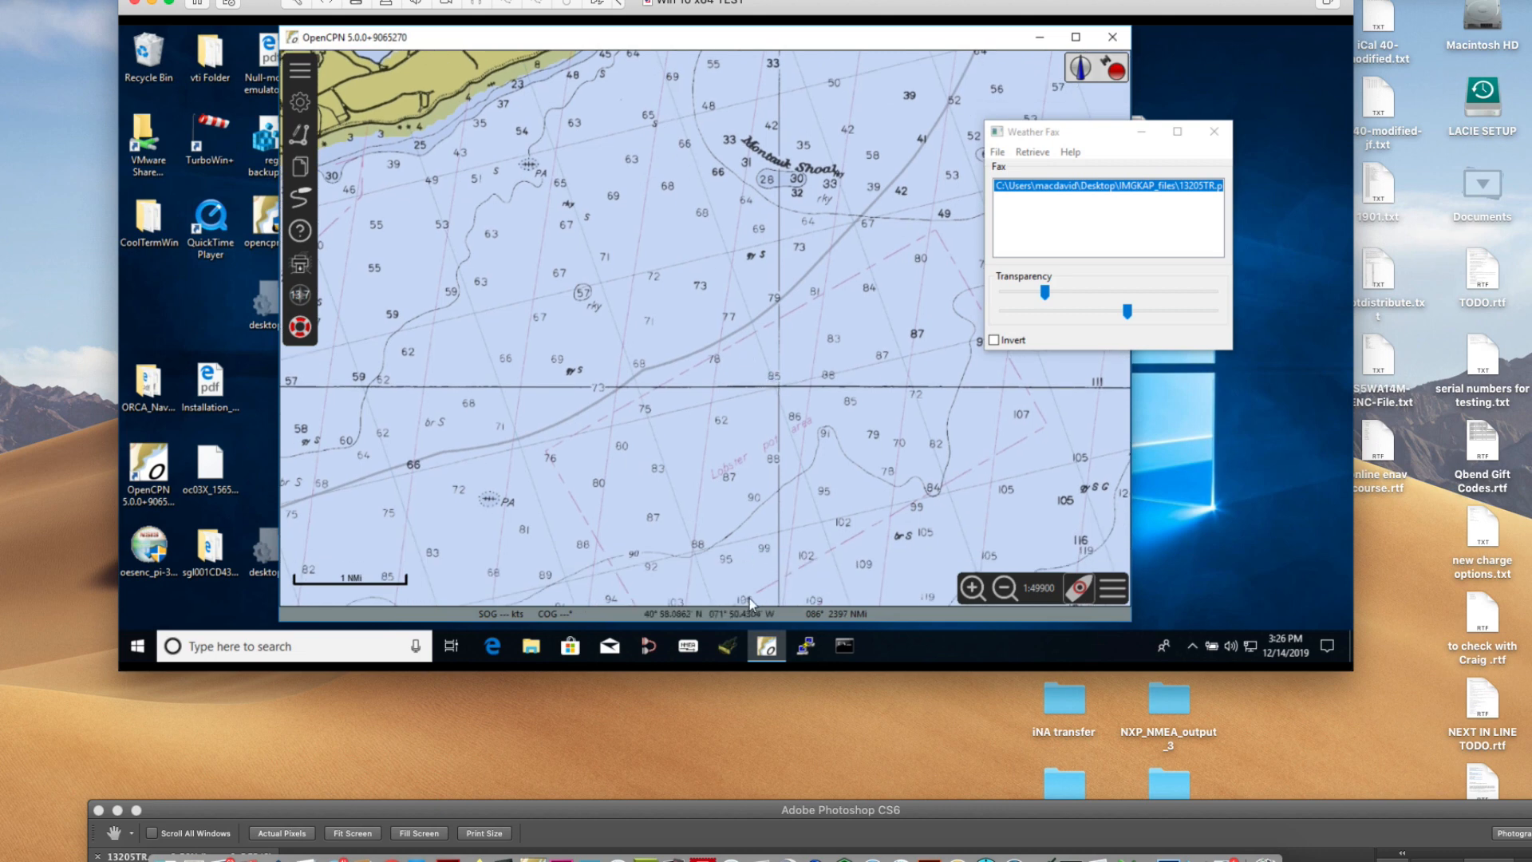
pyautogui.moveTo(783, 391)
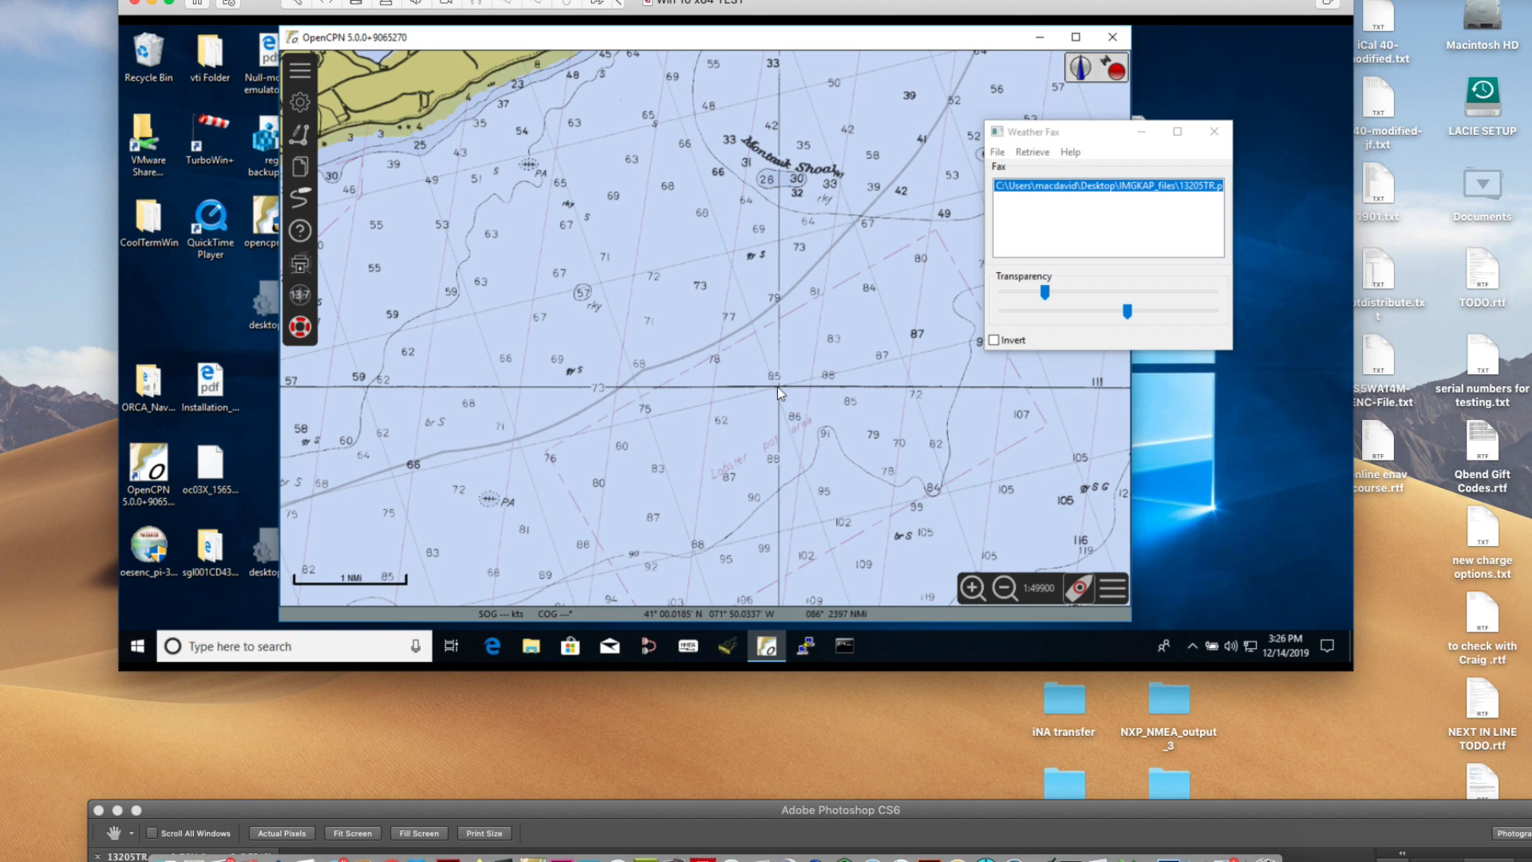
pyautogui.moveTo(785, 401)
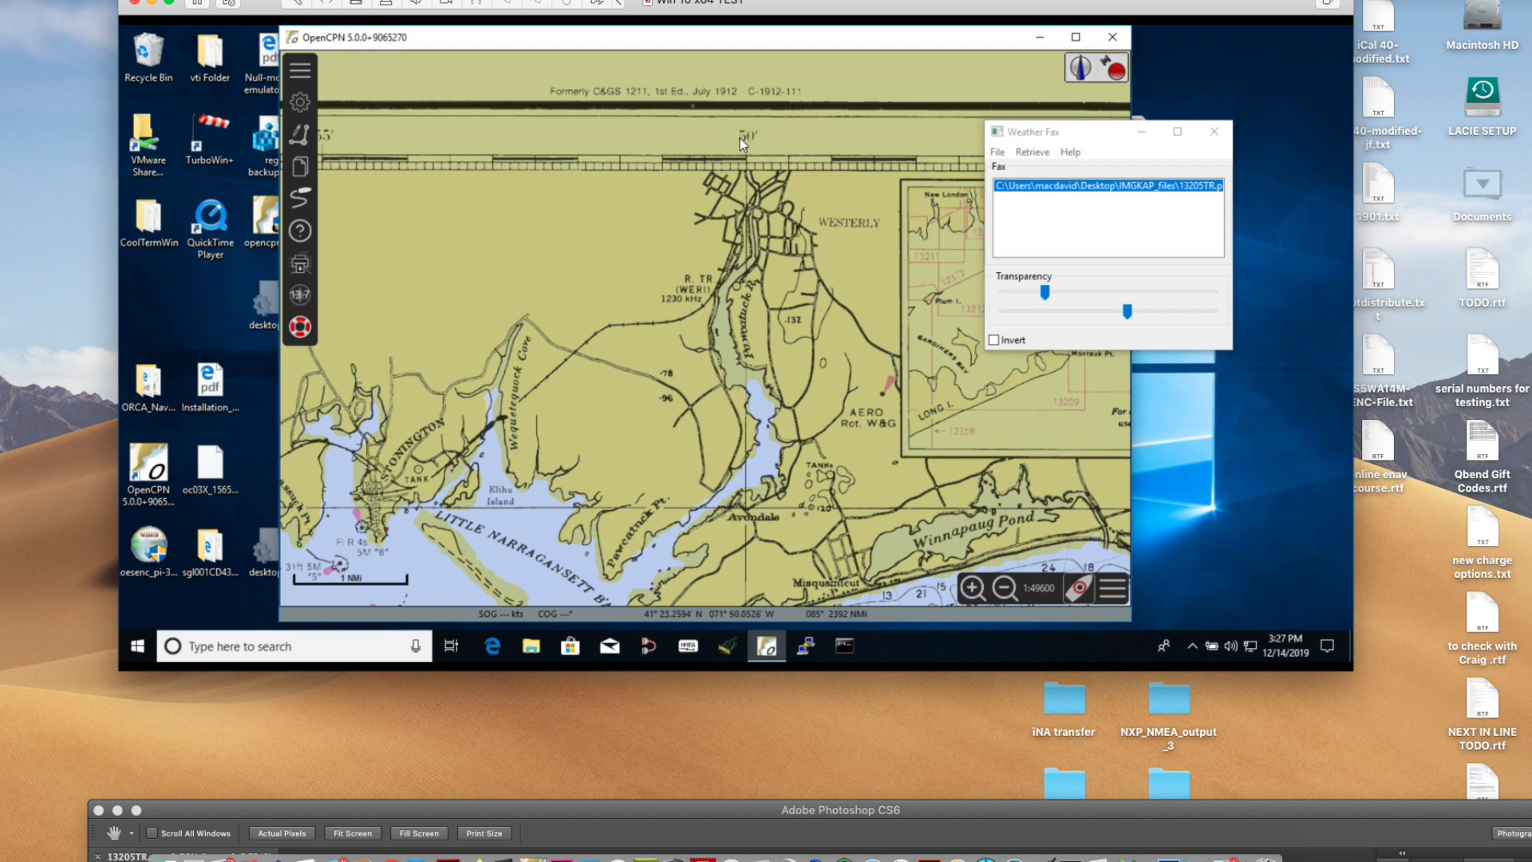
pyautogui.moveTo(741, 143); pyautogui.dragTo(616, 427)
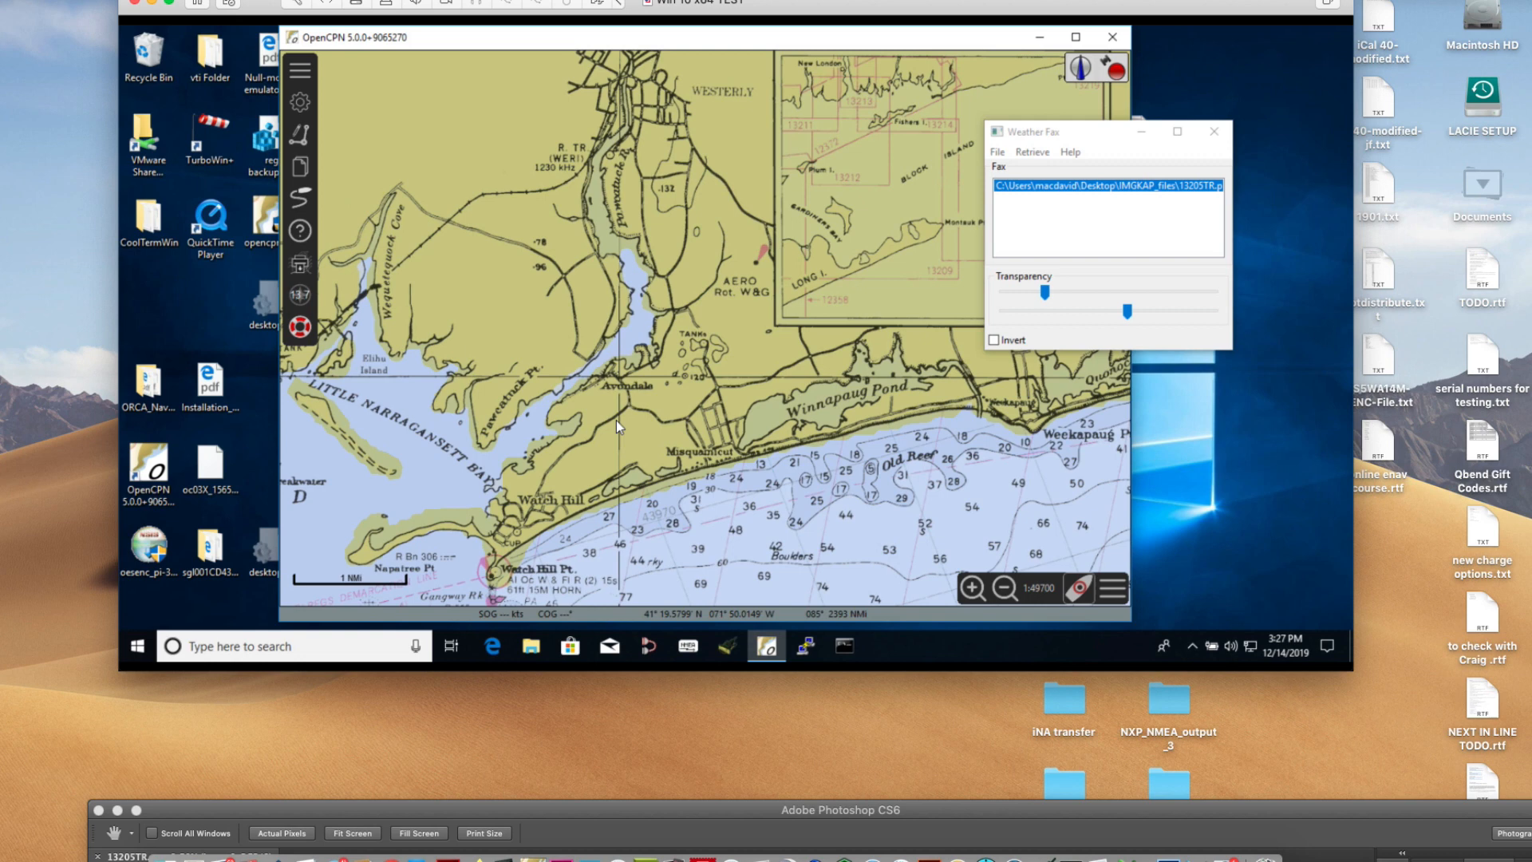
pyautogui.moveTo(962, 217)
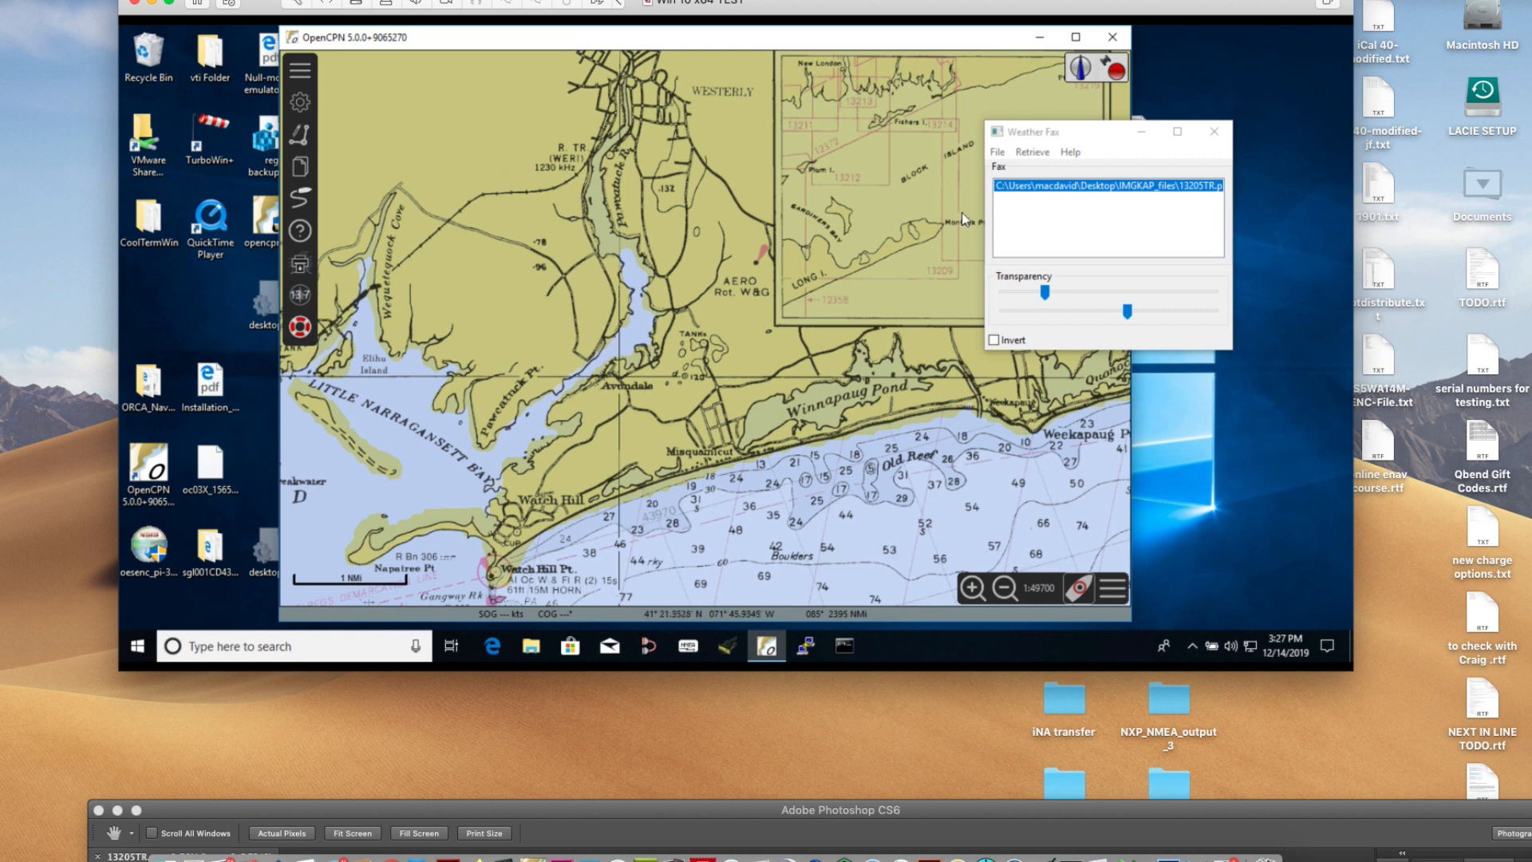
# - Set Weather Fax export preferences to 128 colours with sounding datum MLLW
pyautogui.click(997, 152)
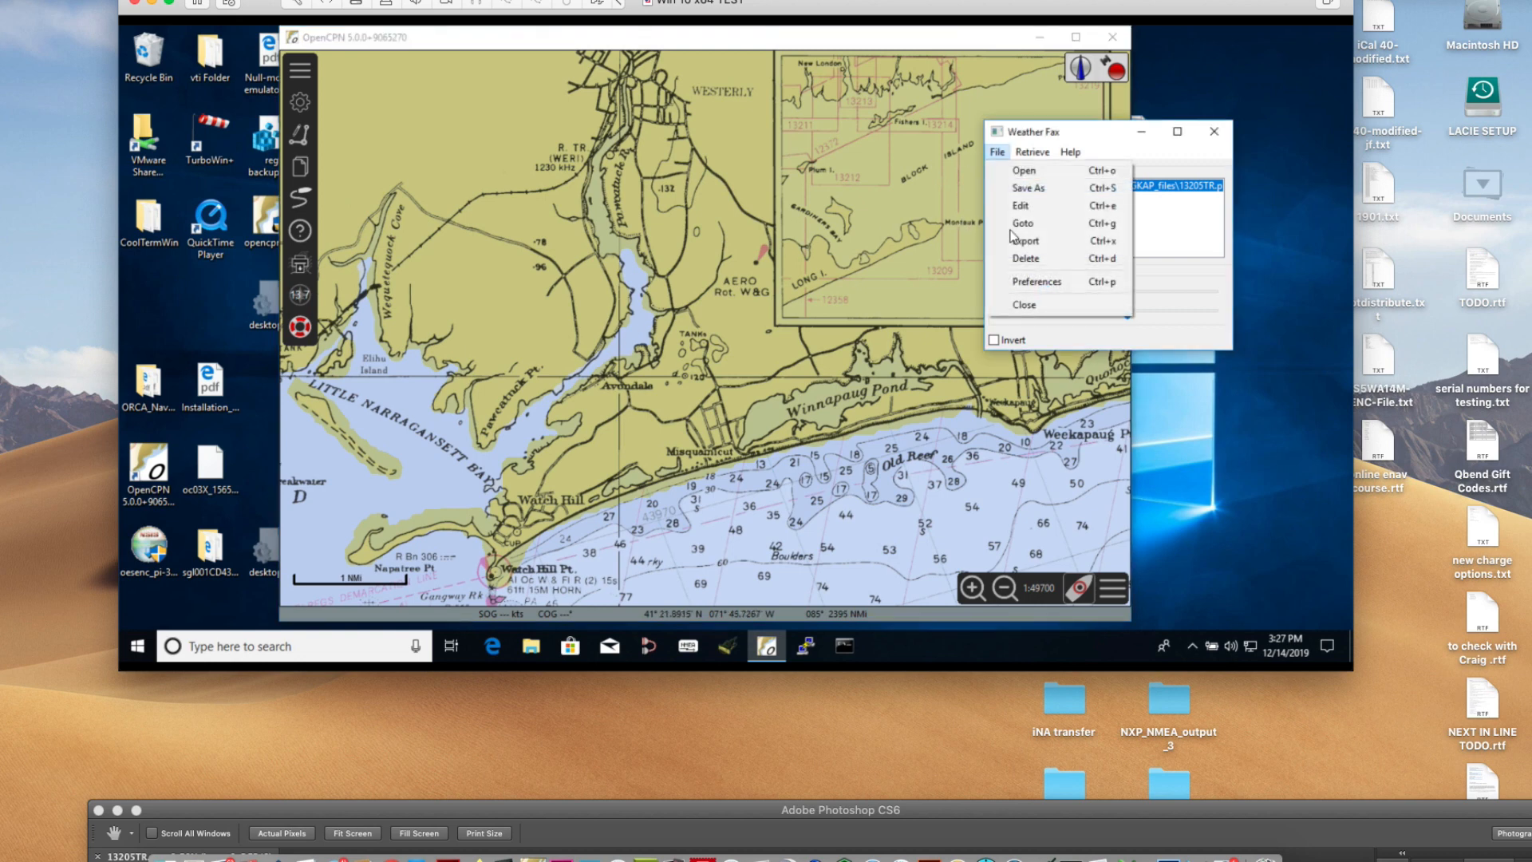
pyautogui.click(1036, 281)
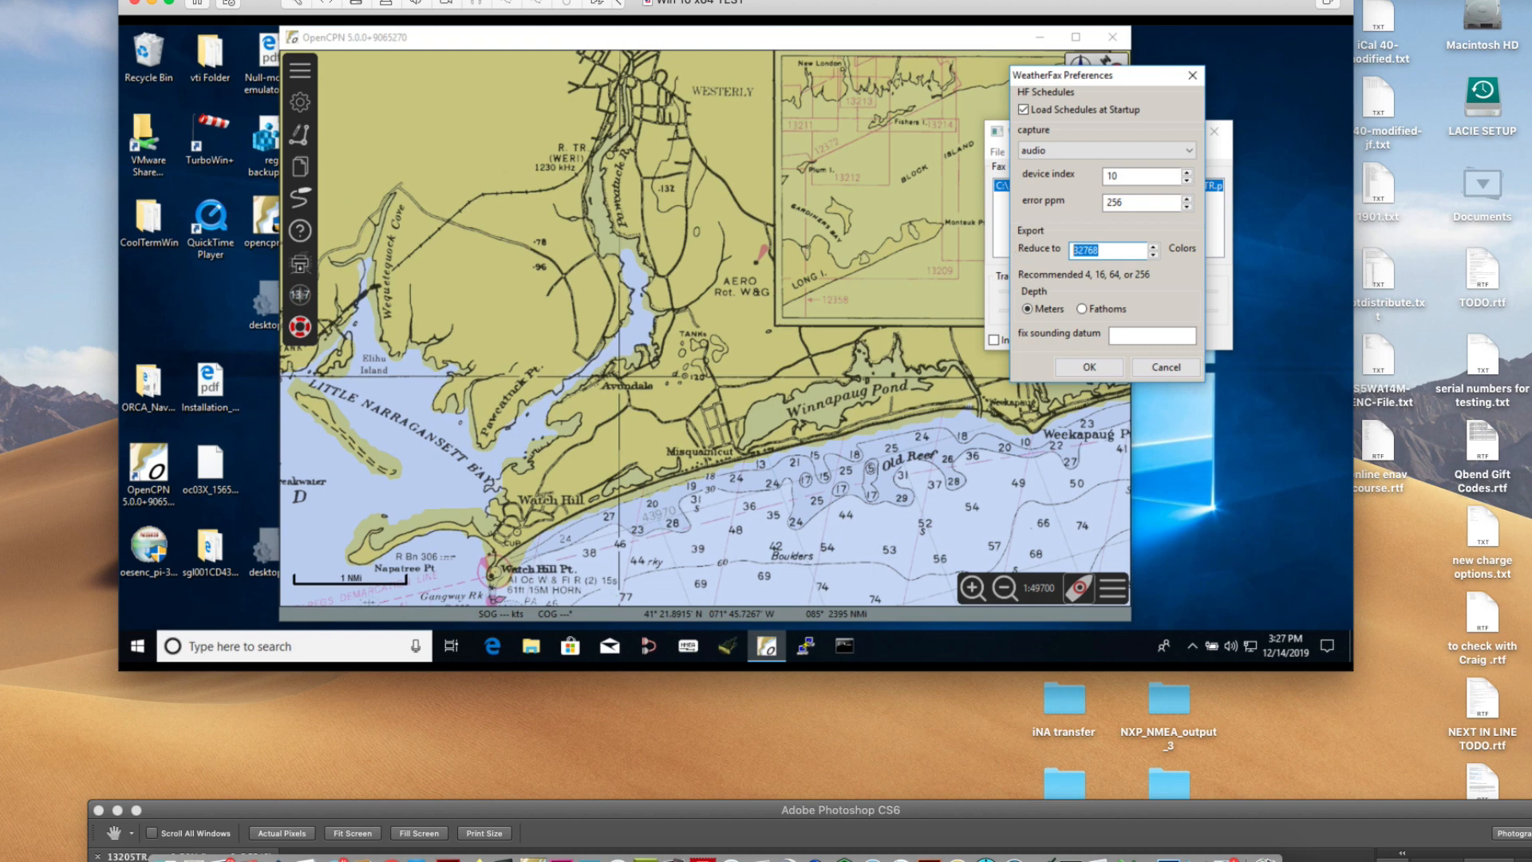
pyautogui.write('128')
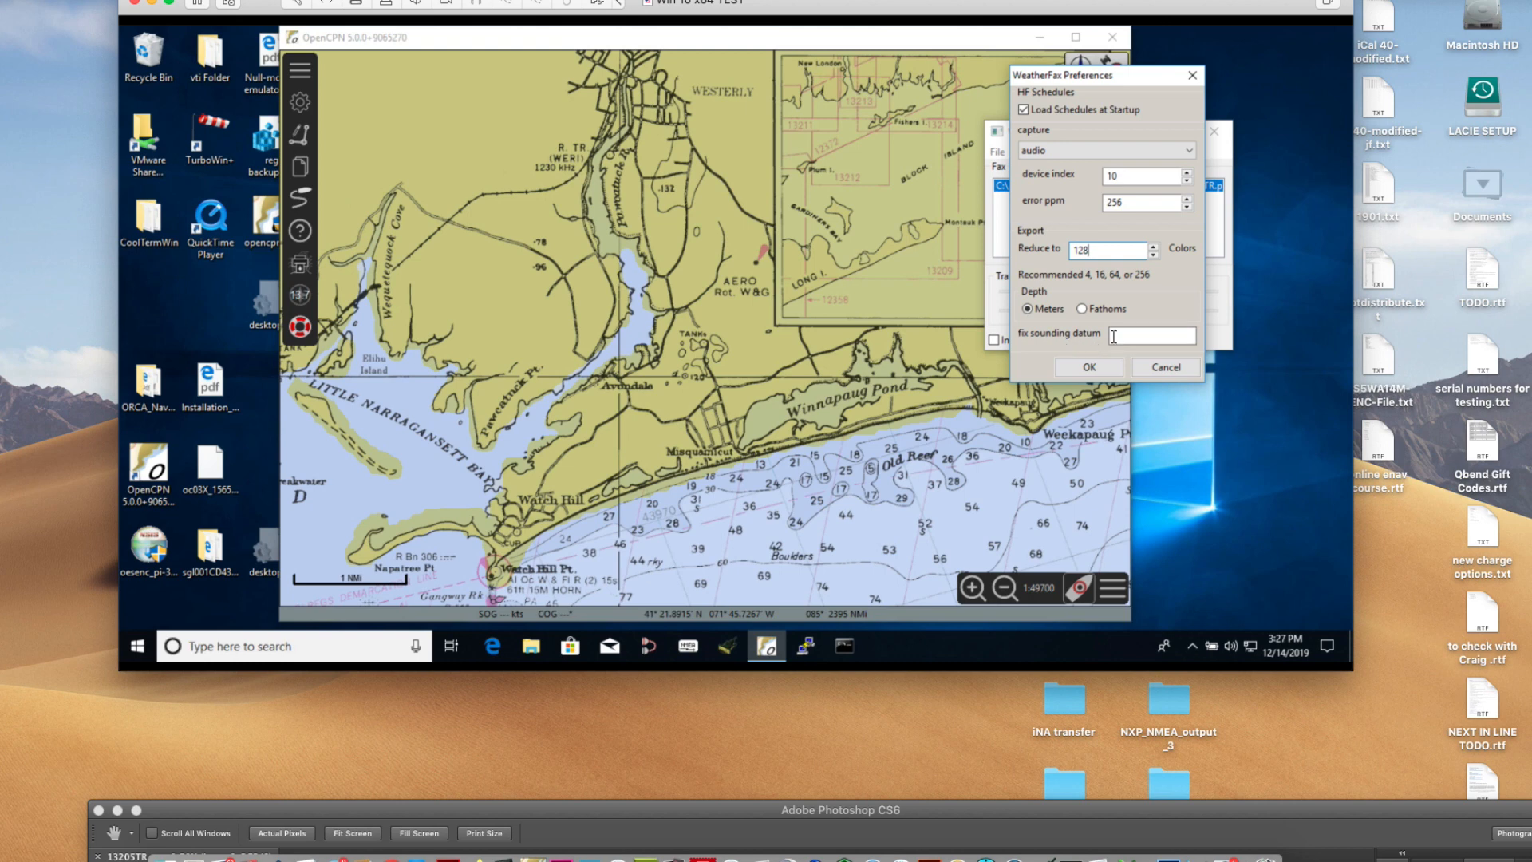
pyautogui.write('MM')
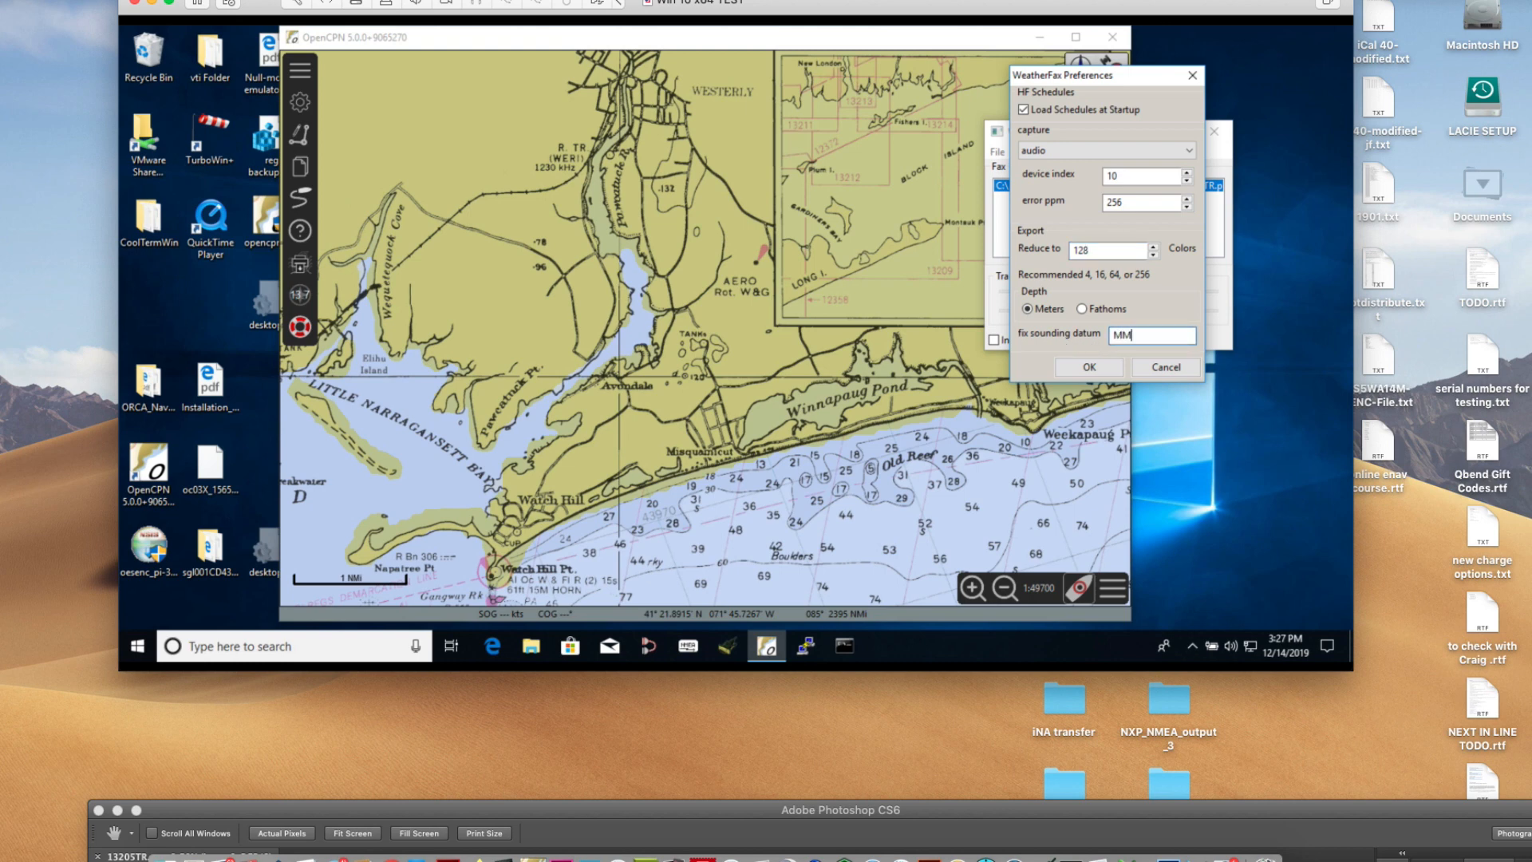
pyautogui.press('Backspace')
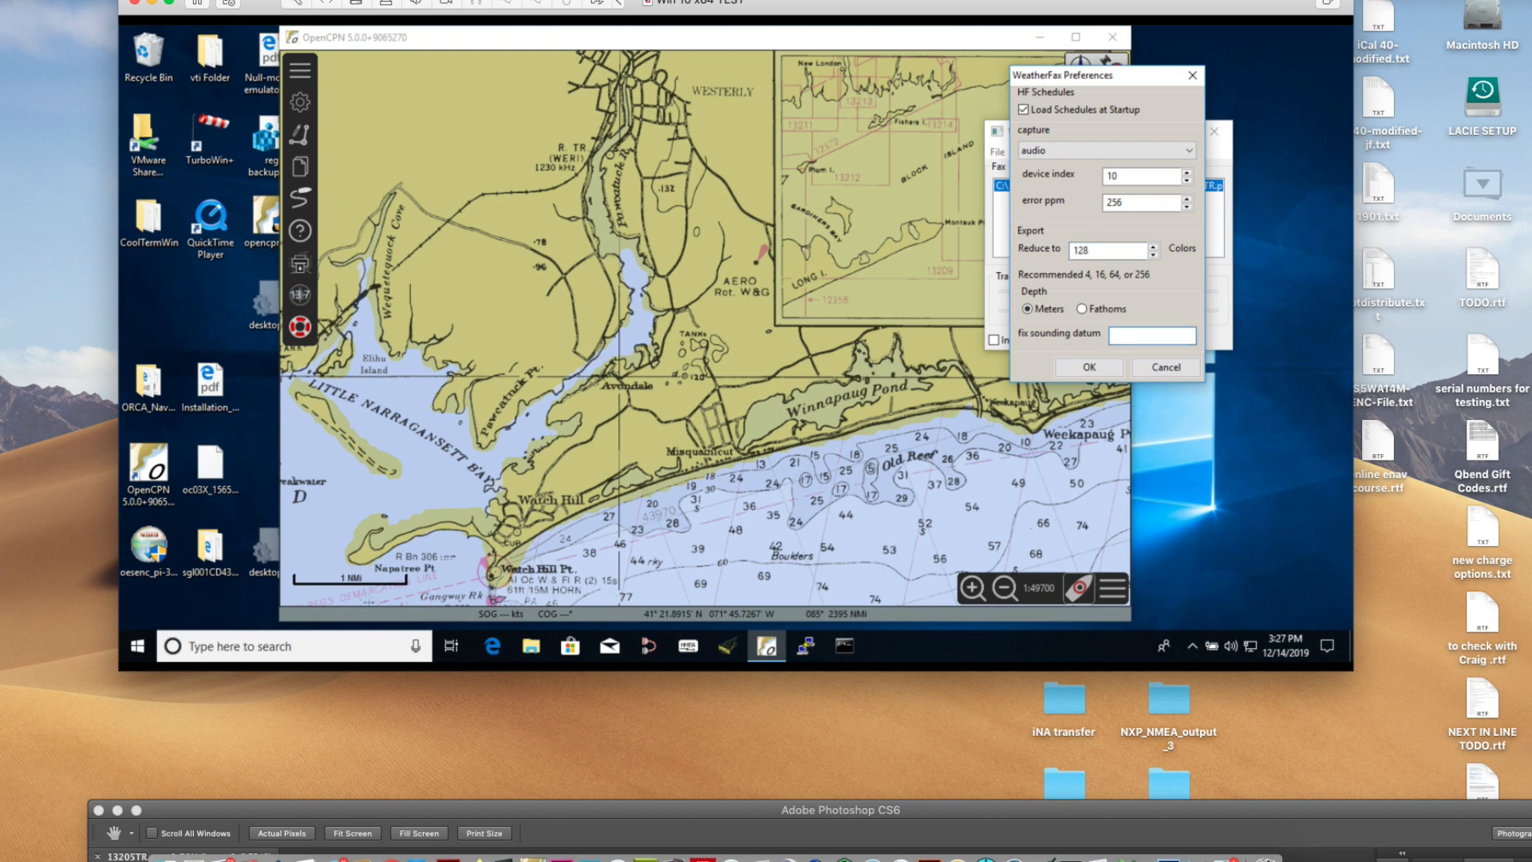
pyautogui.write('MLLW')
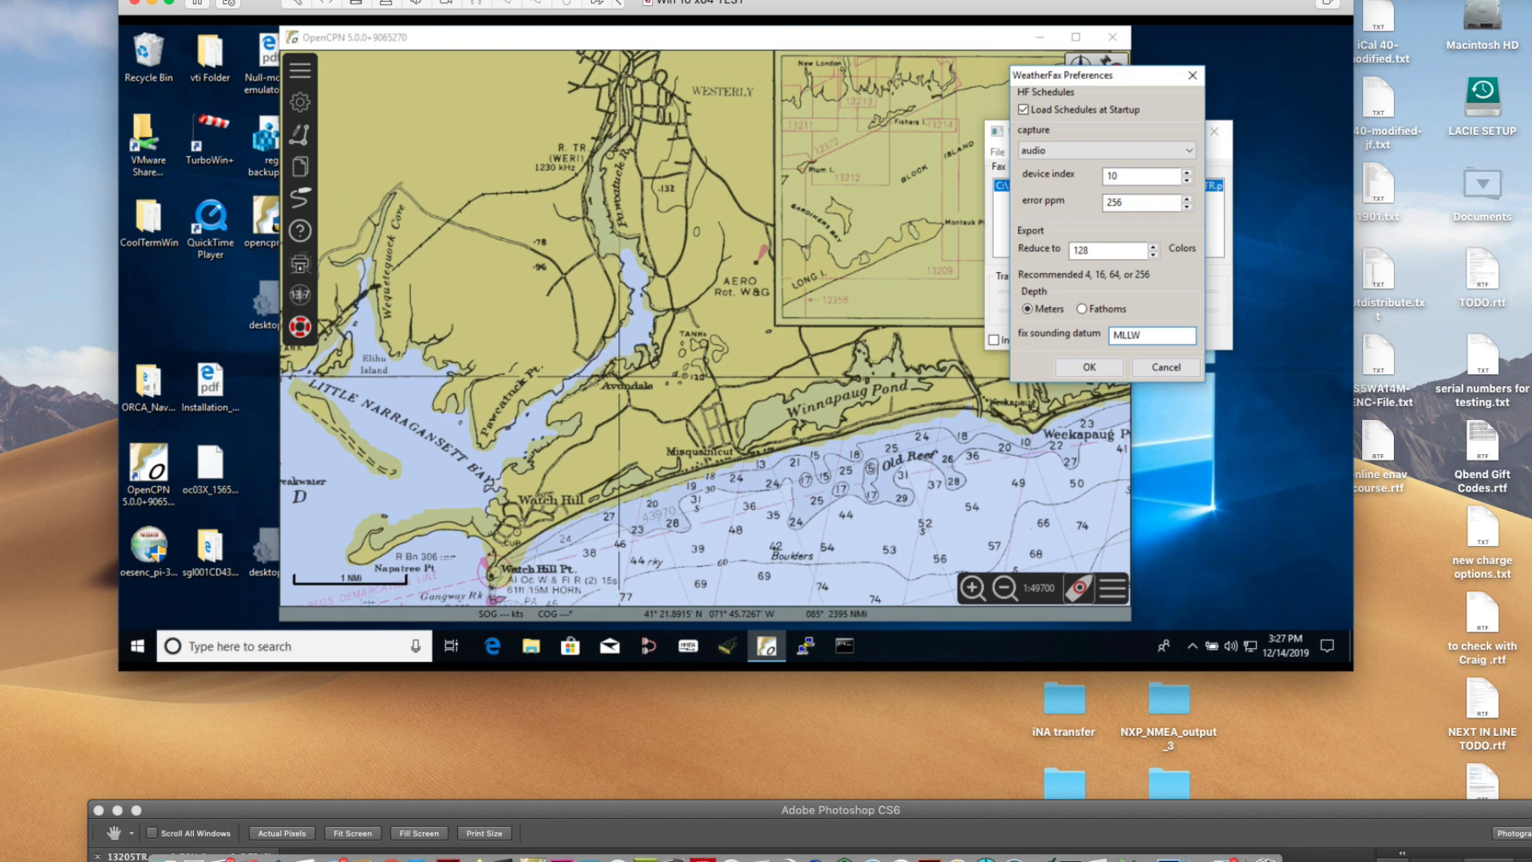
pyautogui.click(1151, 335)
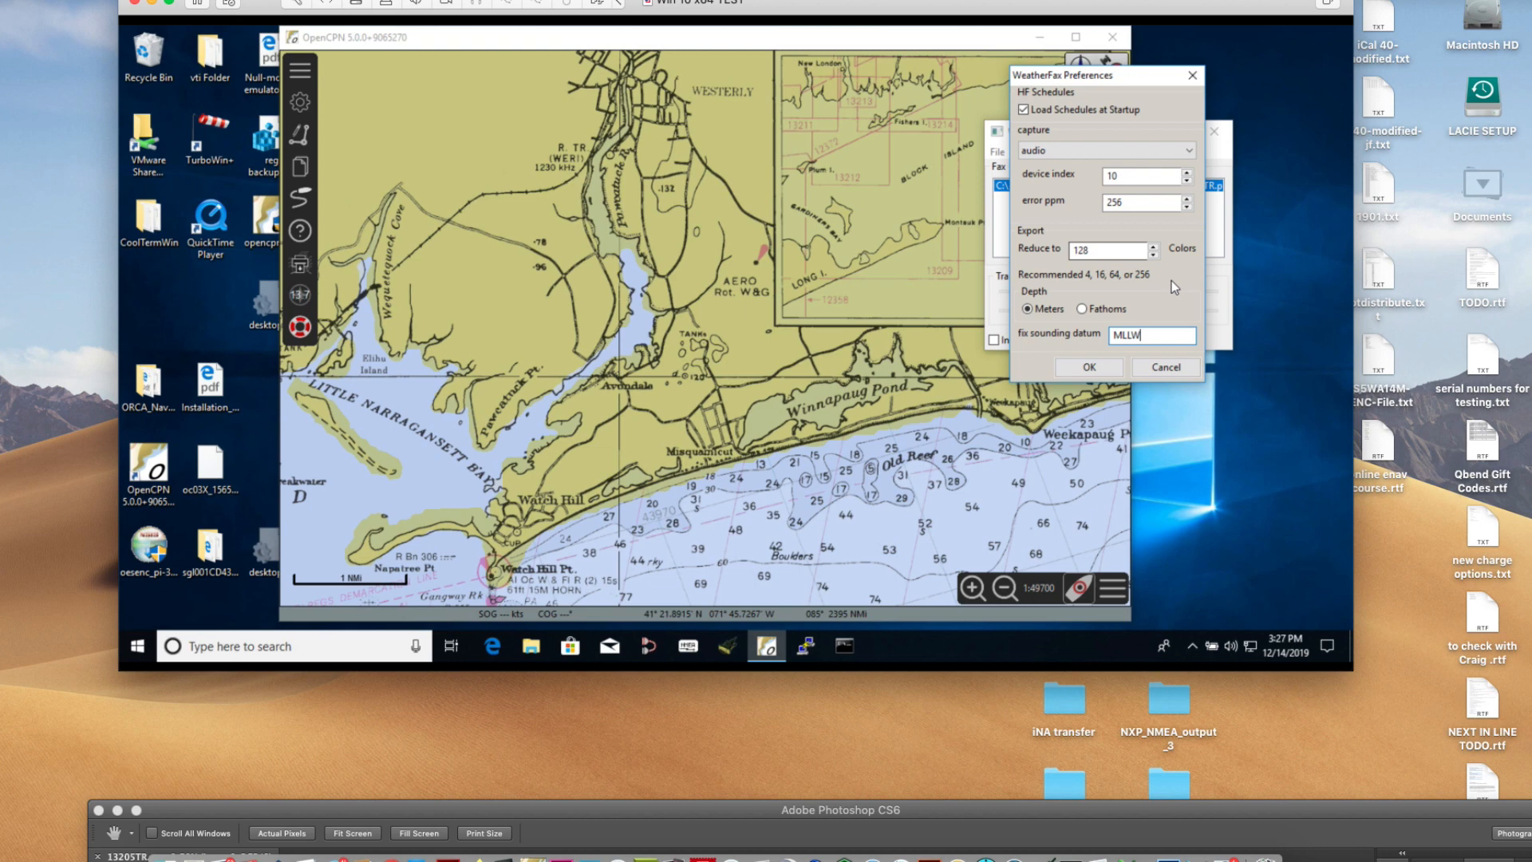
pyautogui.click(1026, 309)
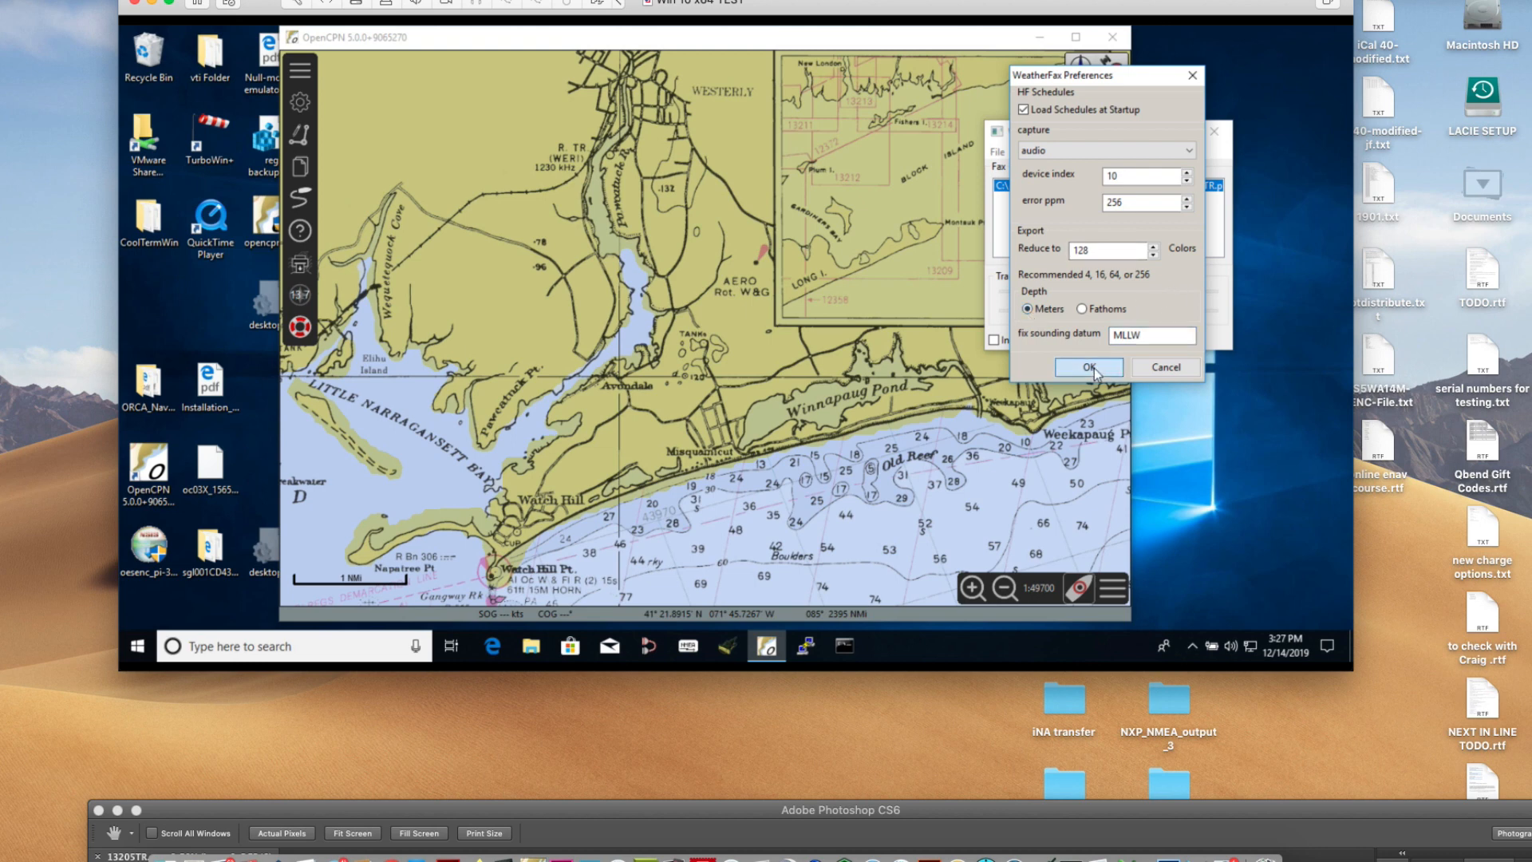
pyautogui.click(1088, 366)
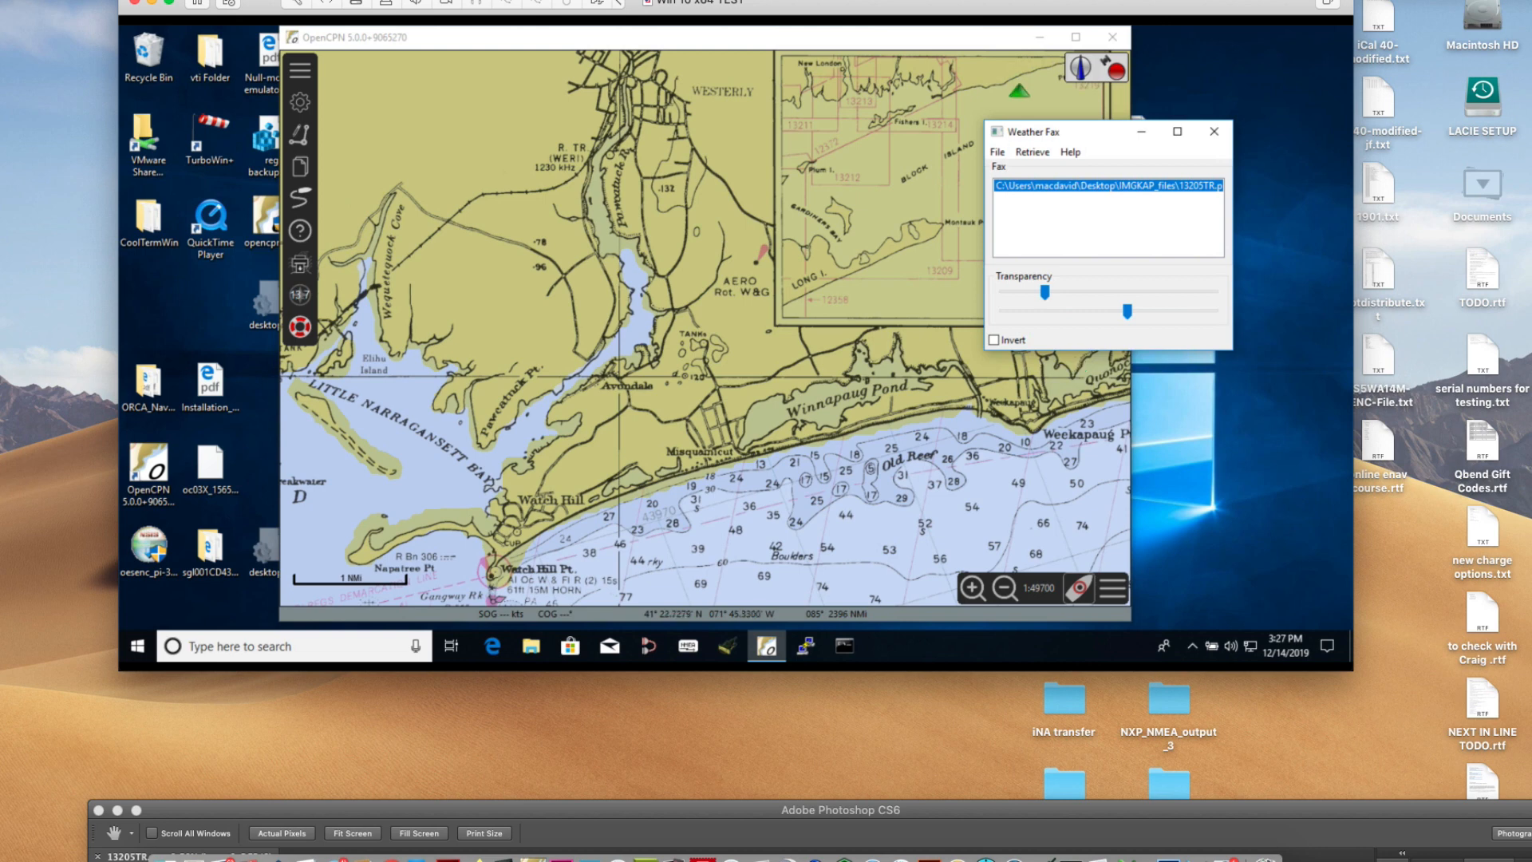
# - Export the weather fax as '13205tr 1.kap' in the IMGKAP_files folder
pyautogui.click(996, 151)
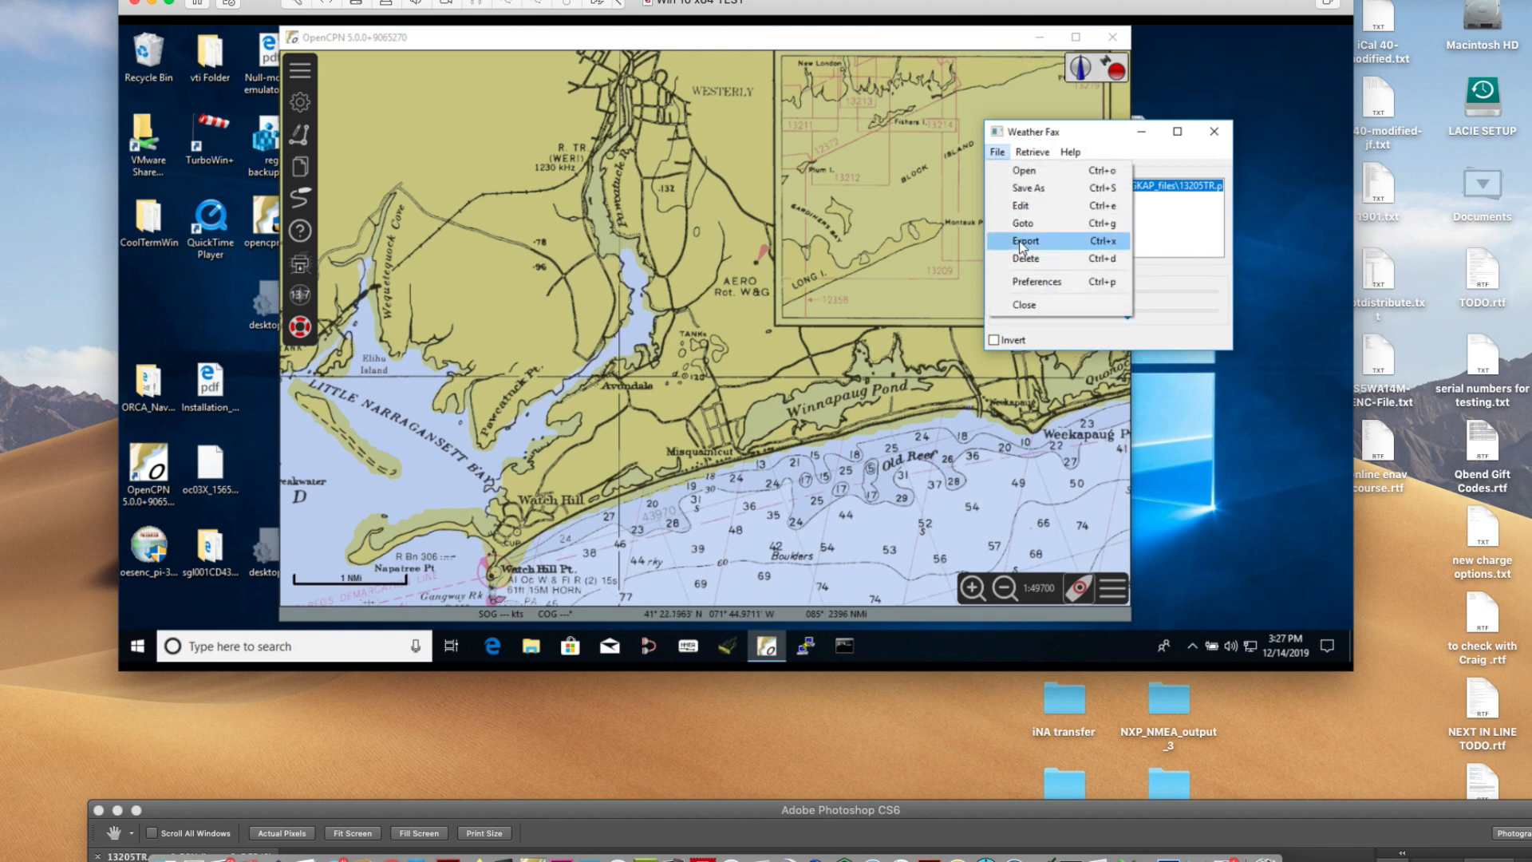
pyautogui.click(1027, 240)
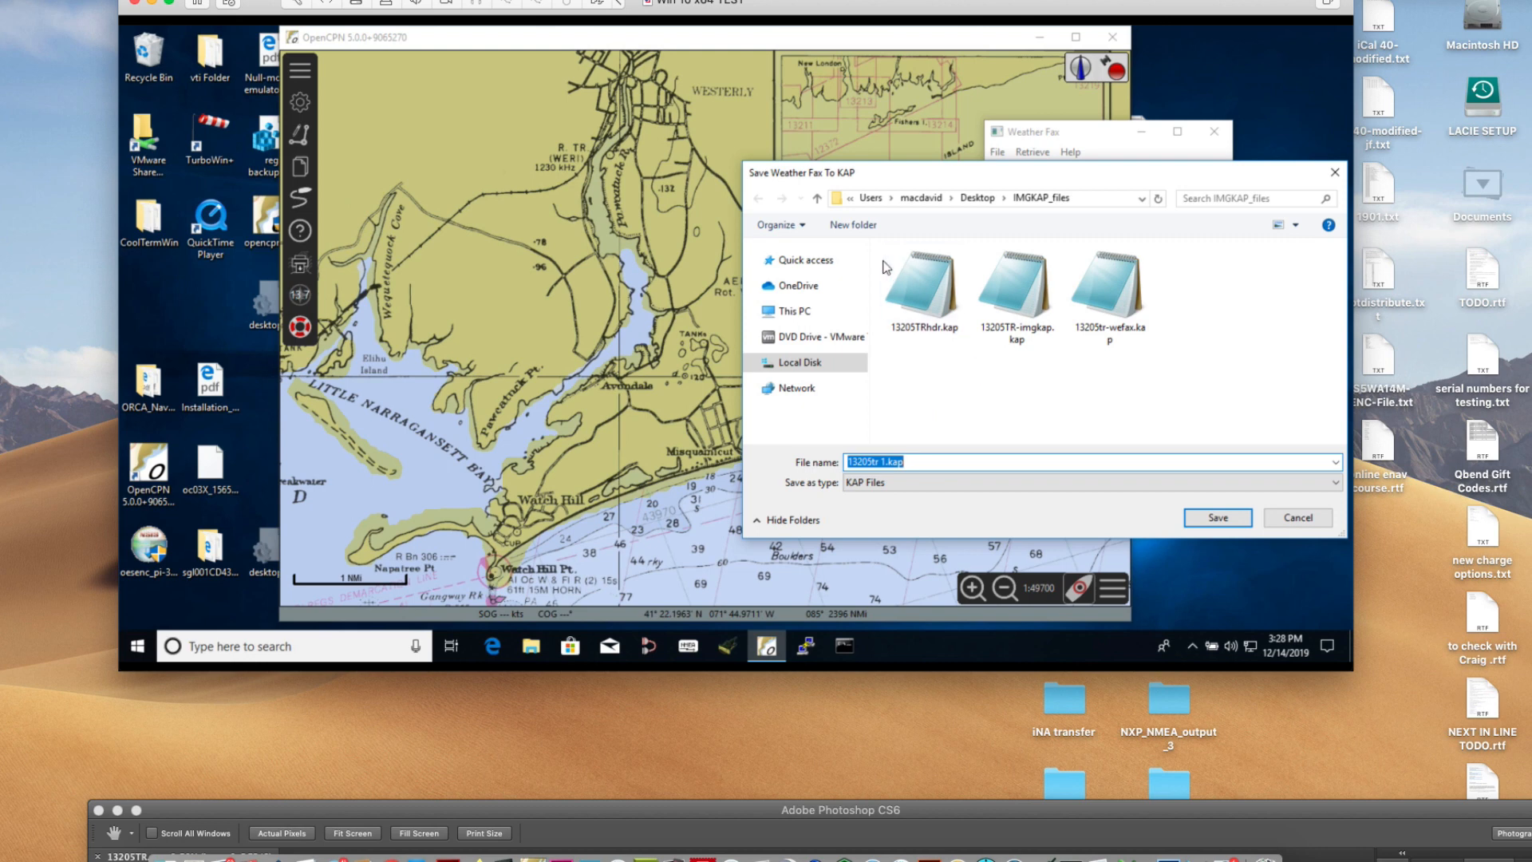
pyautogui.click(1014, 288)
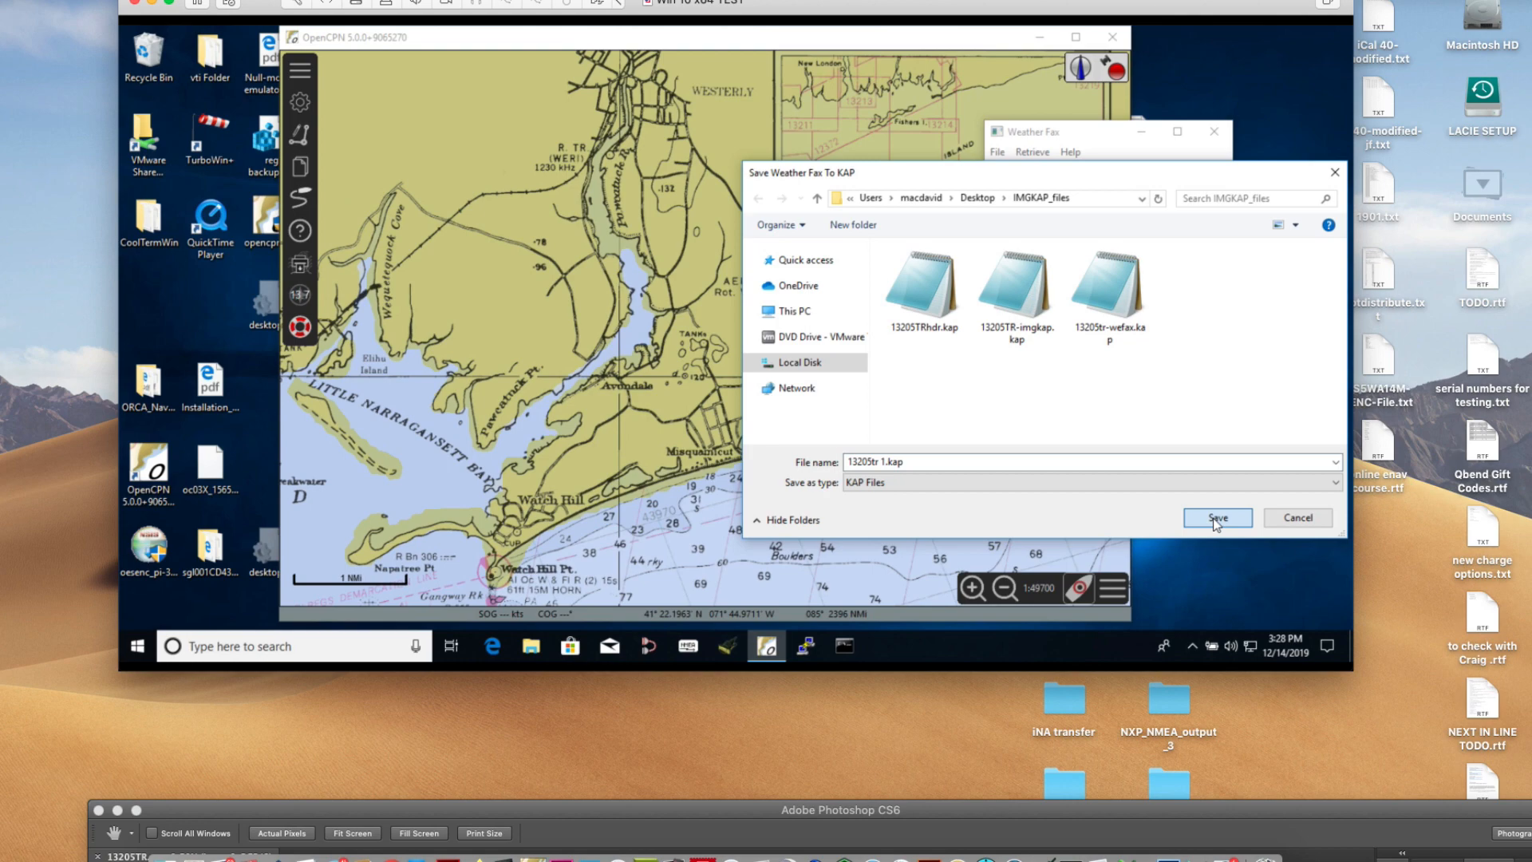
pyautogui.click(1215, 517)
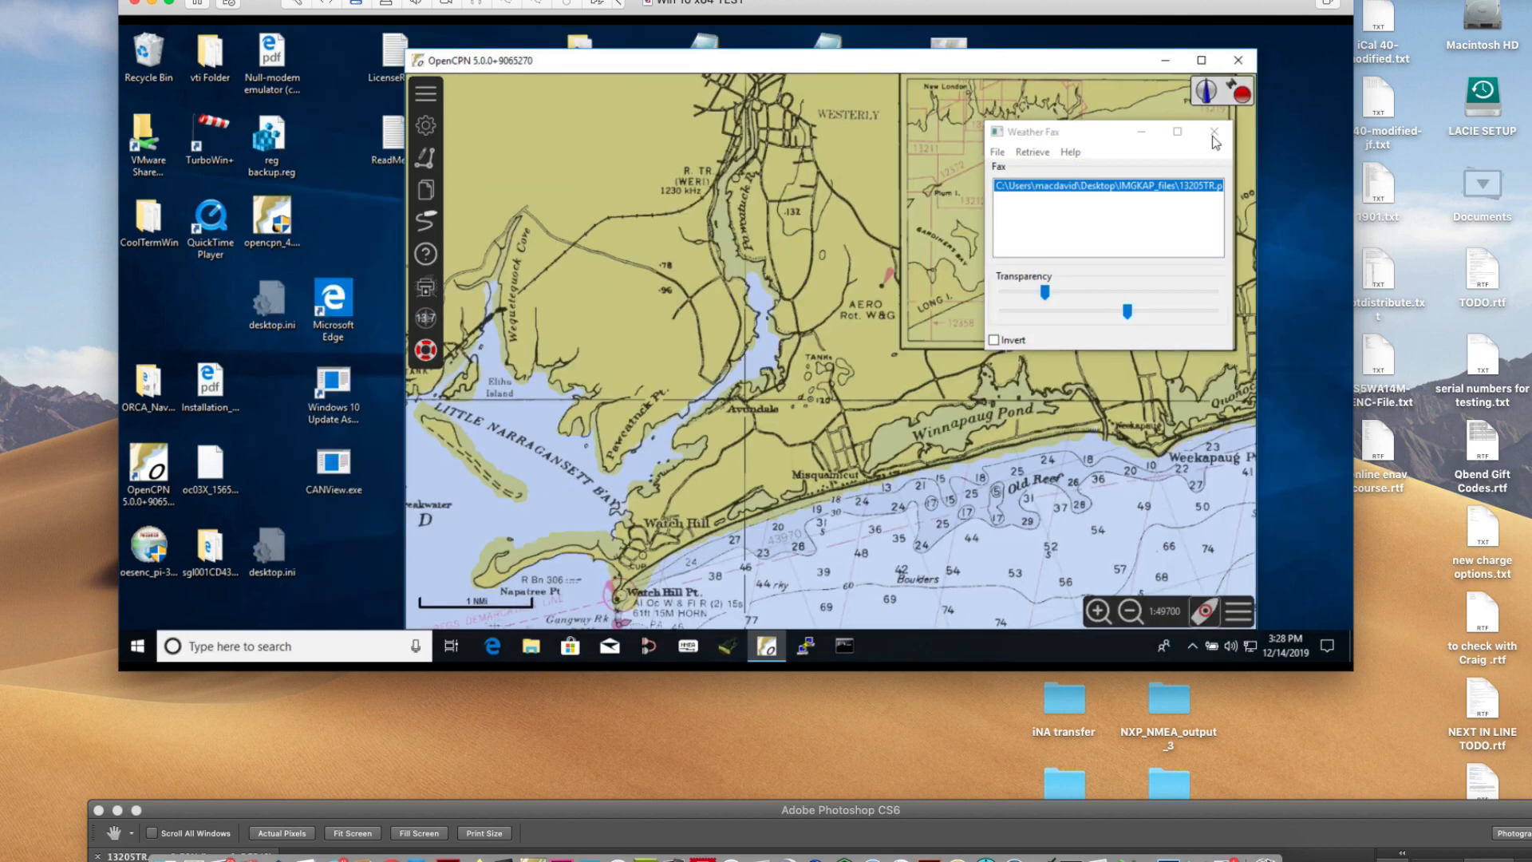
# - Minimize OpenCPN, compare 13205tr 1.kap with the other KAP files, then restore OpenCPN
pyautogui.click(1214, 132)
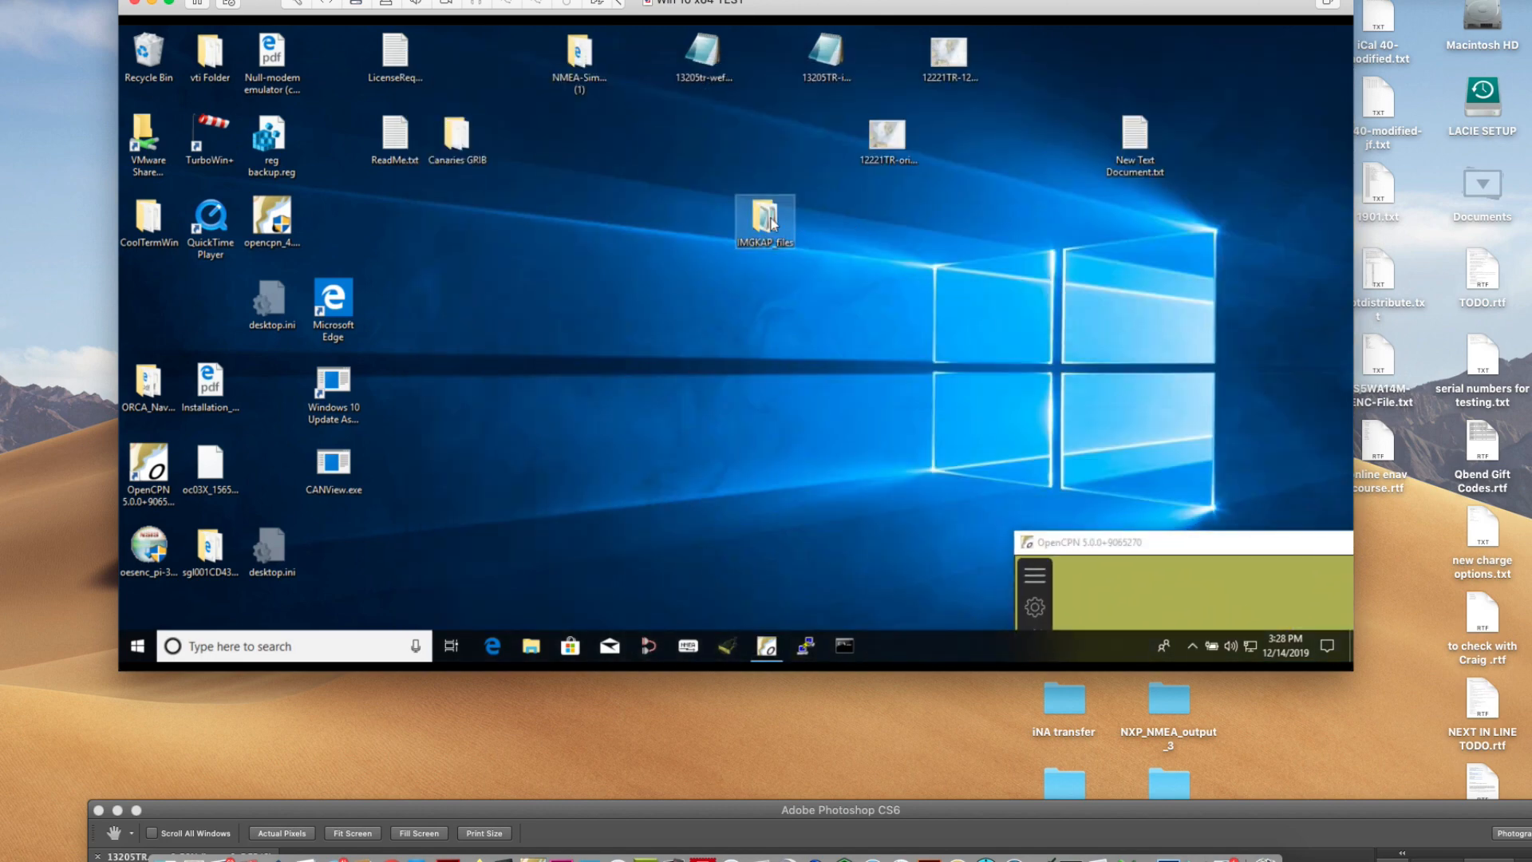
pyautogui.doubleClick(765, 217)
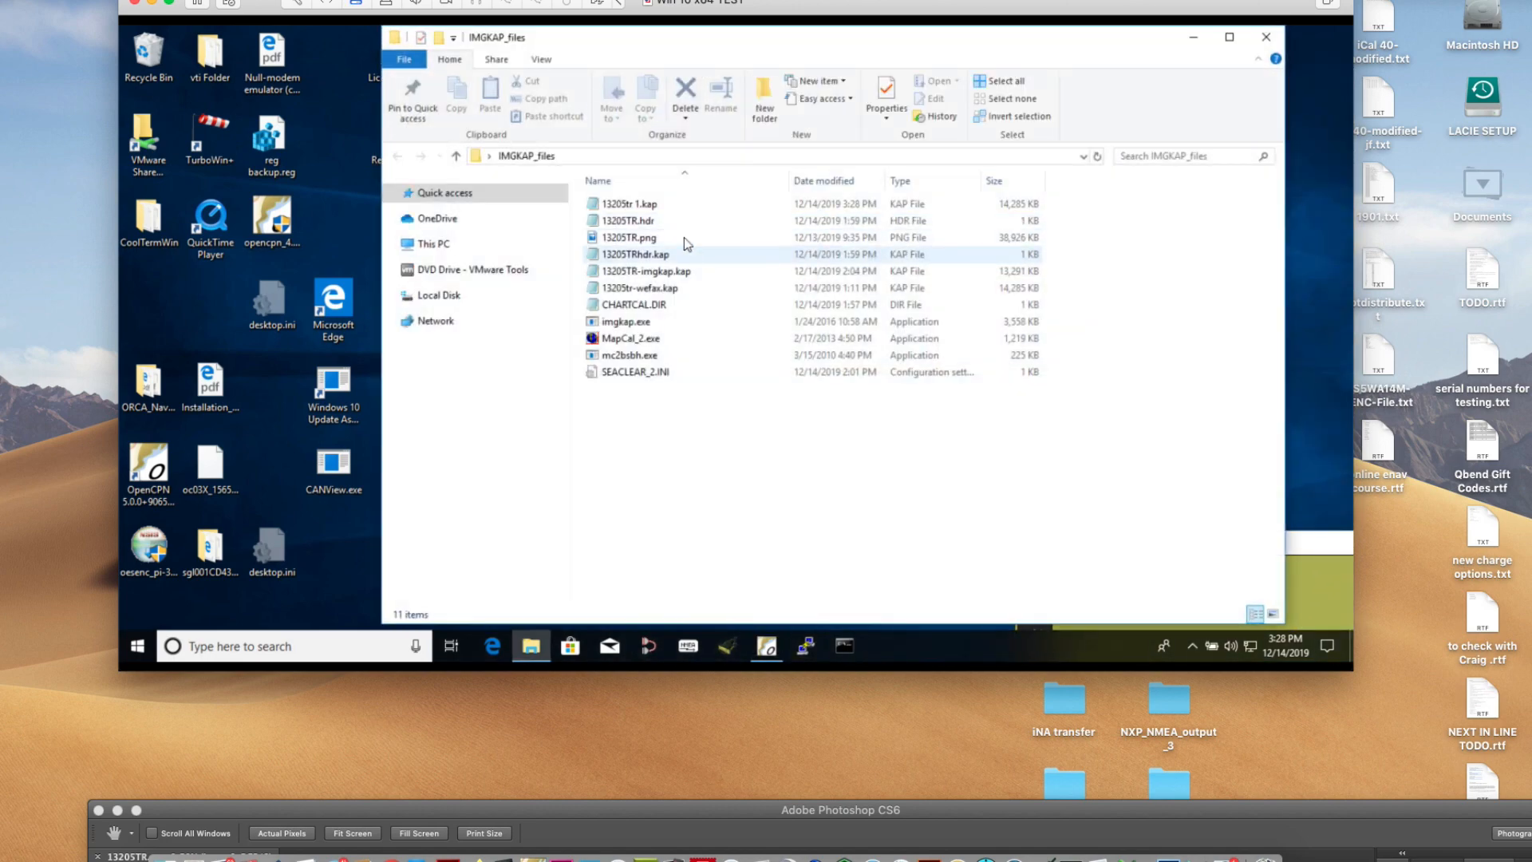
pyautogui.click(626, 204)
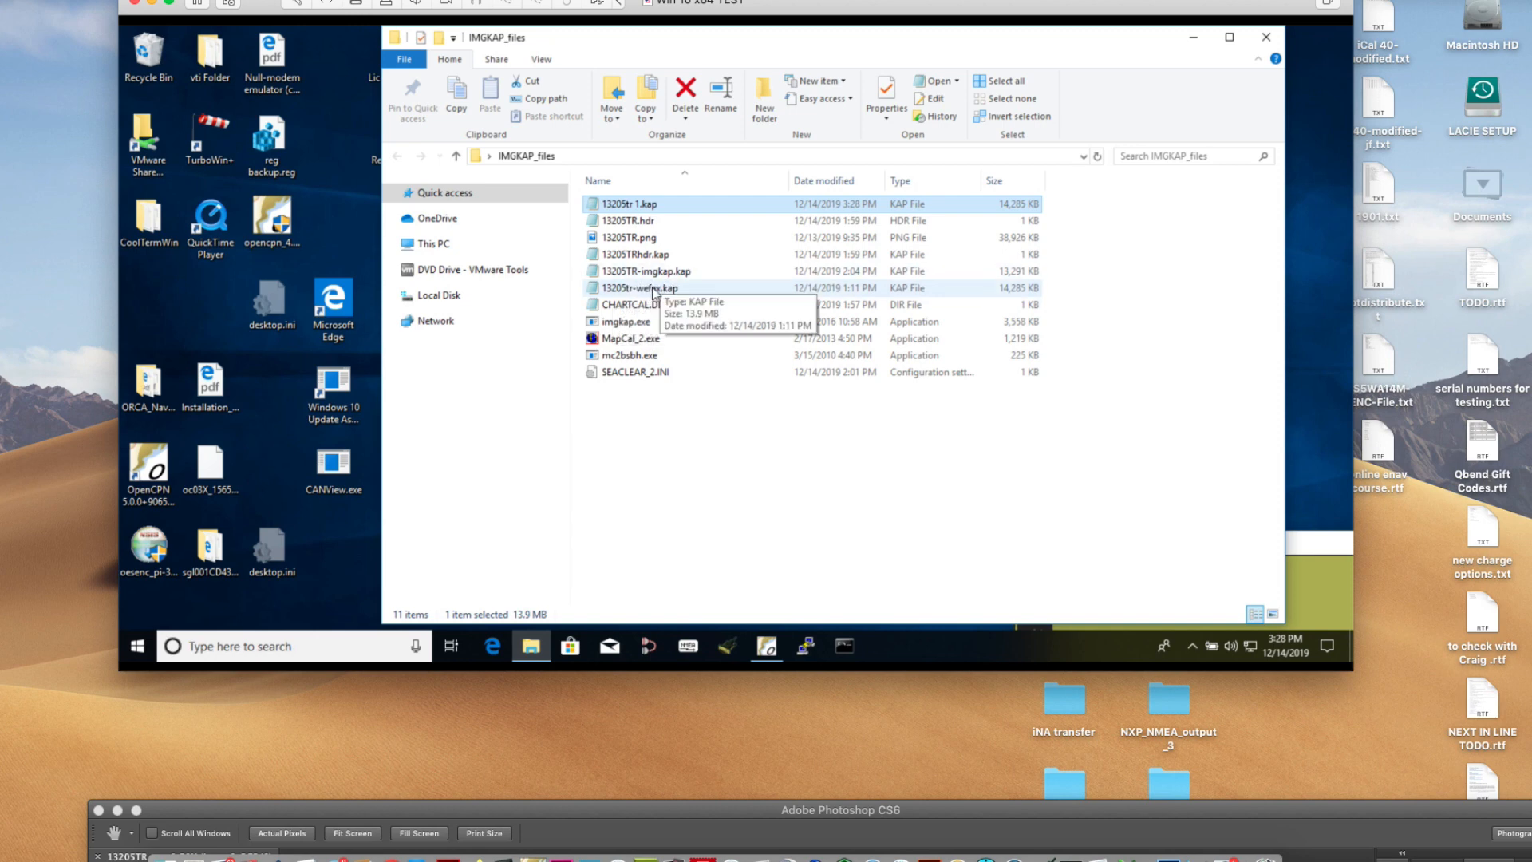
pyautogui.moveTo(1024, 299)
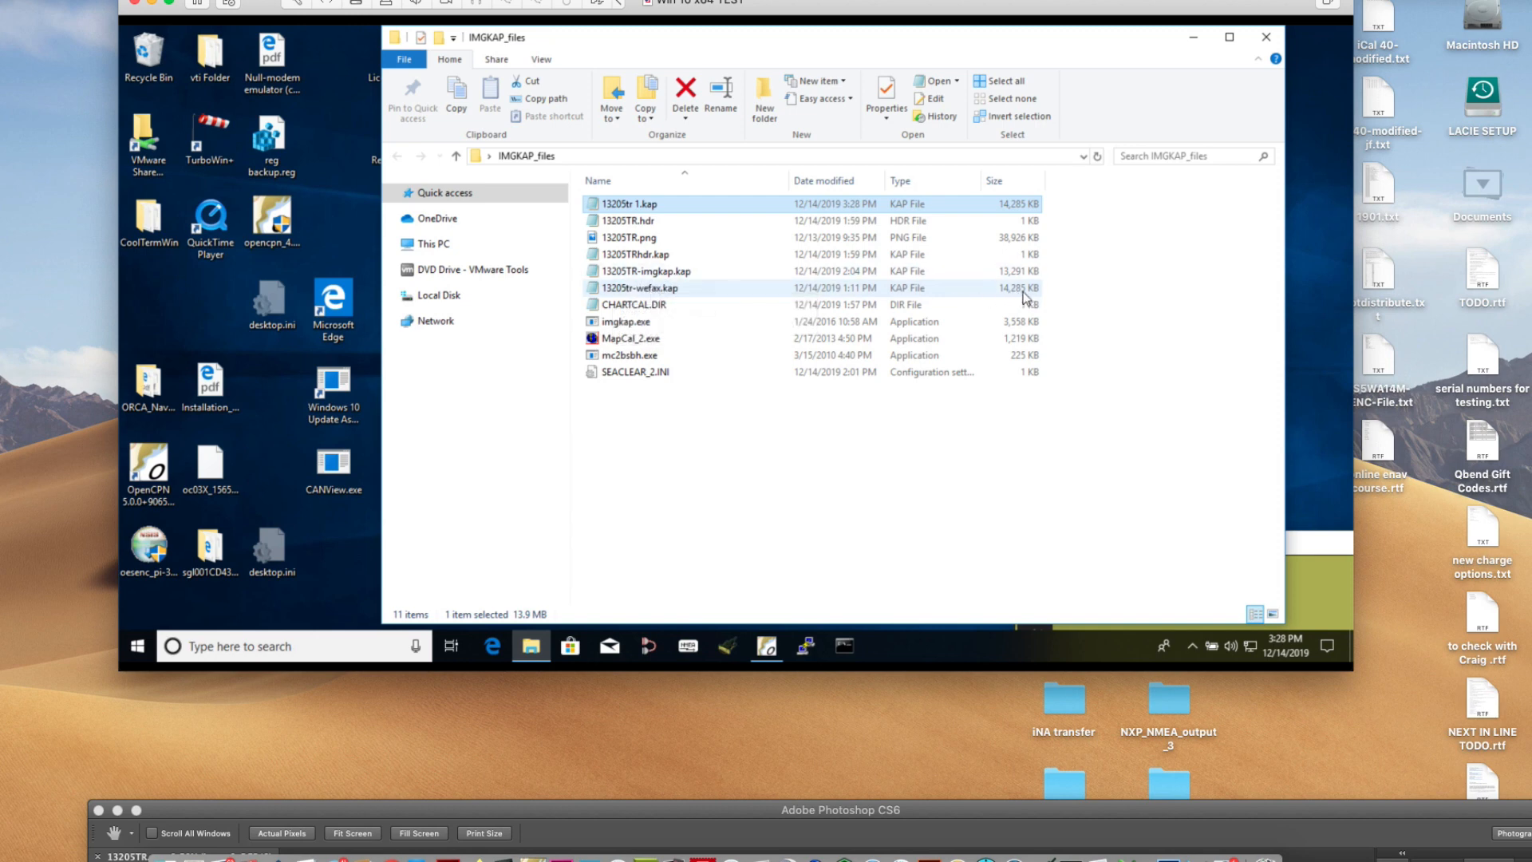
pyautogui.click(628, 203)
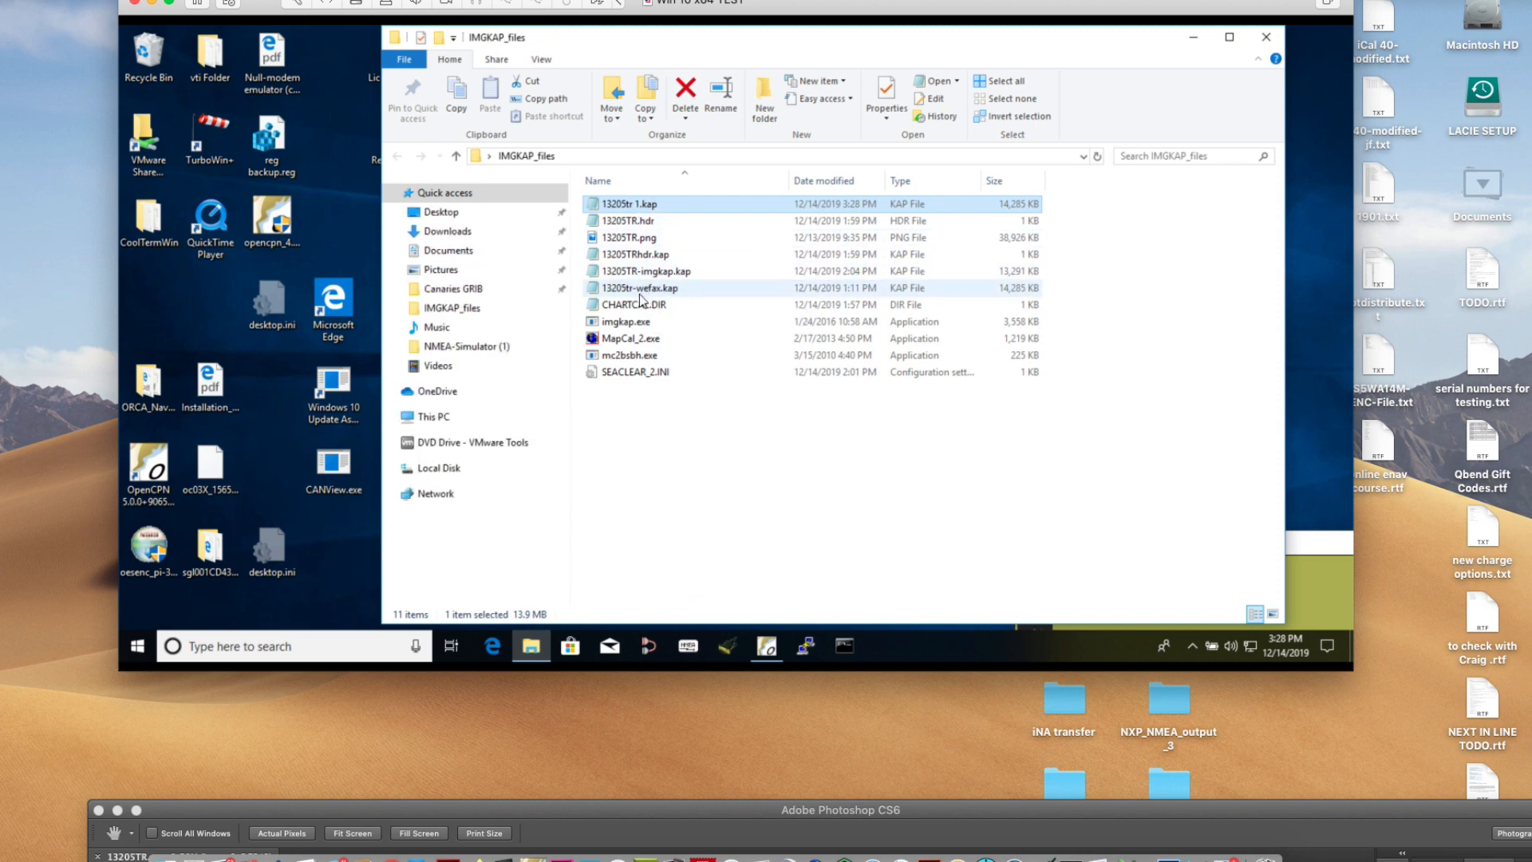
pyautogui.moveTo(635, 210)
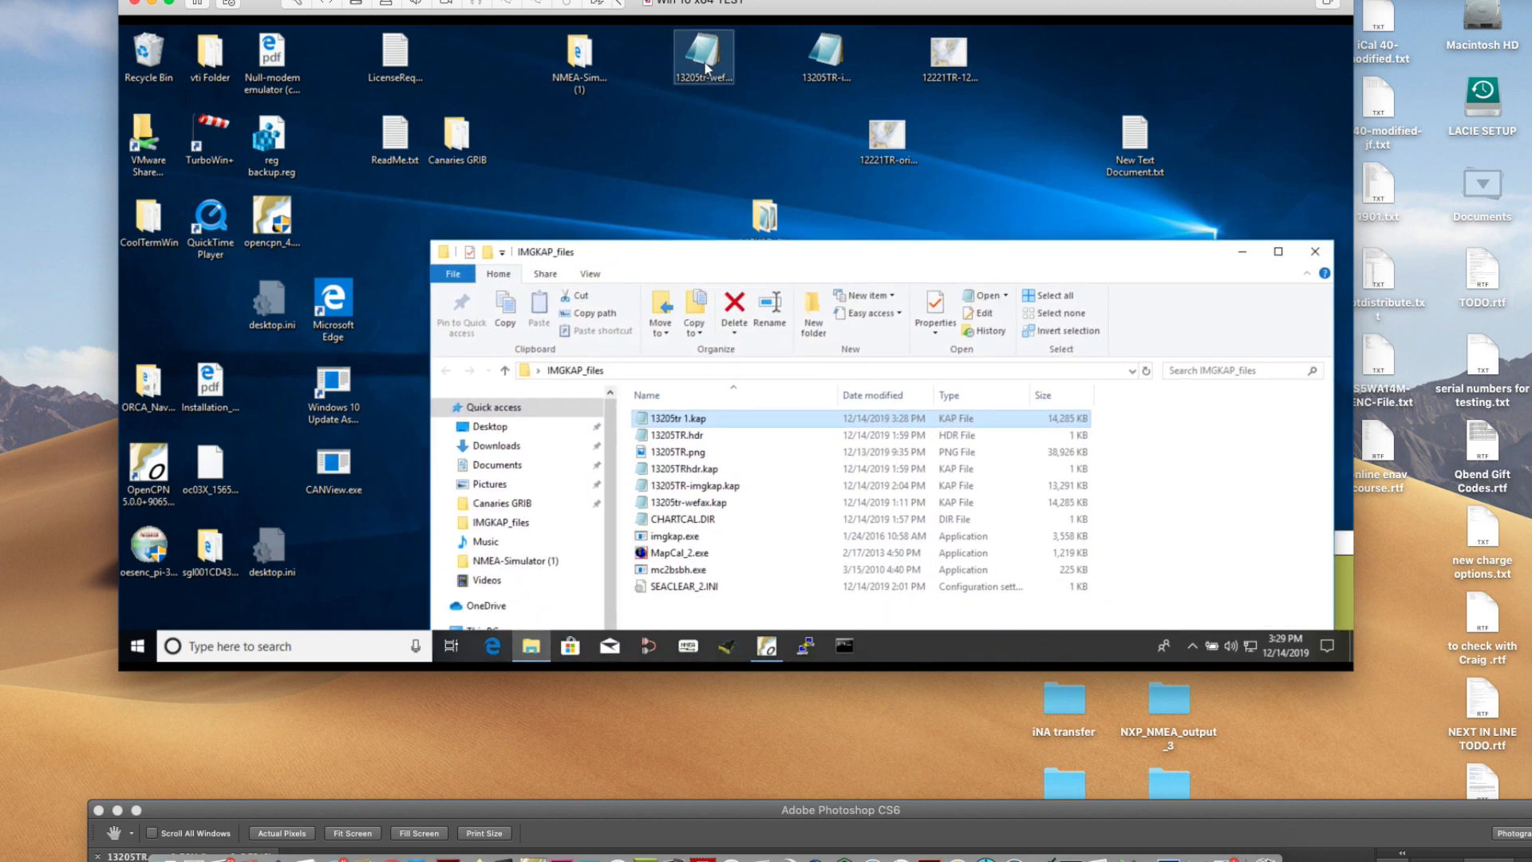
pyautogui.click(702, 56)
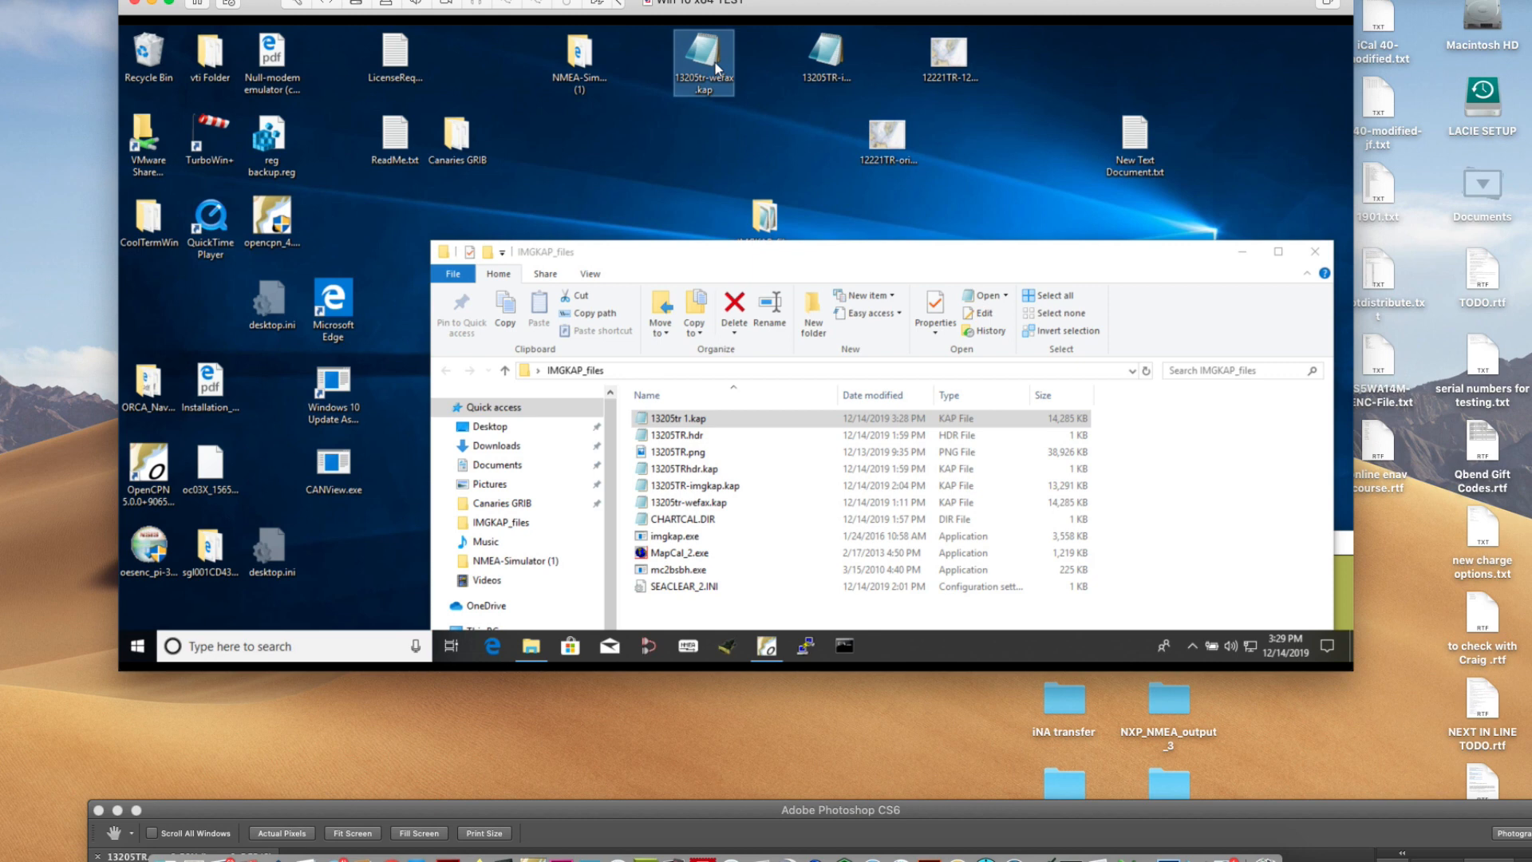
pyautogui.click(826, 54)
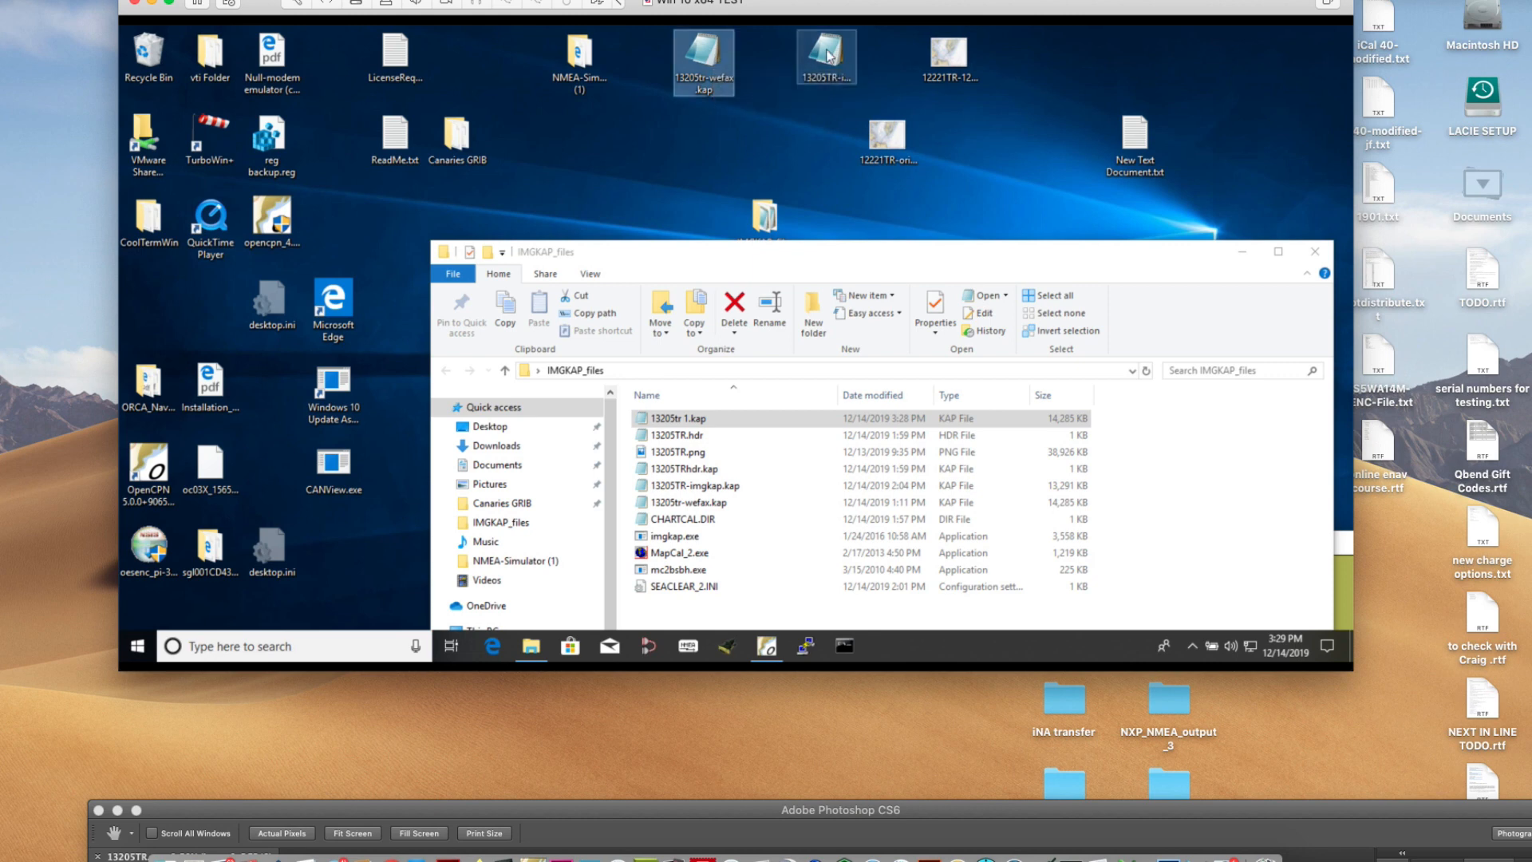
pyautogui.moveTo(826, 53)
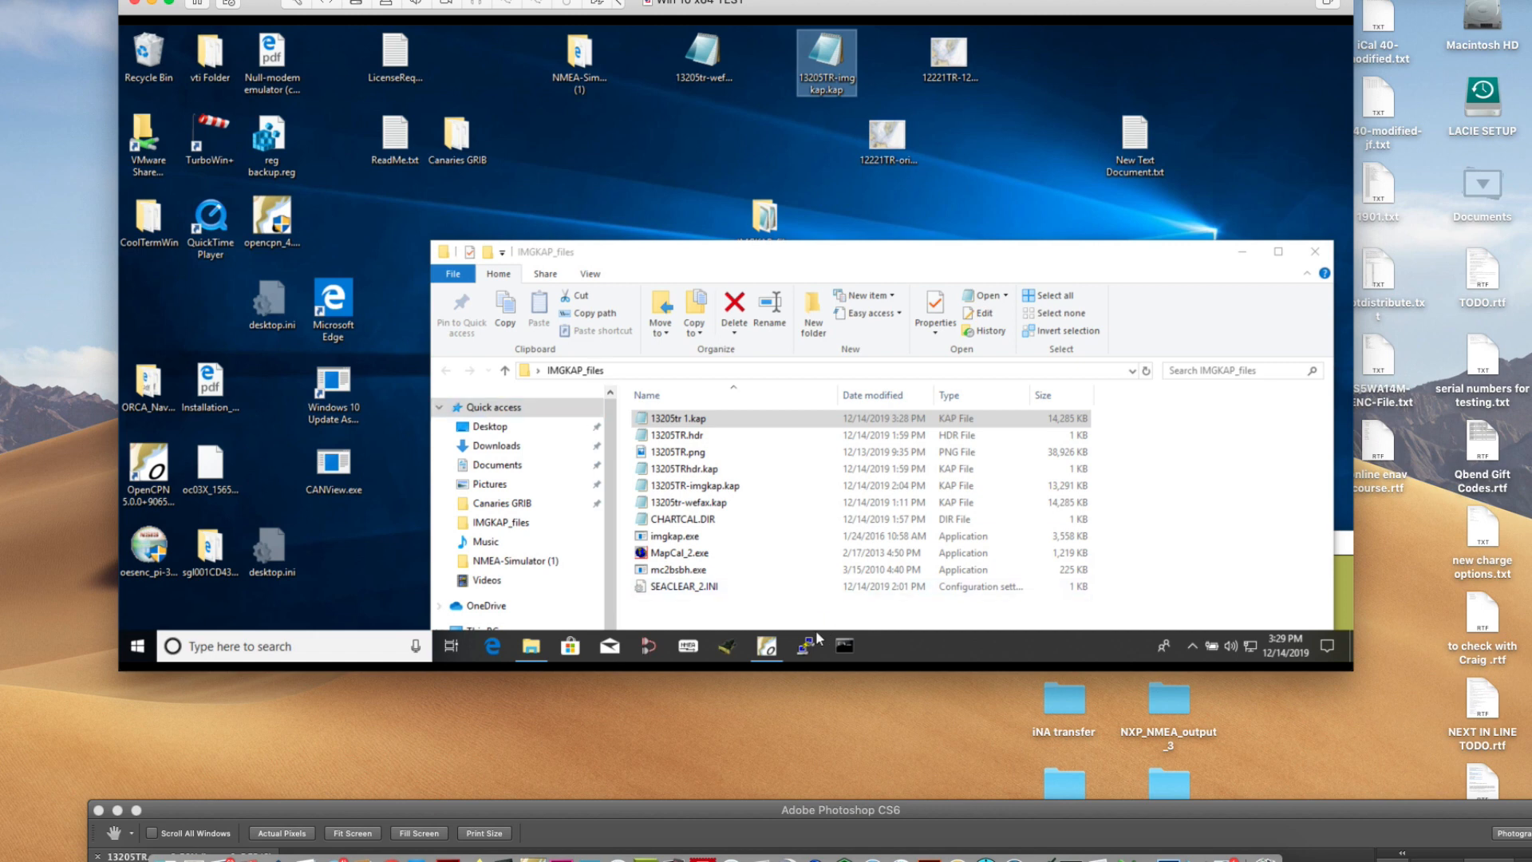
pyautogui.click(765, 645)
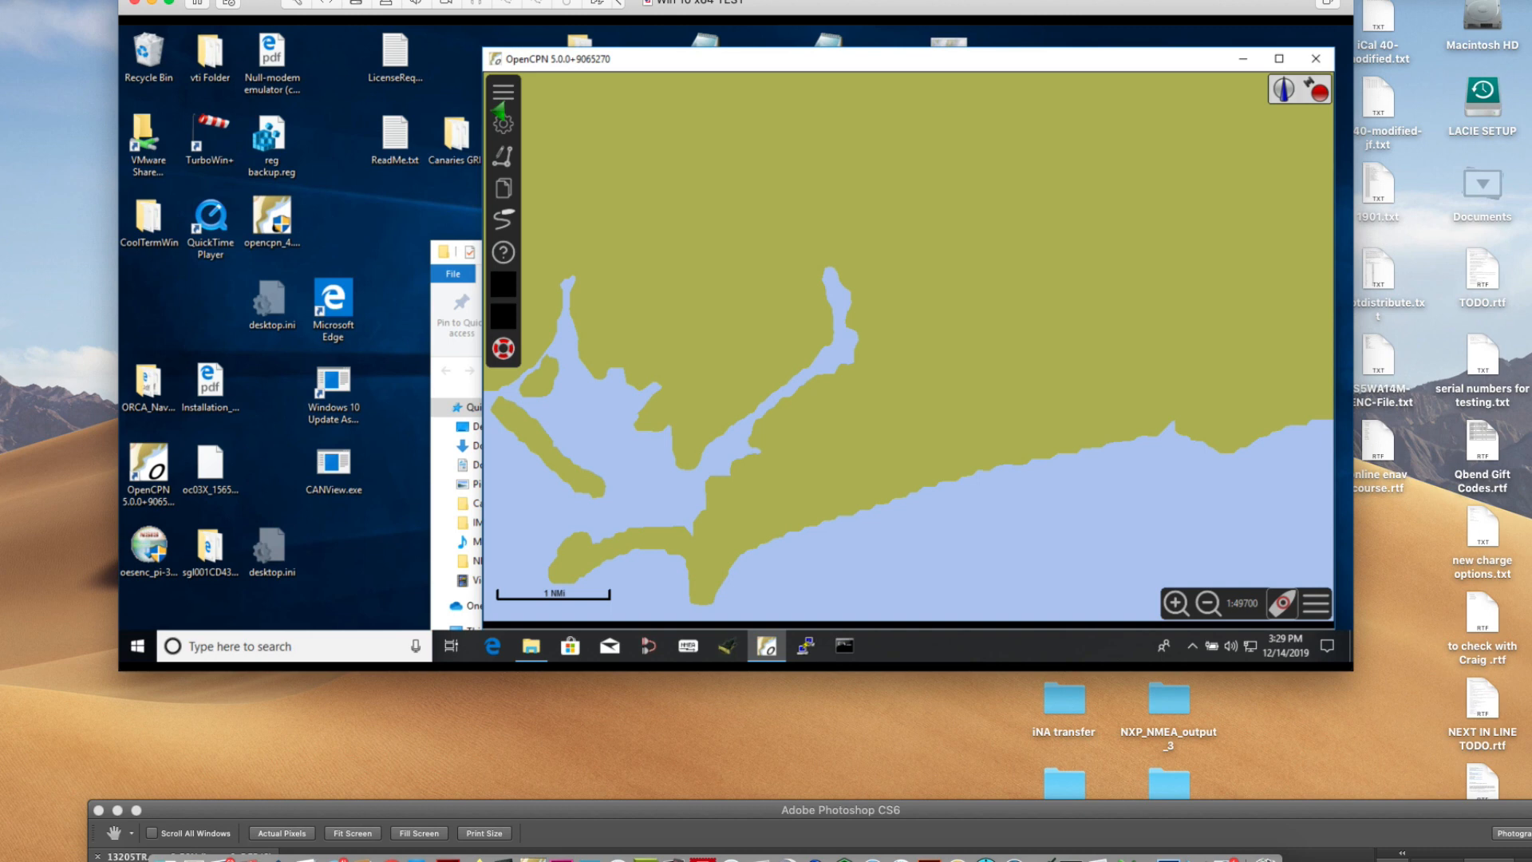
# - Add the Desktop folder to OpenCPN's chart directories, apply the rescan, and dismiss the oeSENC licence message
pyautogui.click(502, 121)
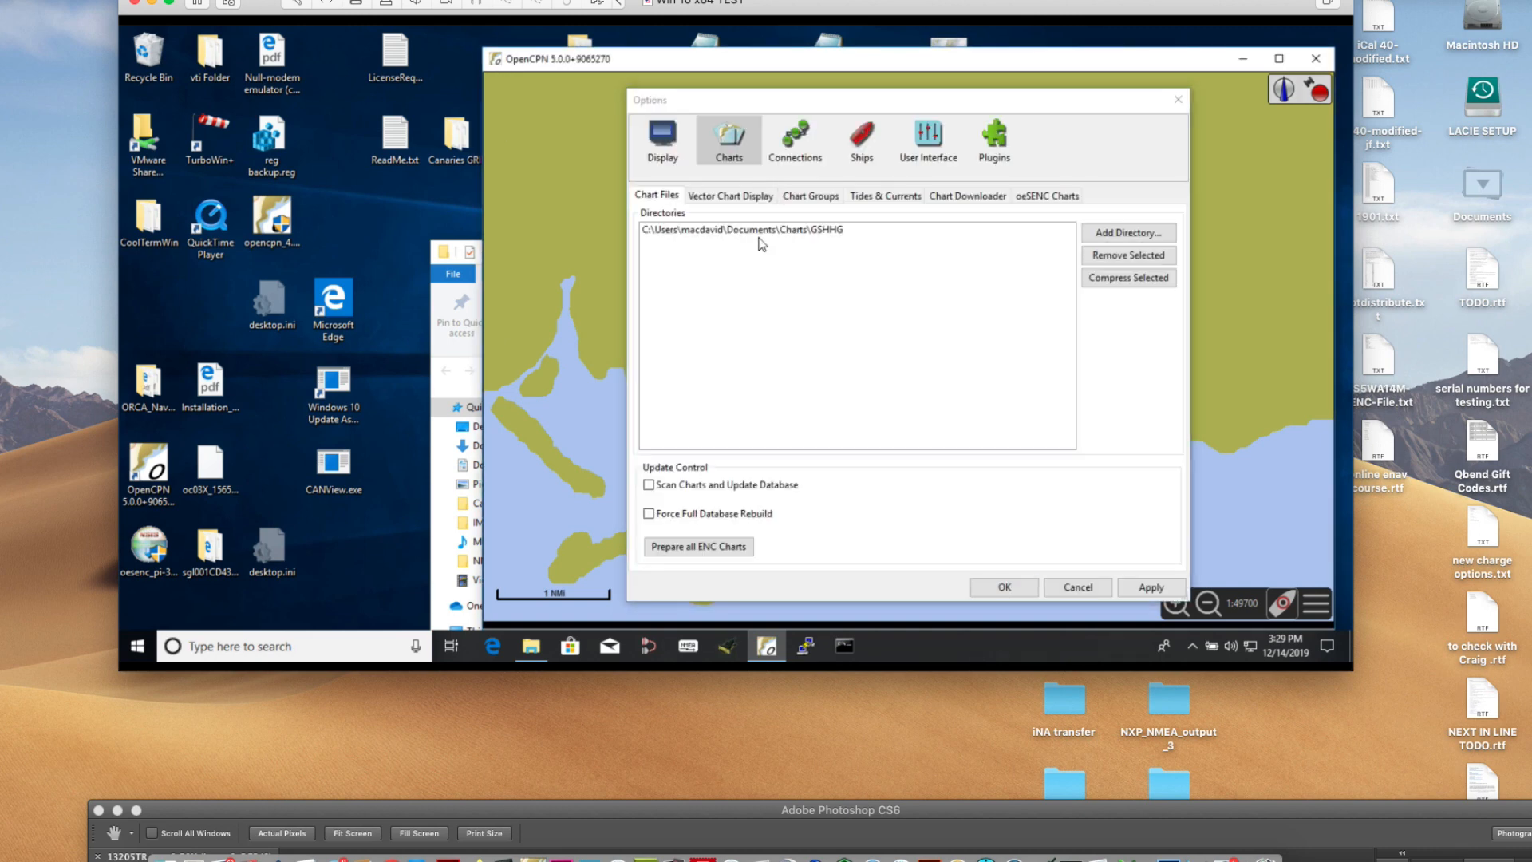
pyautogui.click(1127, 233)
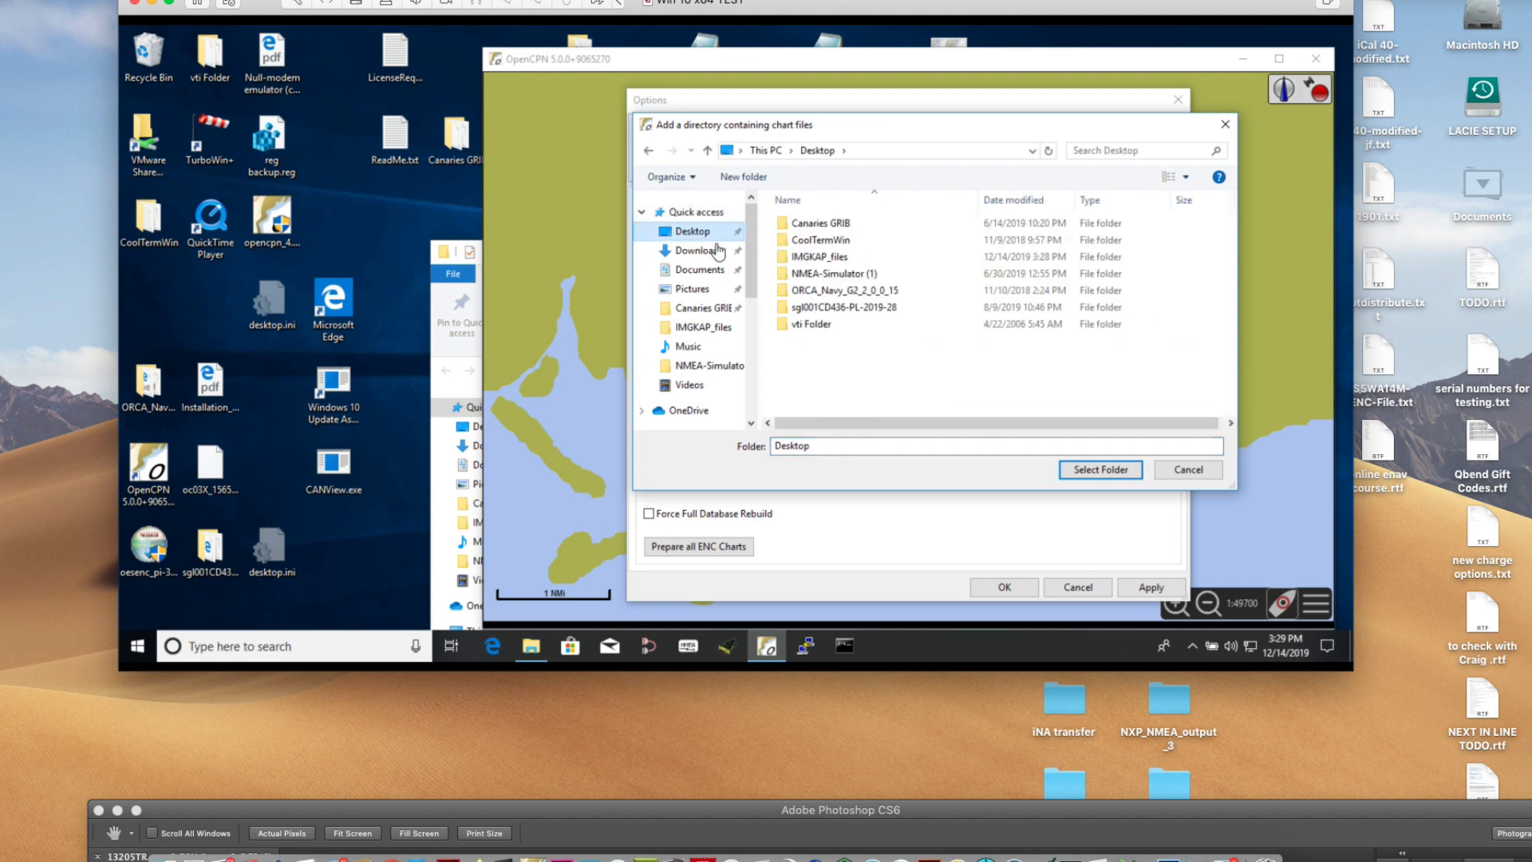
pyautogui.click(1100, 469)
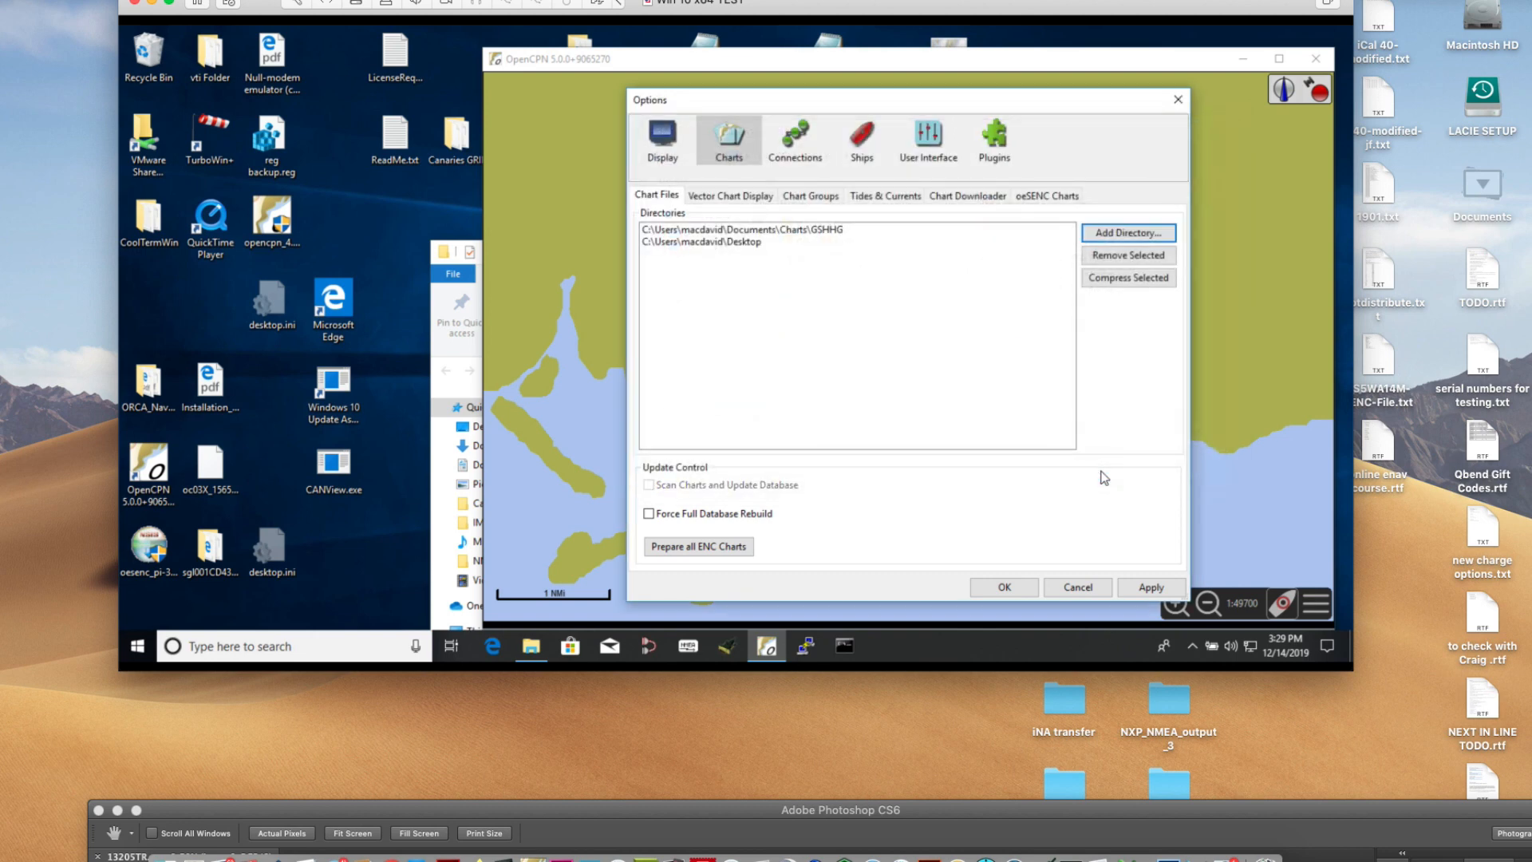
pyautogui.click(1150, 587)
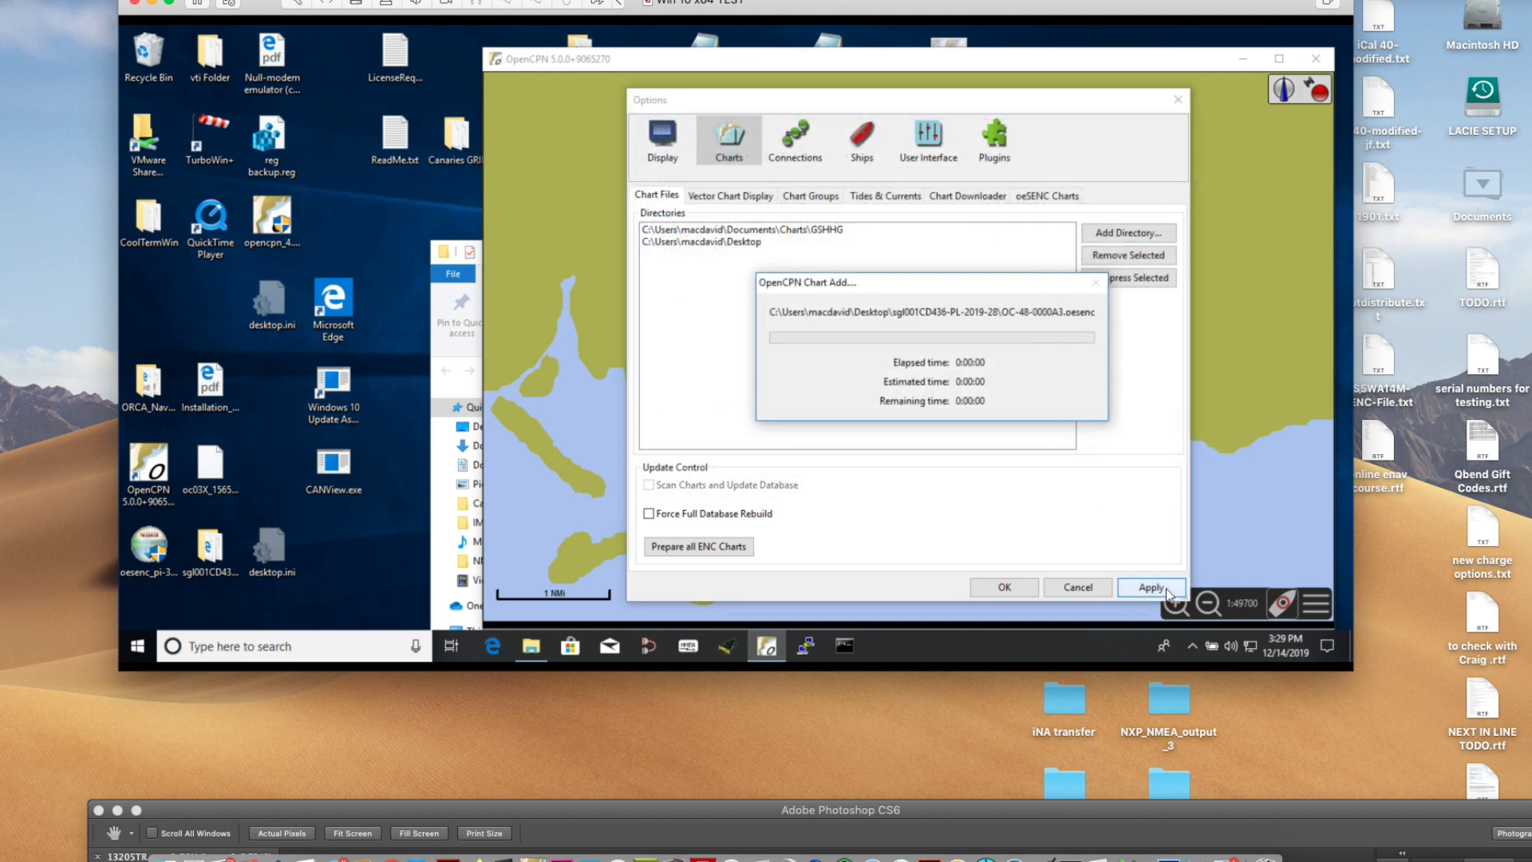
pyautogui.click(1151, 587)
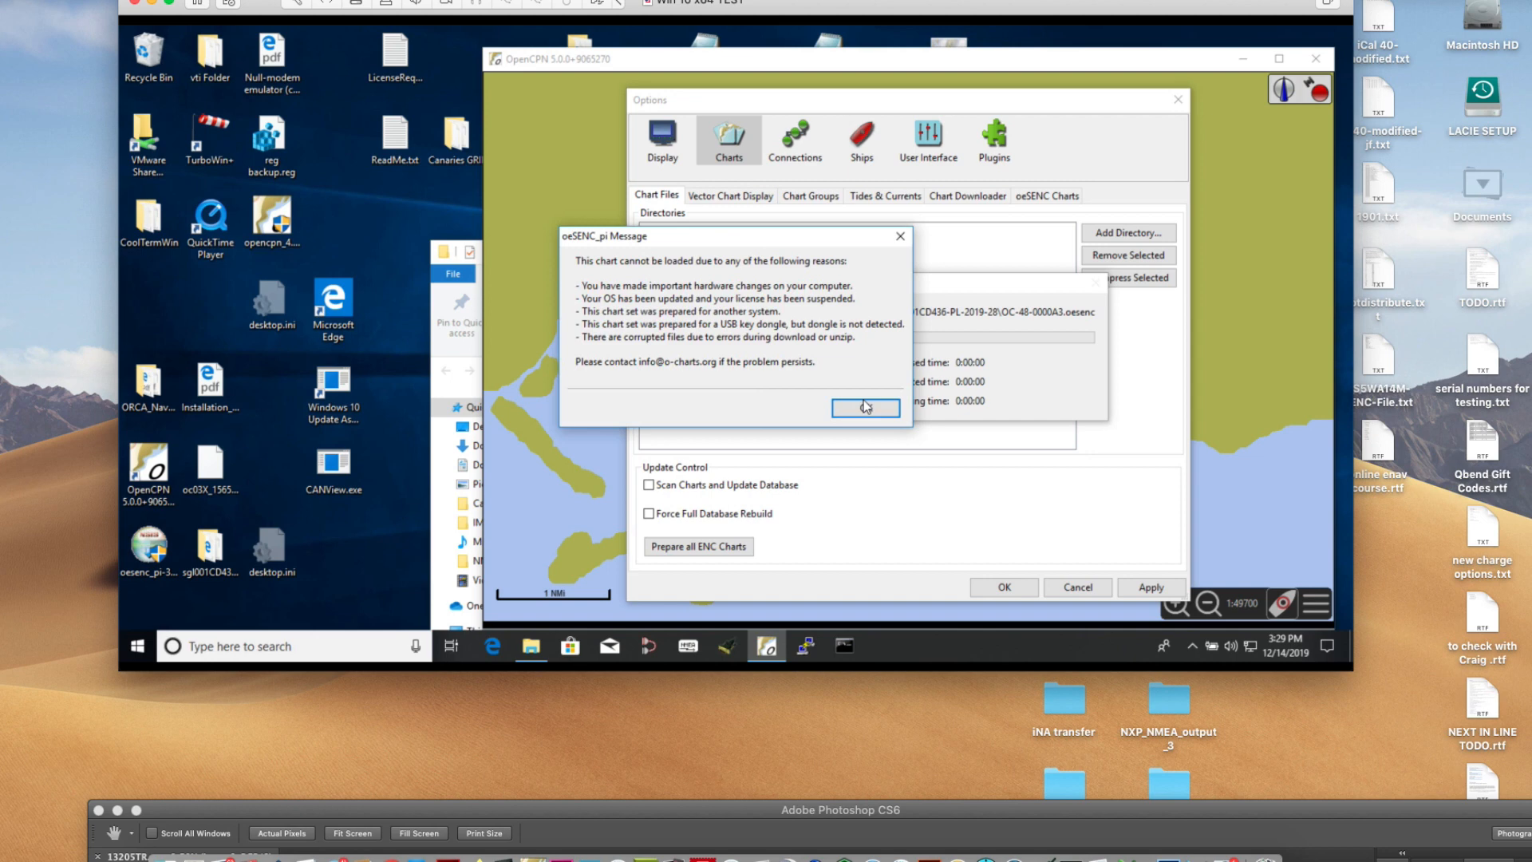
pyautogui.click(864, 406)
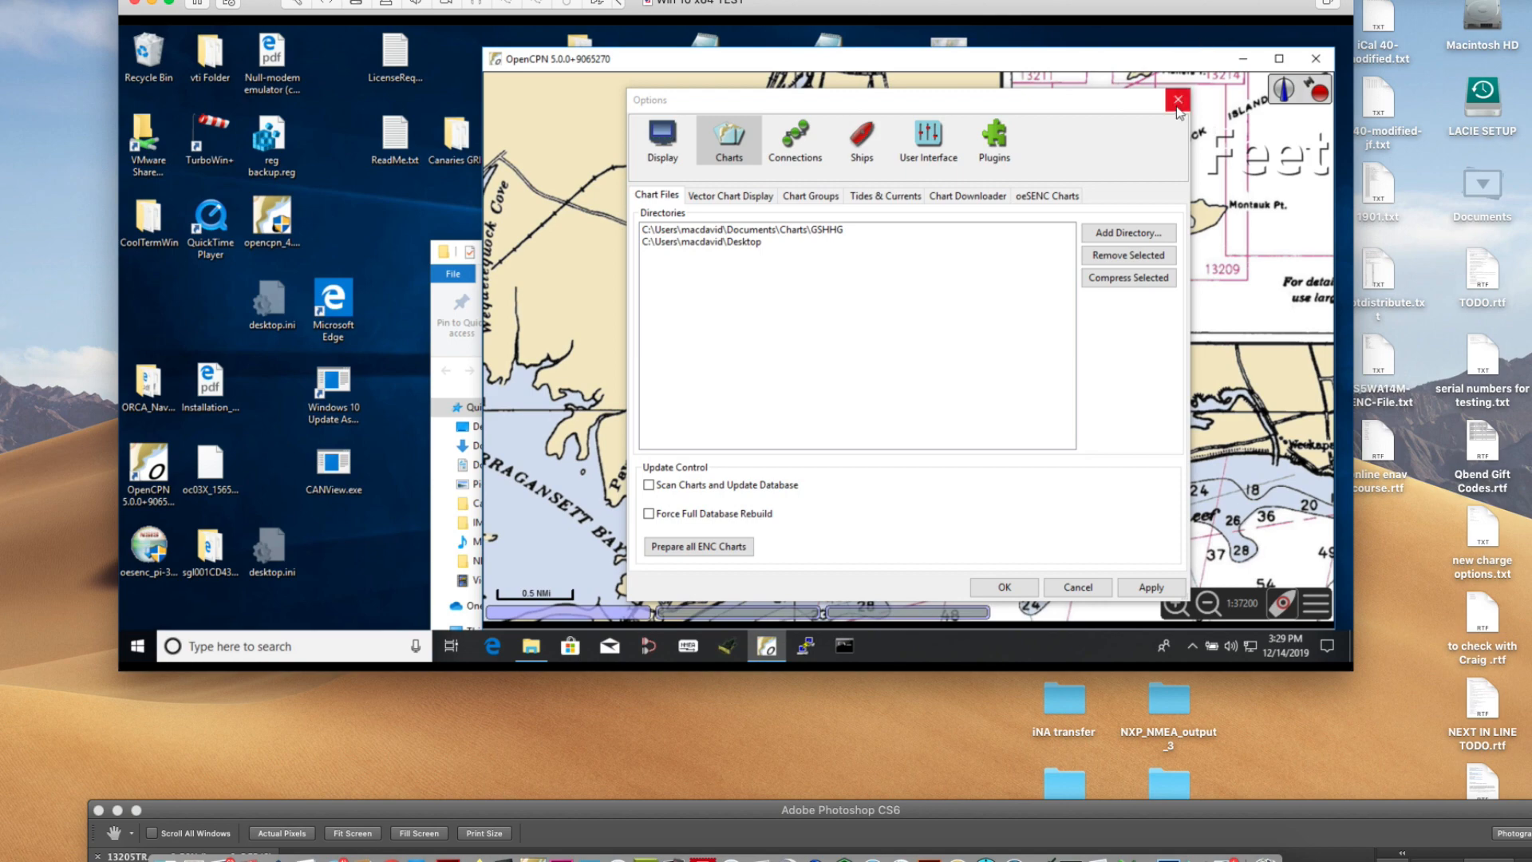
pyautogui.click(1176, 100)
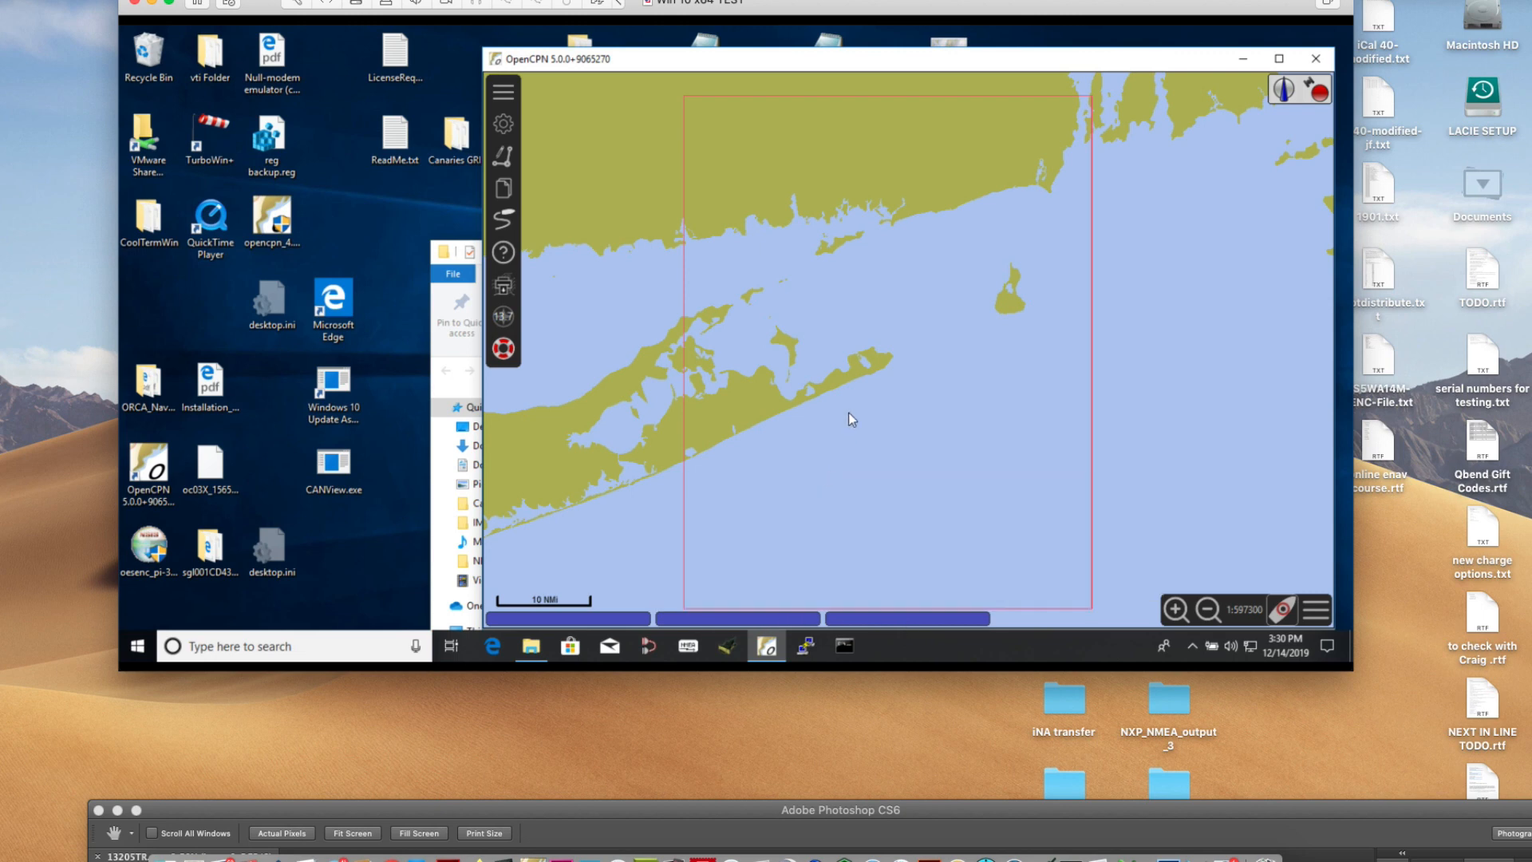
pyautogui.moveTo(566, 618)
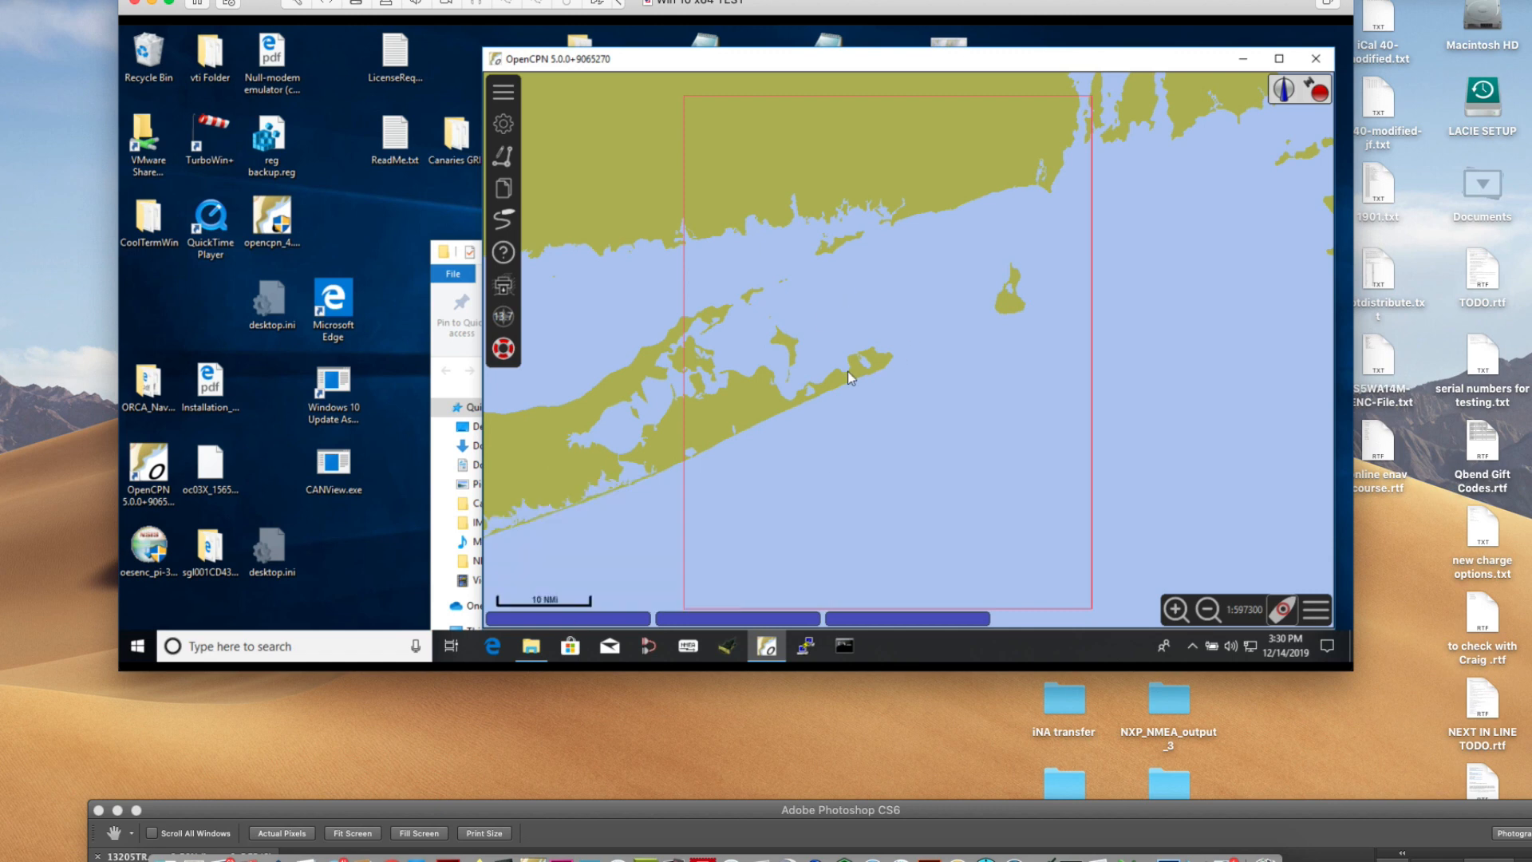
pyautogui.moveTo(591, 376)
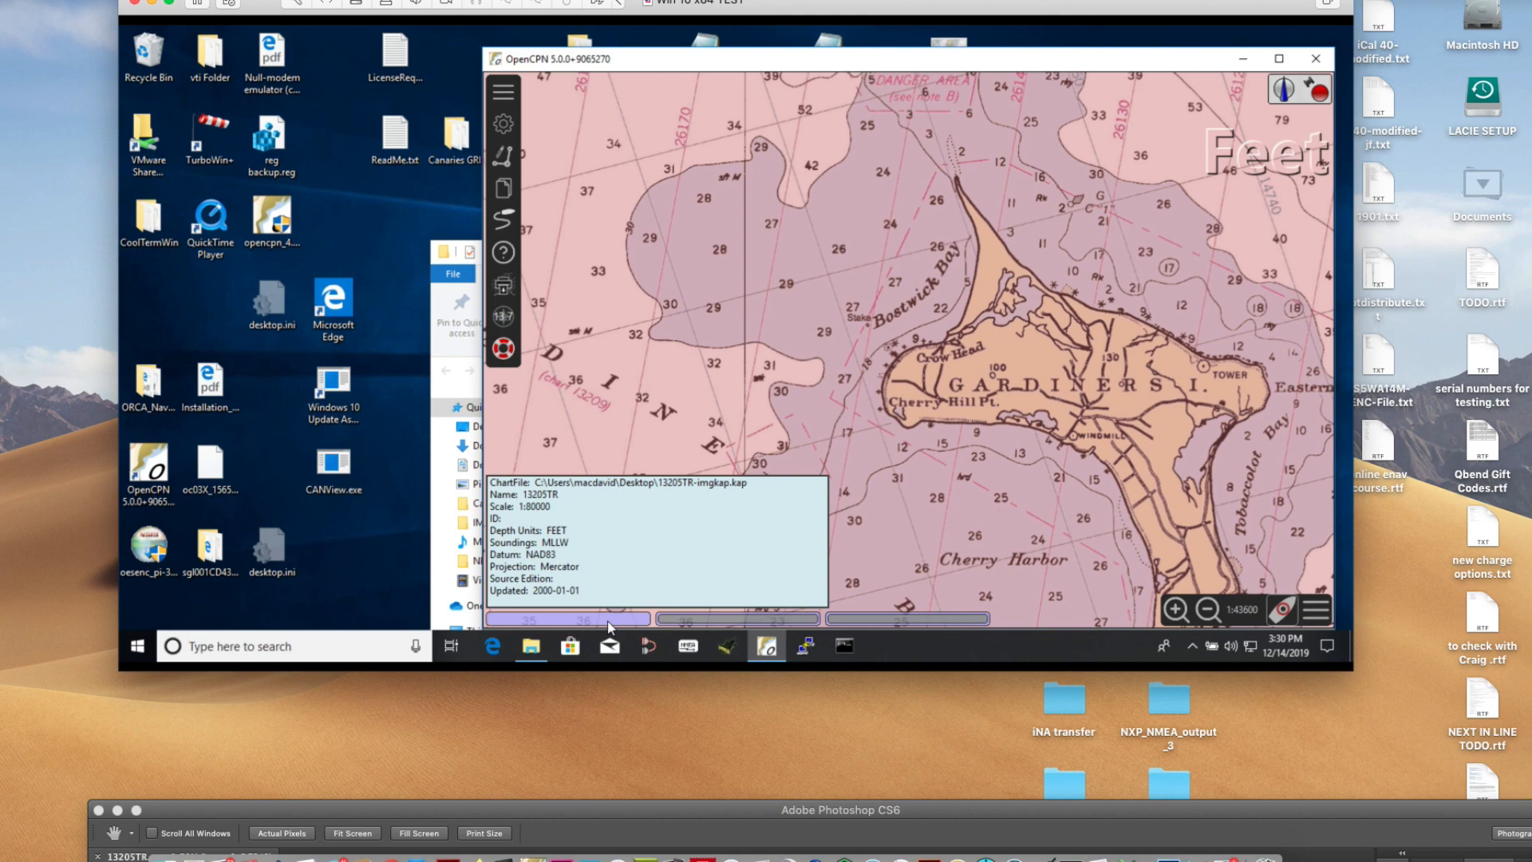
pyautogui.moveTo(610, 623)
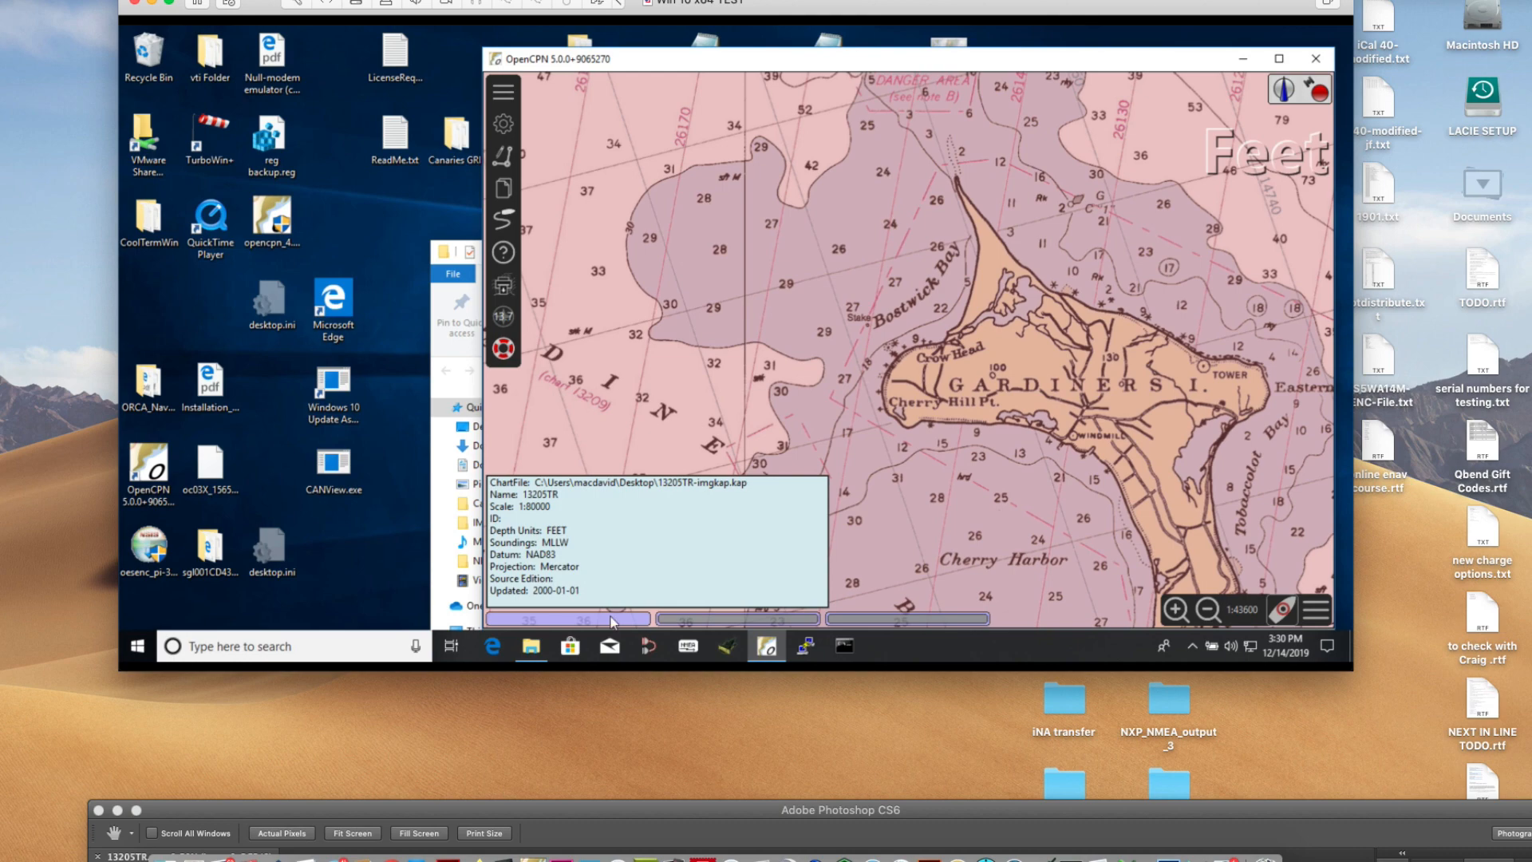